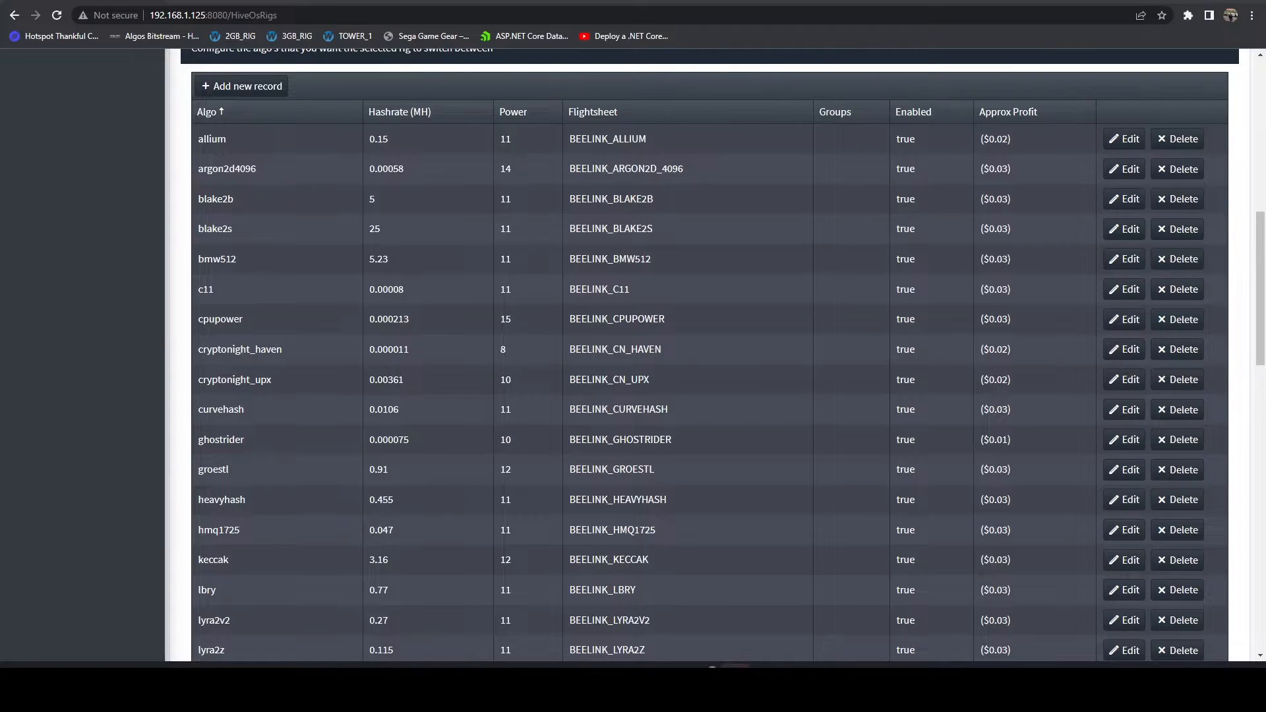
mouse_move(117, 523)
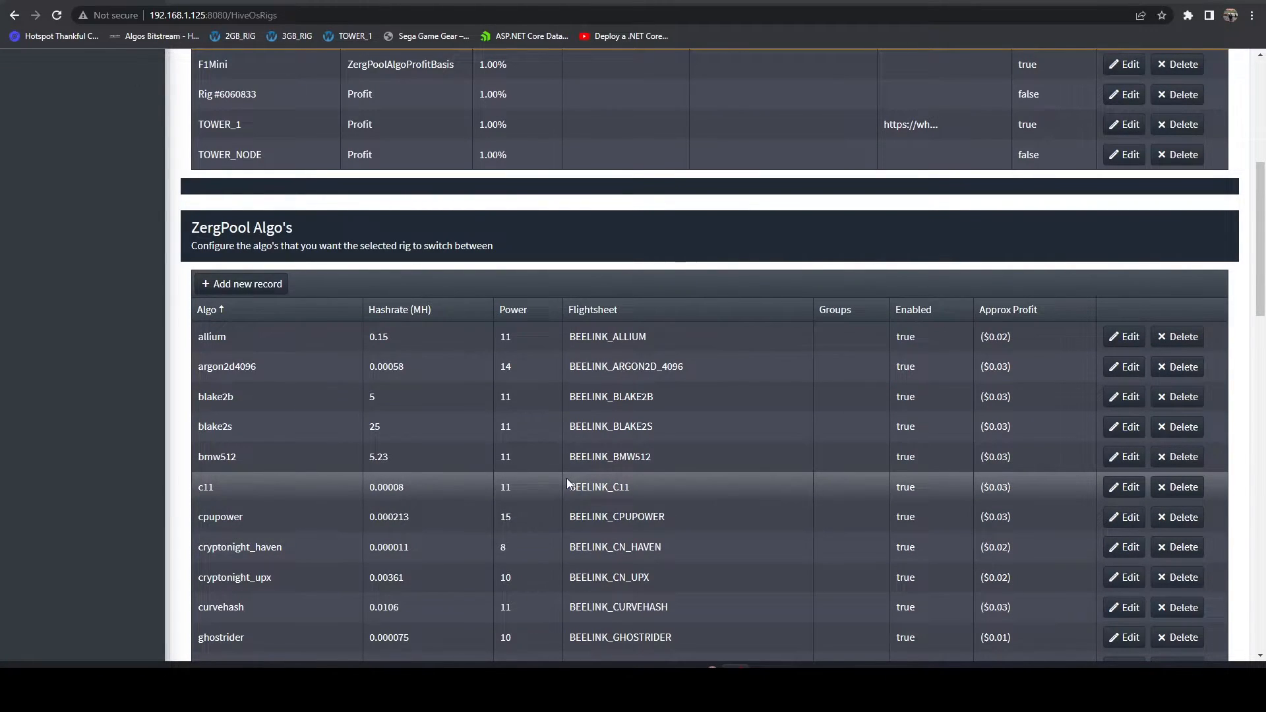
Select the TOWER_NODE rig to show its Rig Coins list.
scroll("up", 3)
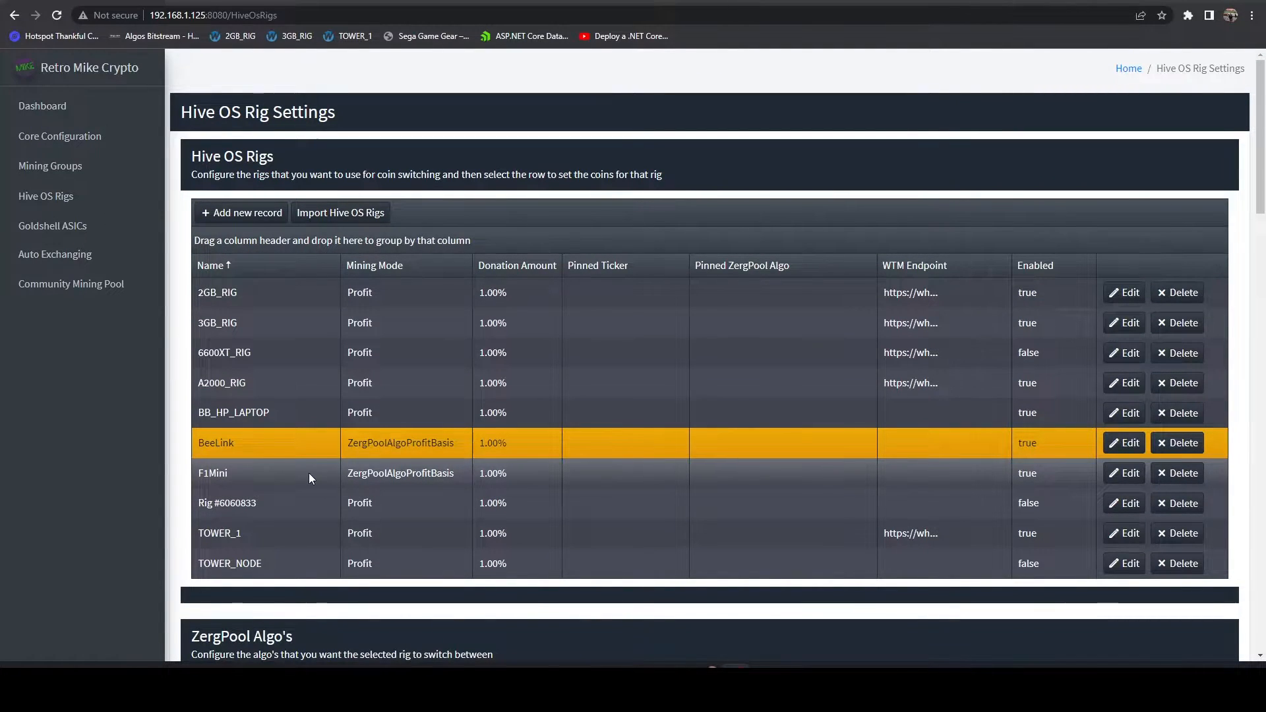
mouse_move(99, 422)
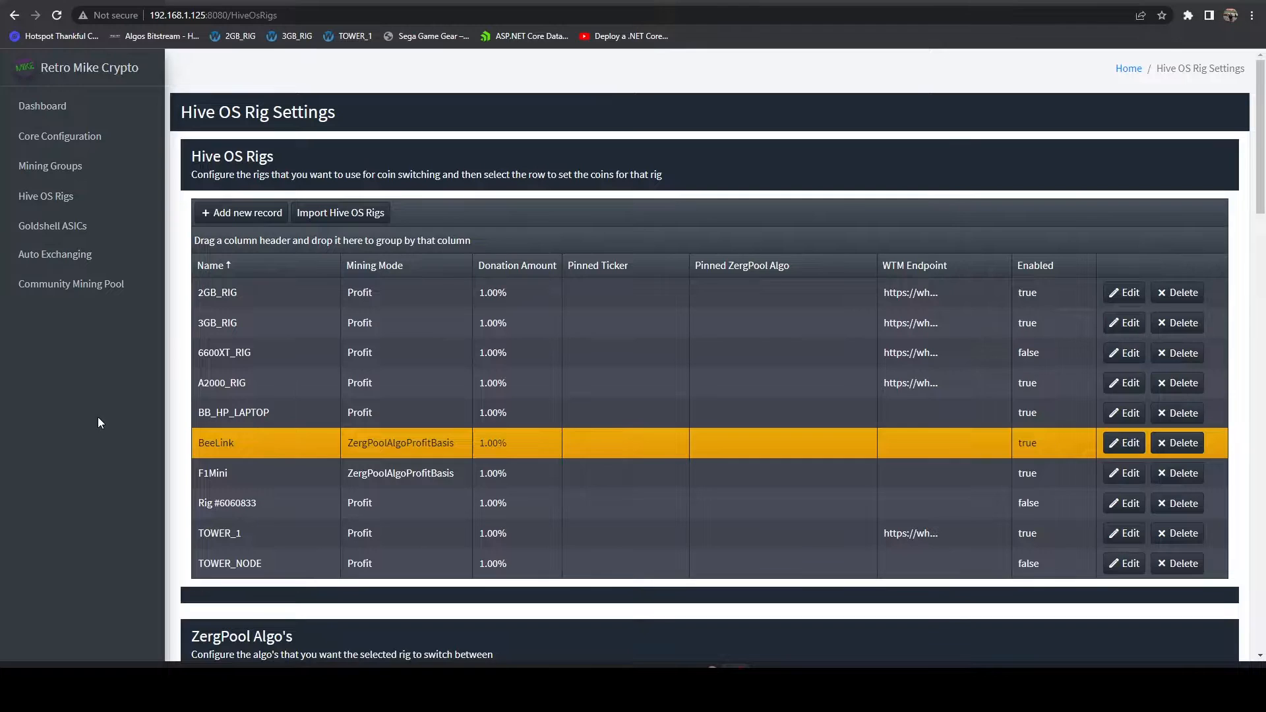
scroll("down", 3)
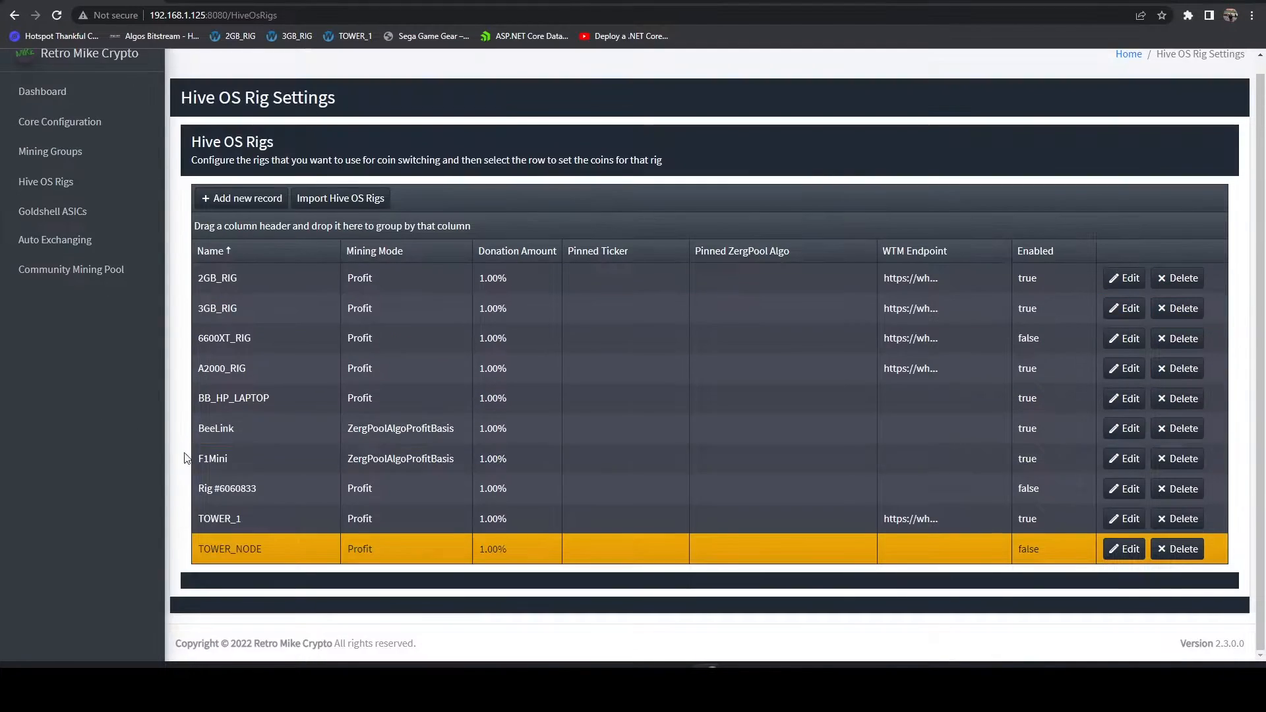
left_click(230, 548)
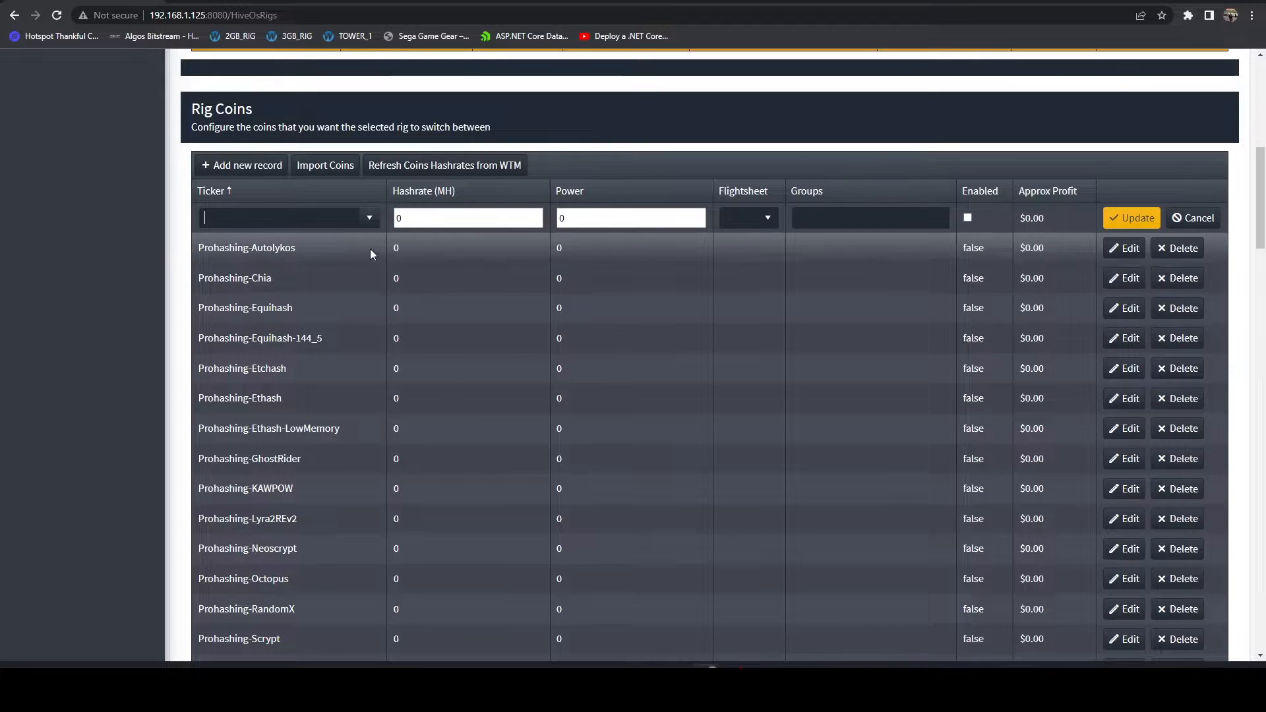
Browse the available coin tickers for a new rig coin entry without choosing one.
left_click(286, 218)
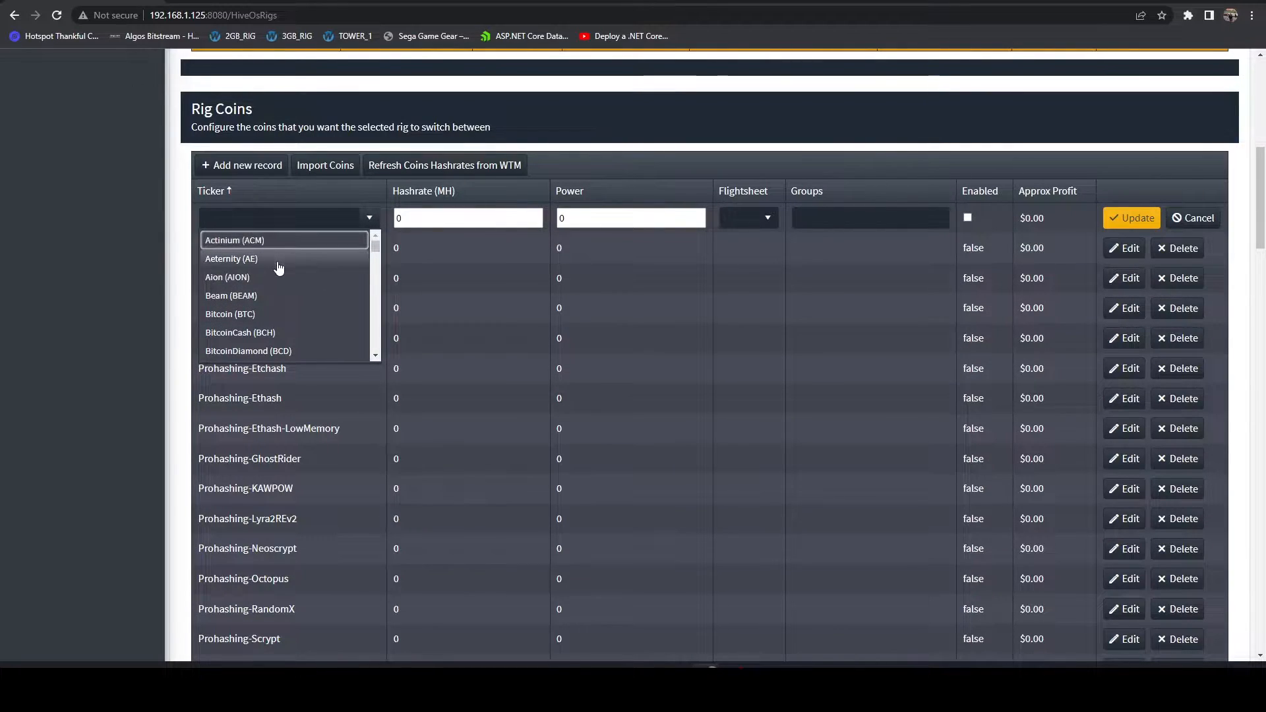
scroll("down", 3)
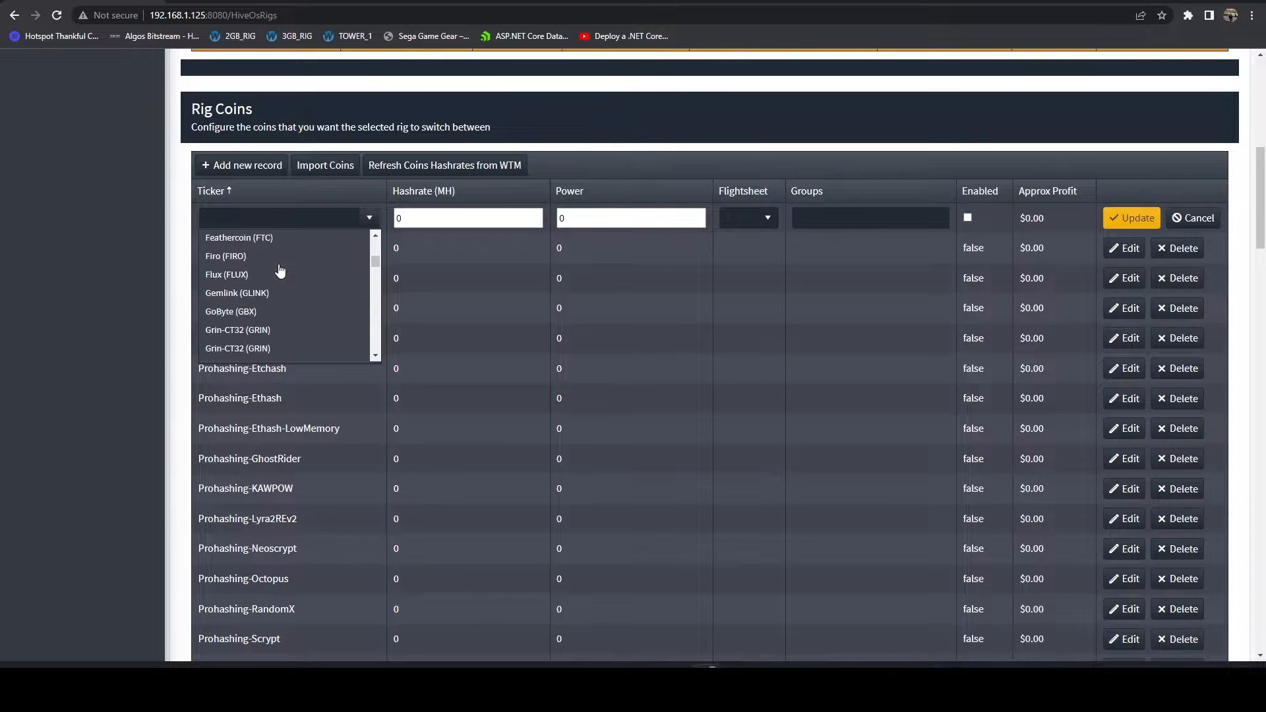
scroll("down", 3)
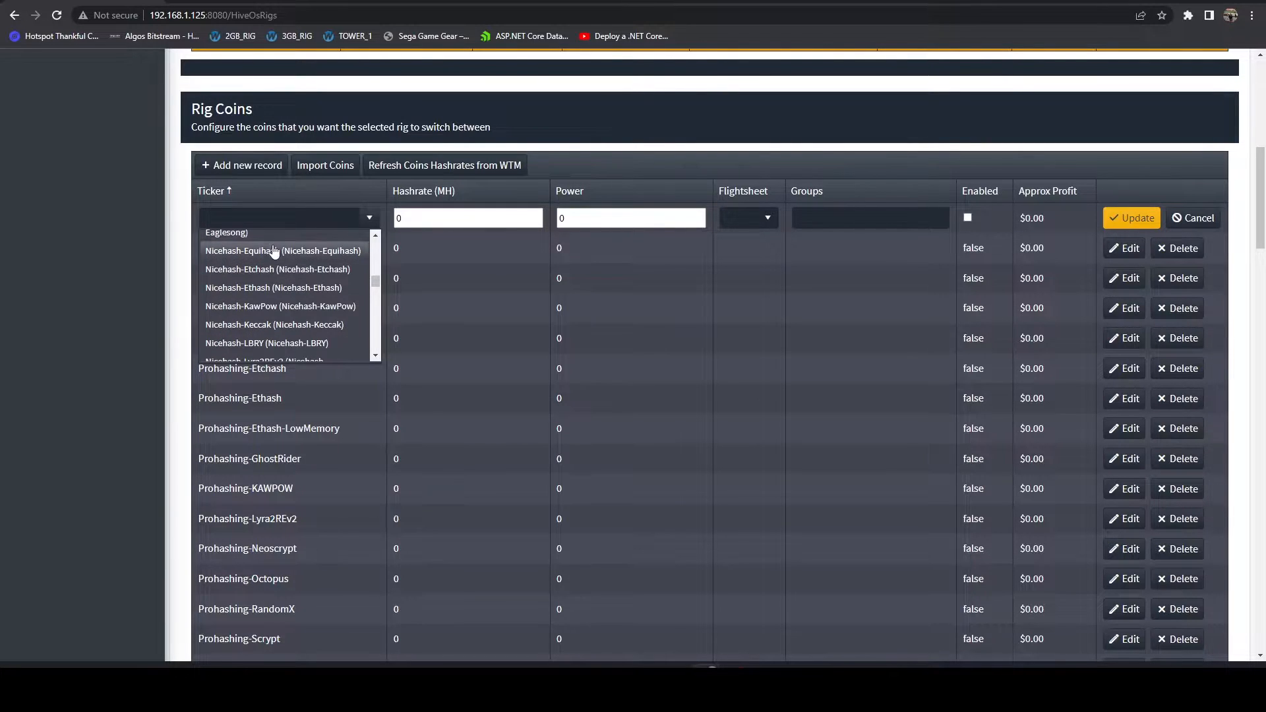
scroll("down", 3)
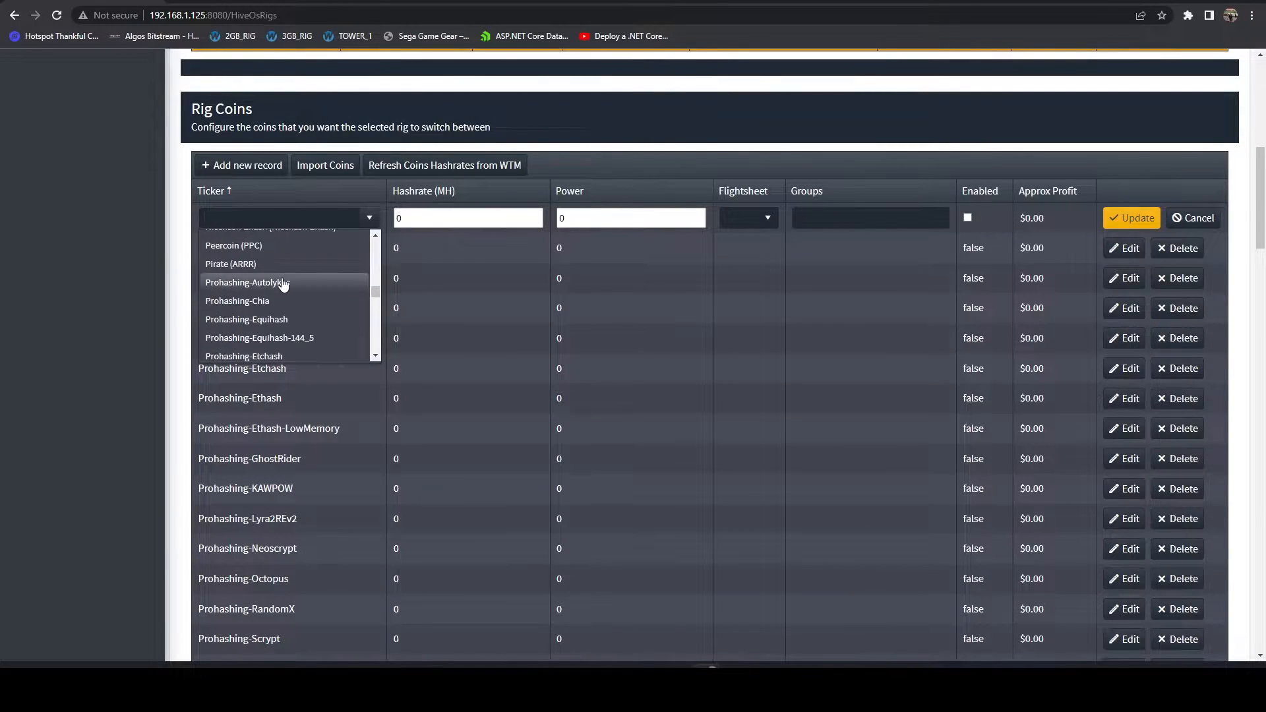
scroll("down", 3)
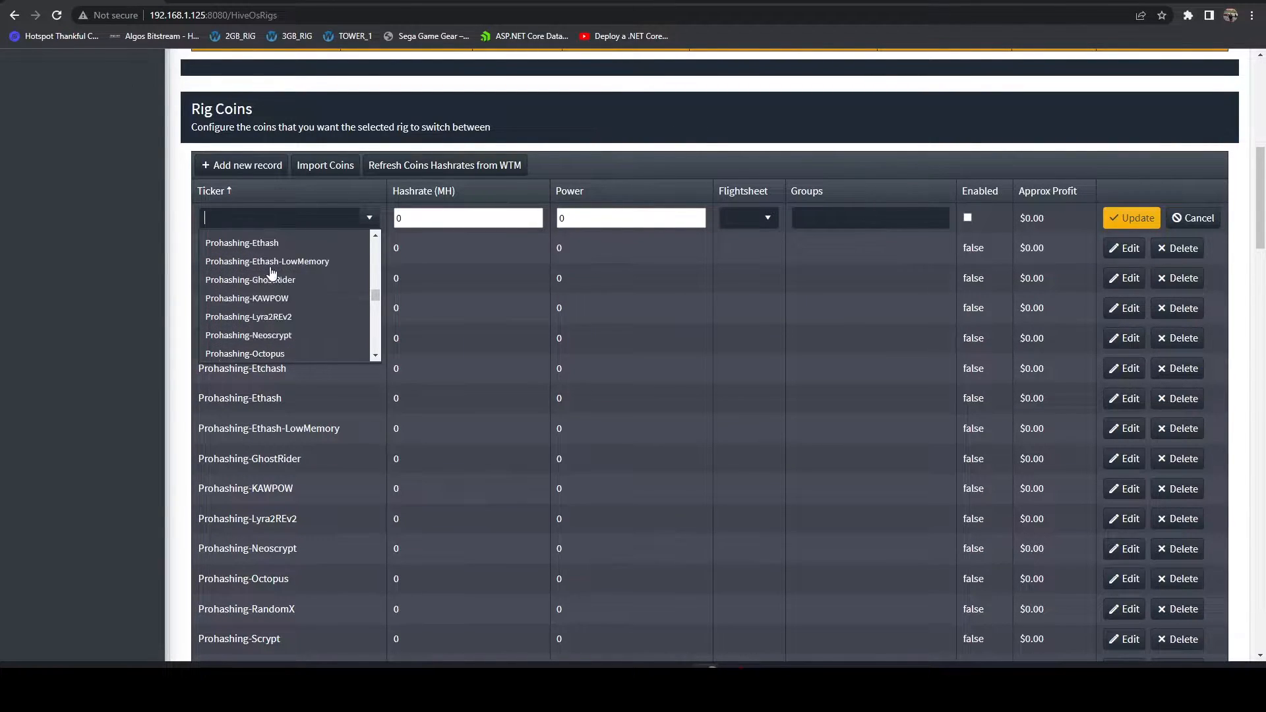
scroll("down", 3)
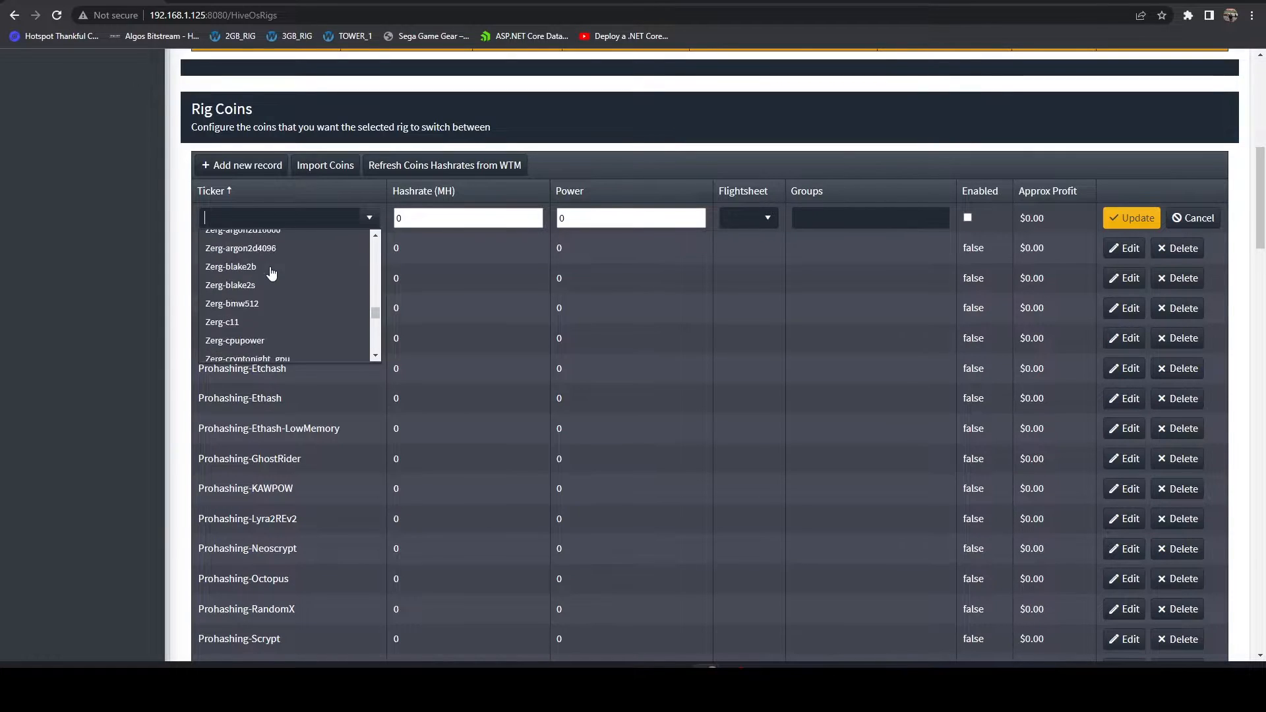
scroll("down", 3)
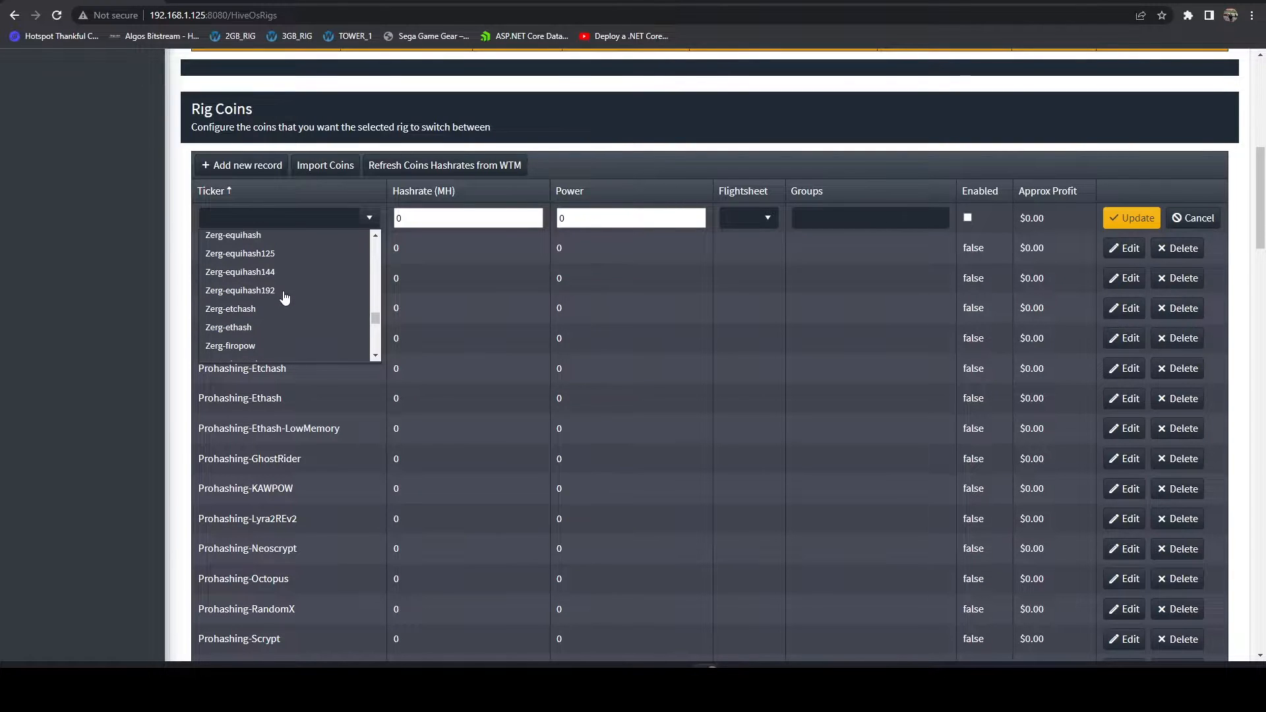
mouse_move(277, 307)
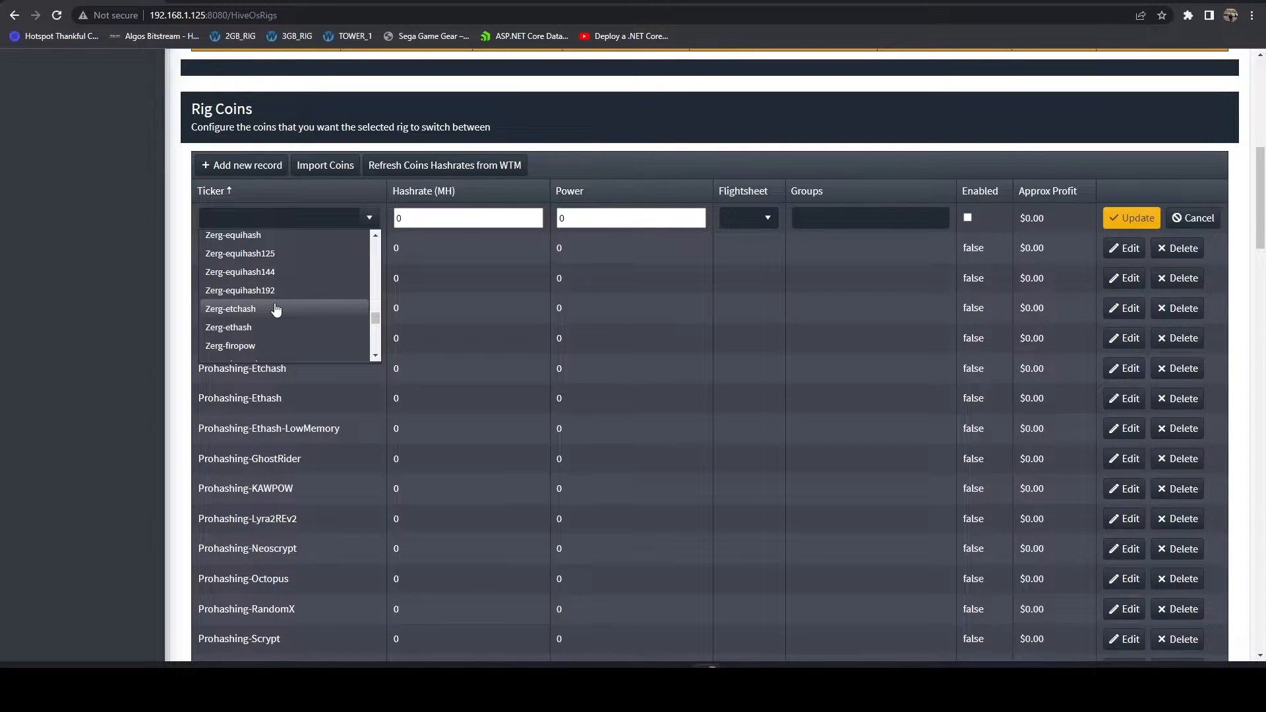
scroll("down", 3)
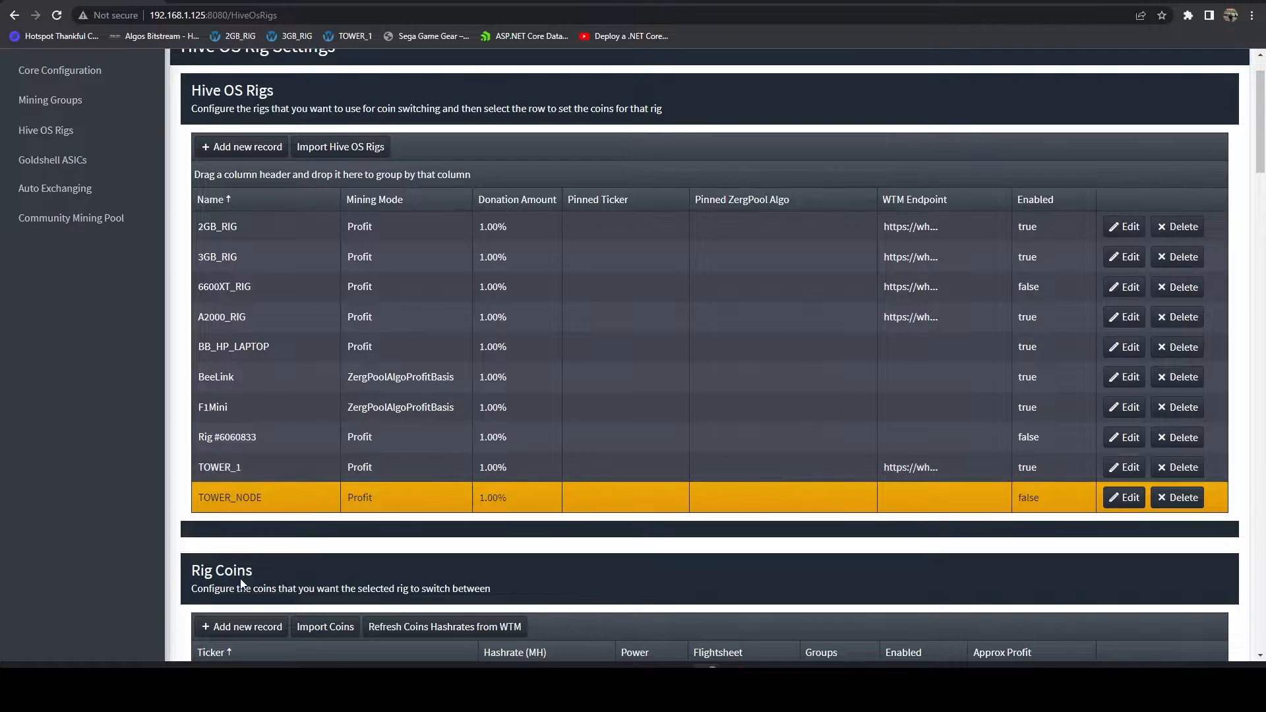
Scroll back to the BeeLink rig's ZergPool algo list and flightsheets.
scroll("down", 3)
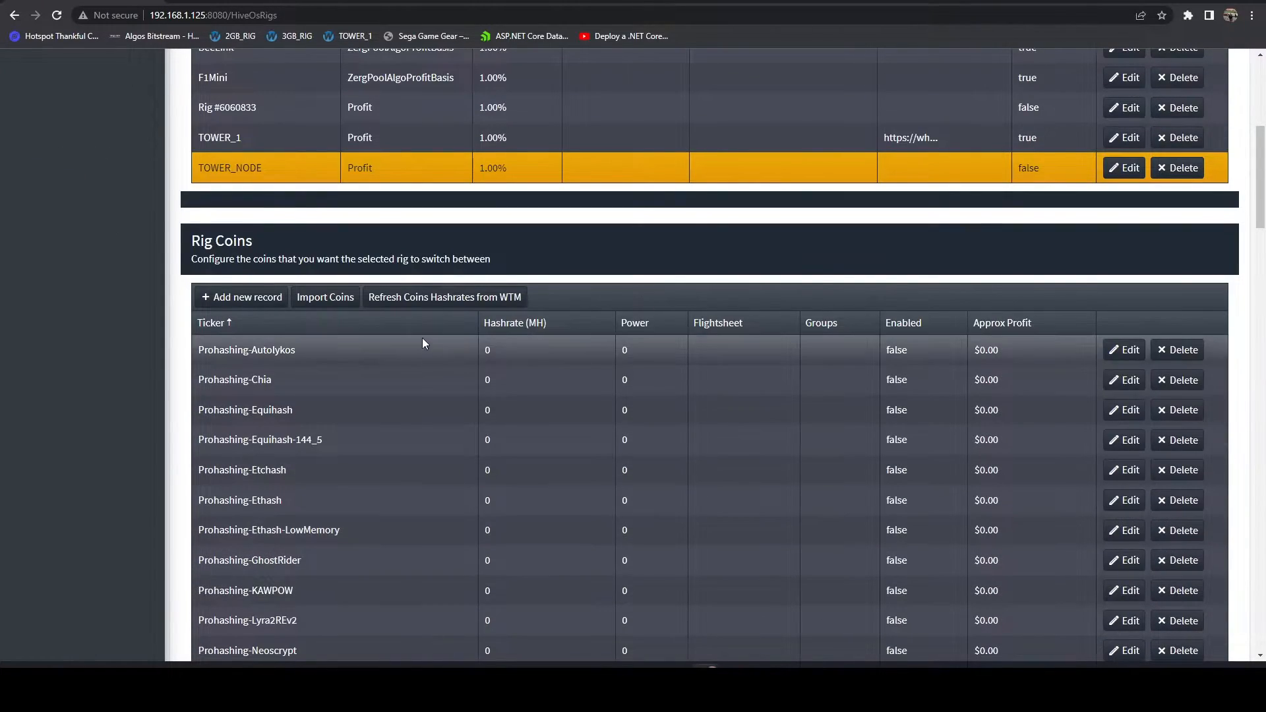
mouse_move(636, 409)
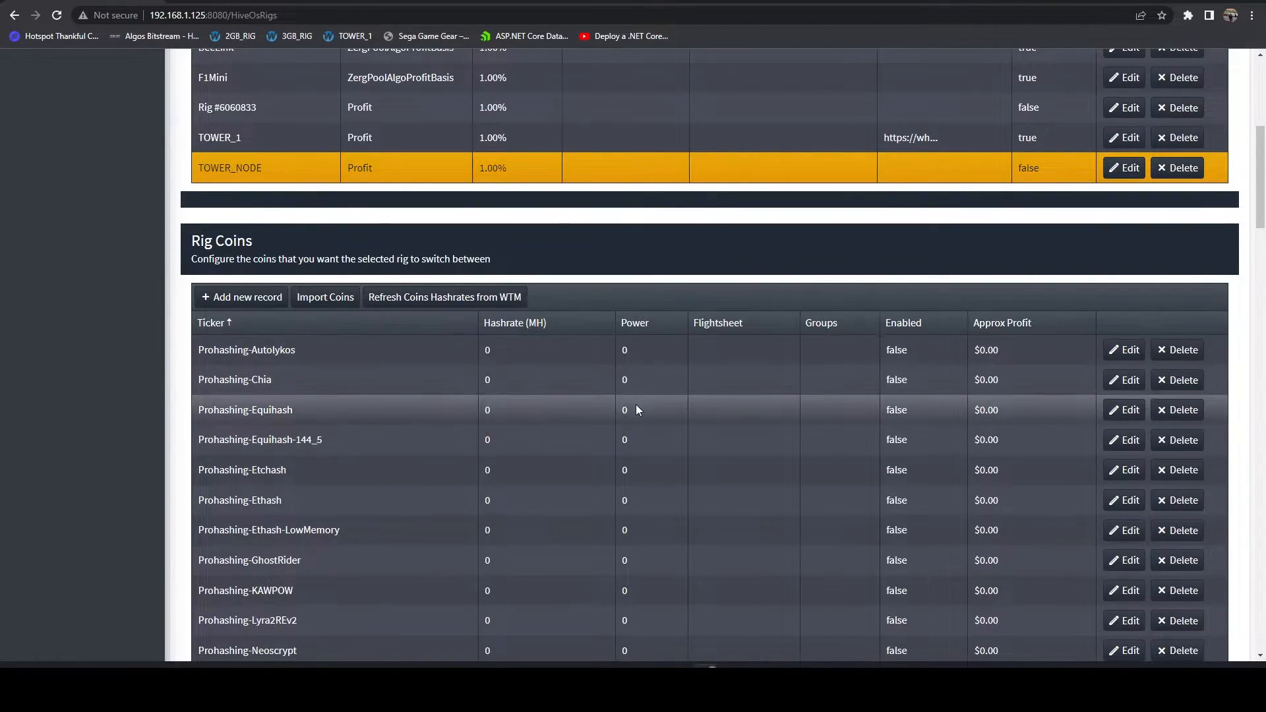
scroll("down", 3)
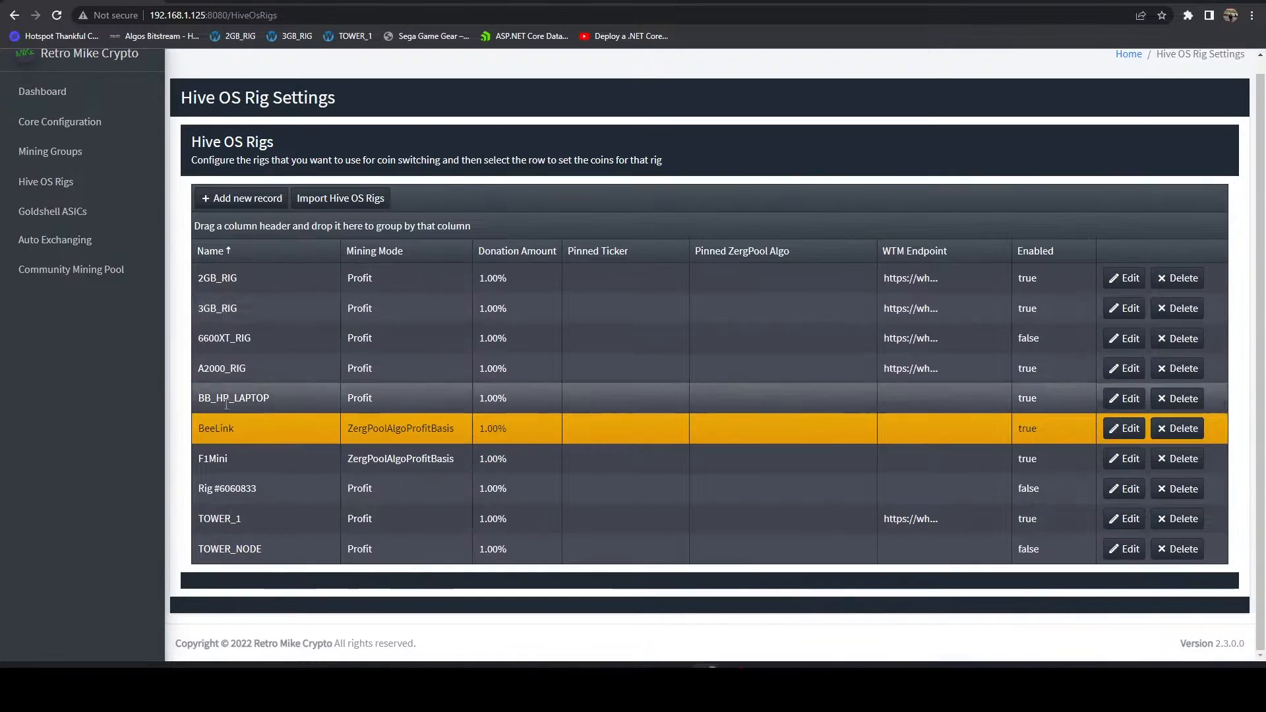
scroll("down", 3)
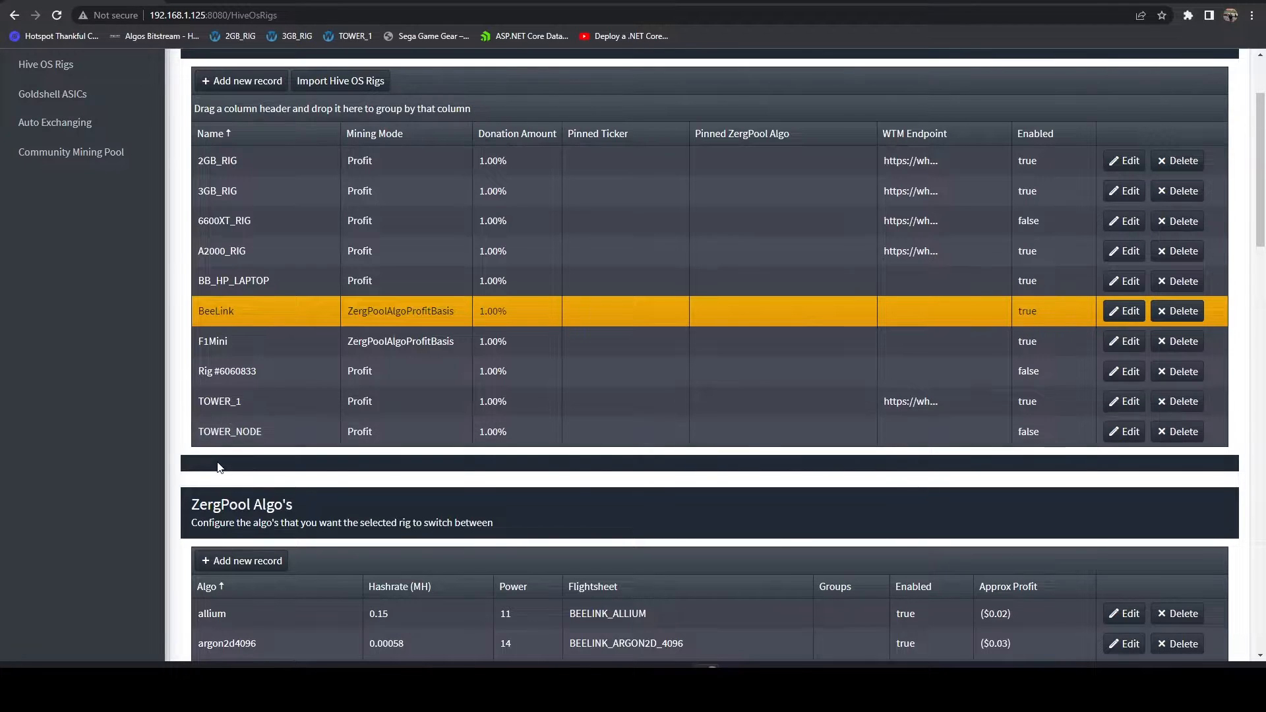
scroll("down", 3)
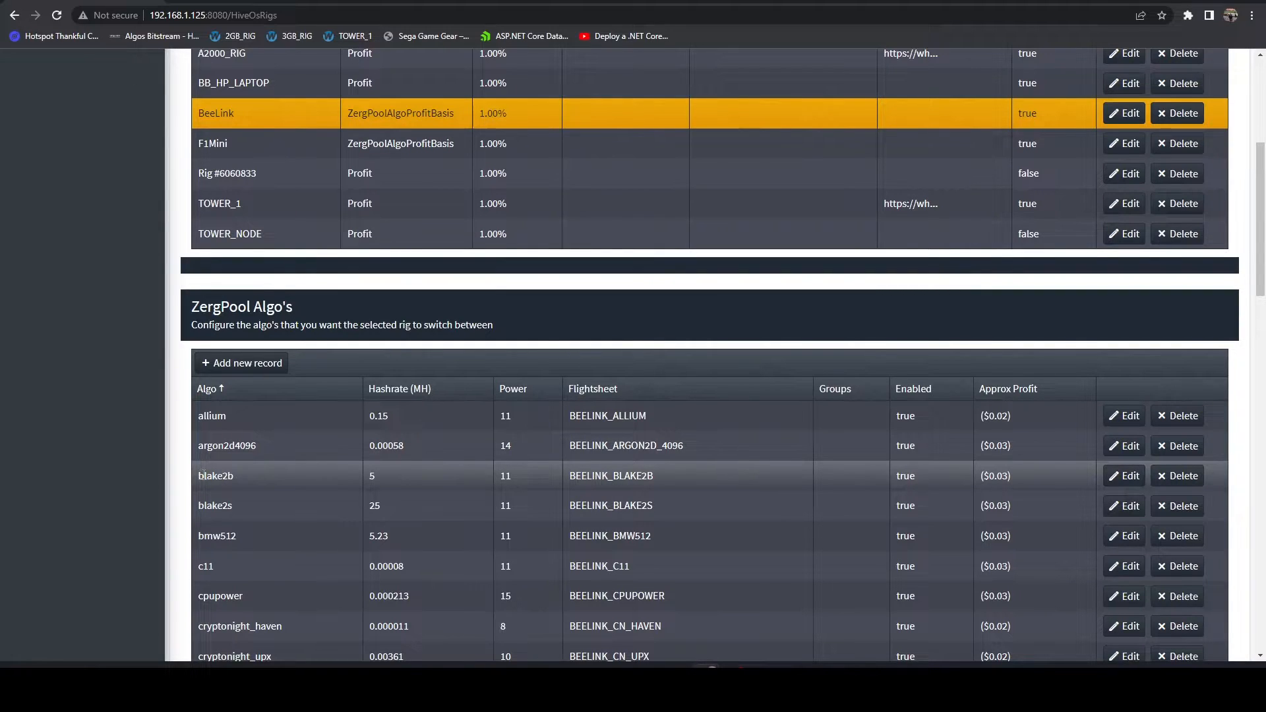
scroll("down", 3)
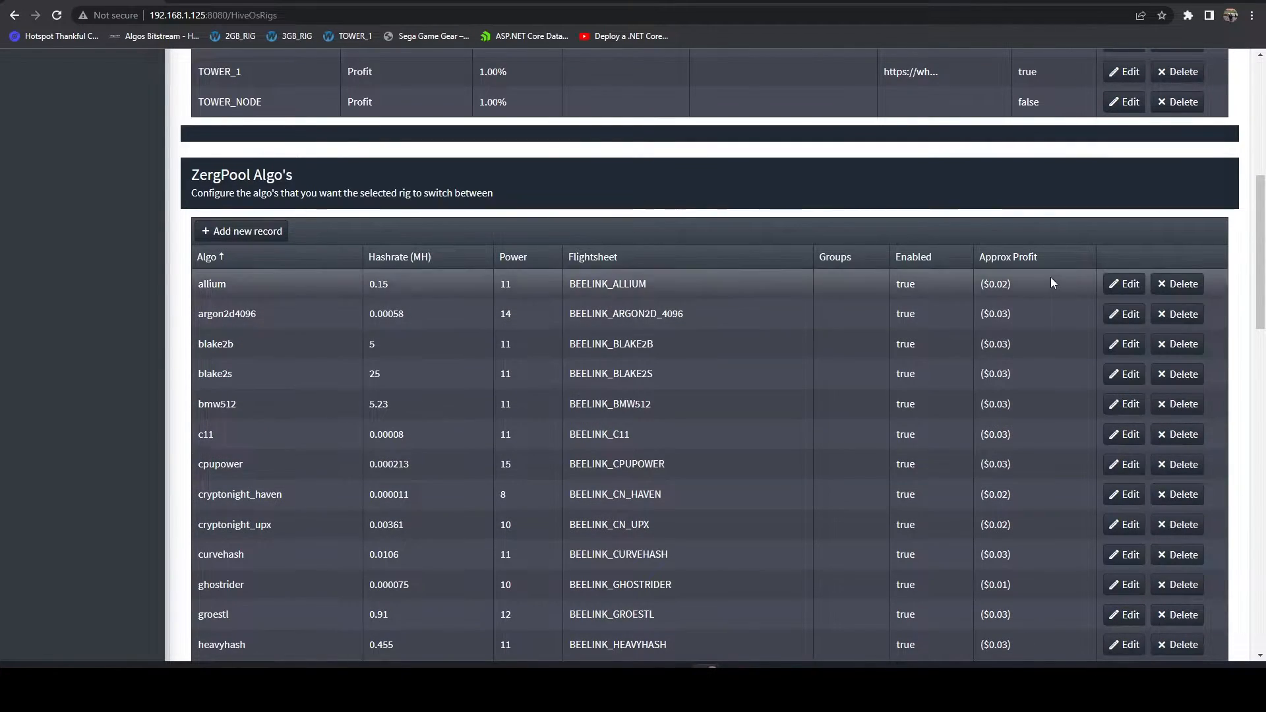
mouse_move(967, 457)
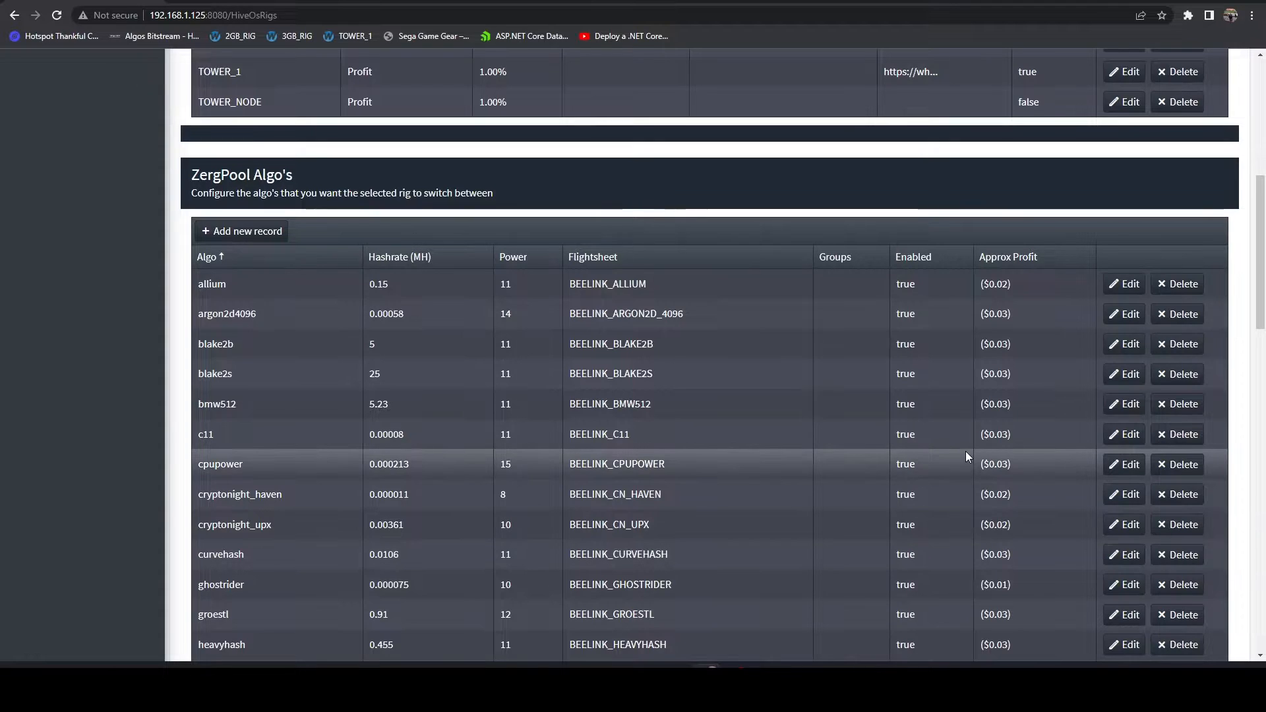
left_click(994, 258)
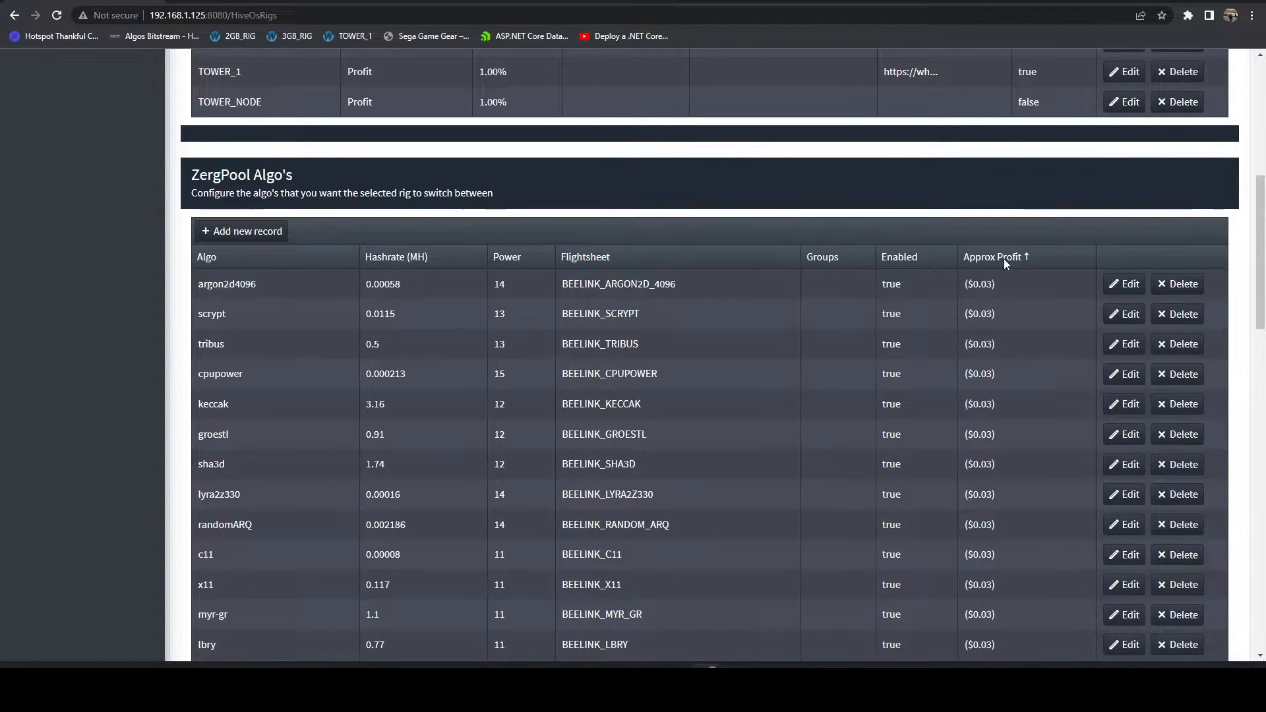
left_click(994, 257)
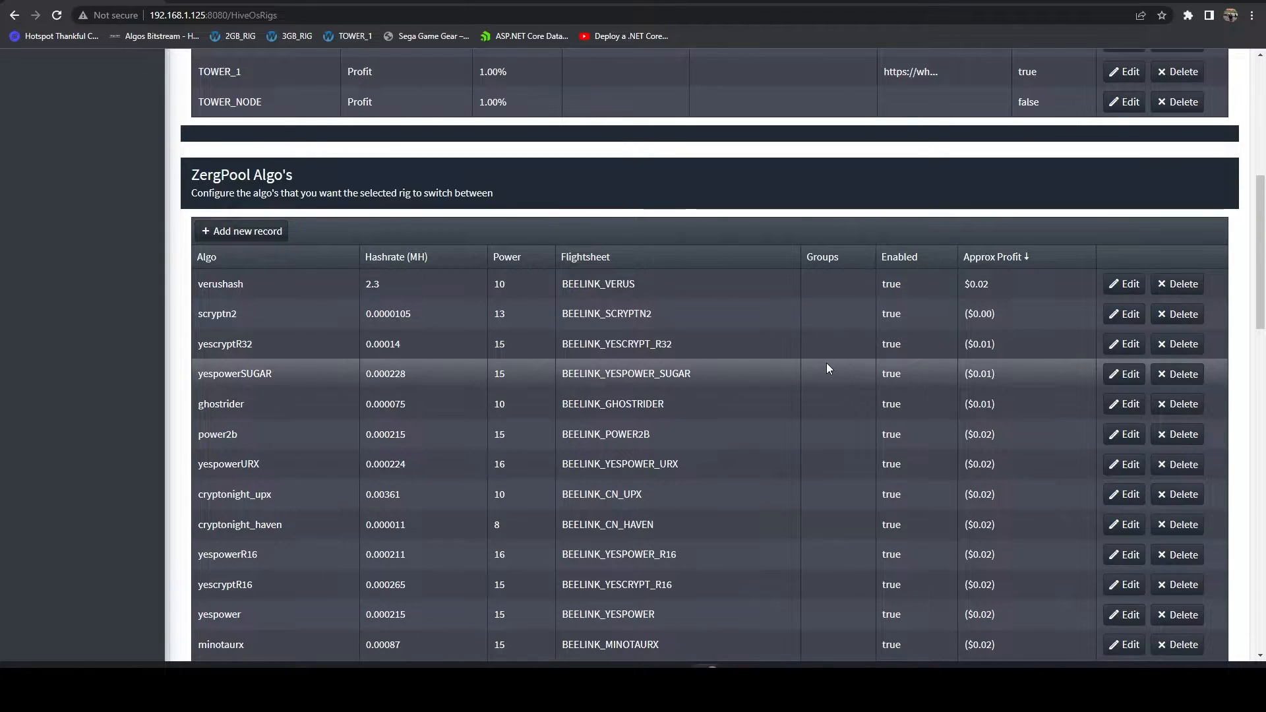
mouse_move(208, 266)
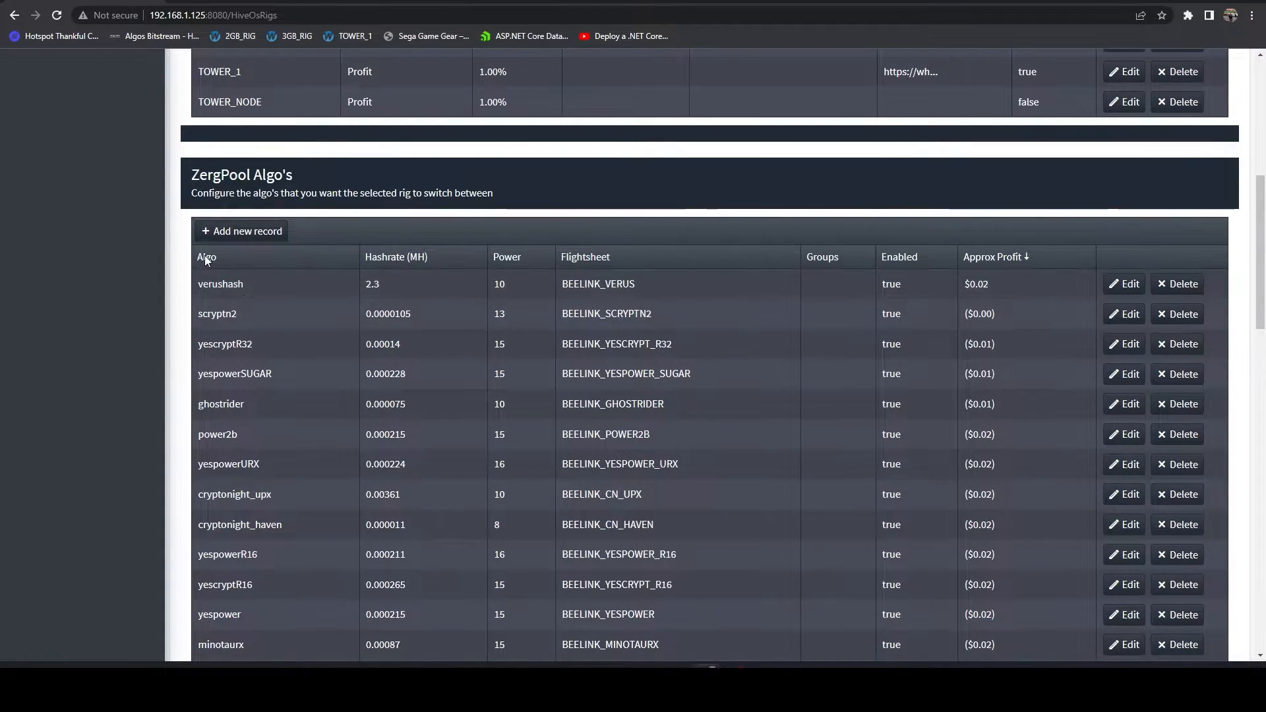
left_click(205, 257)
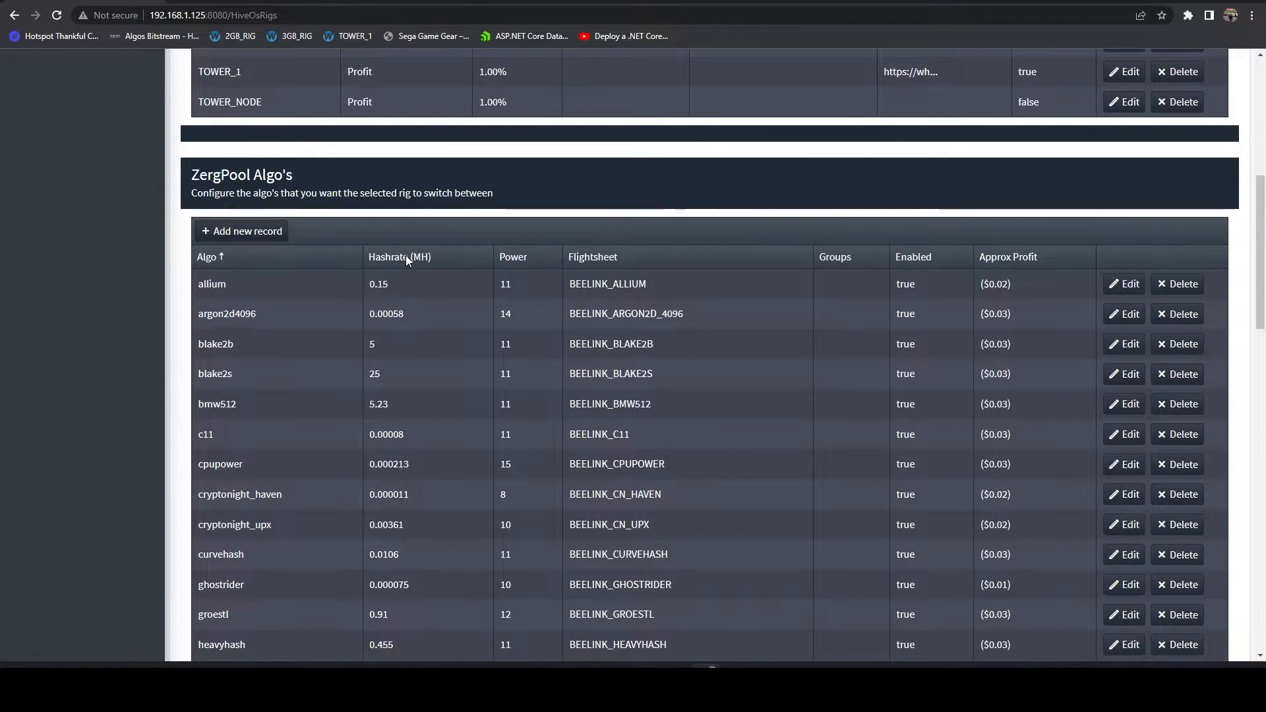
mouse_move(410, 274)
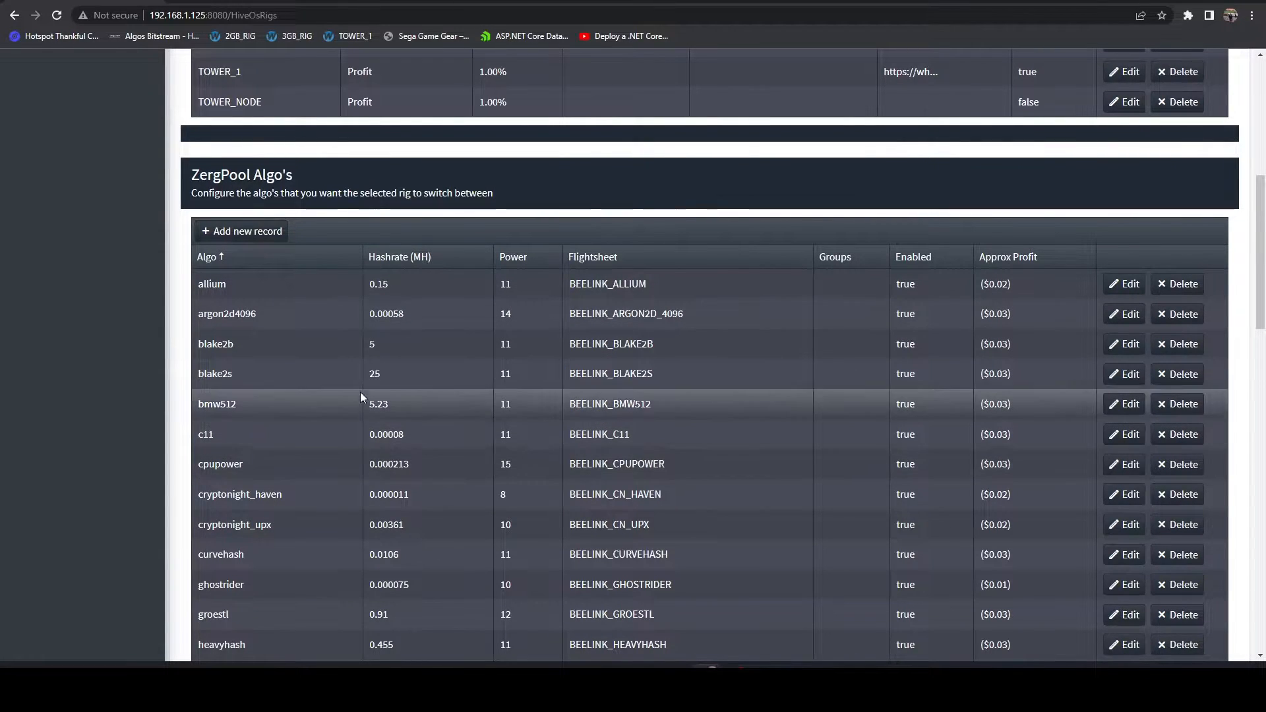
mouse_move(1042, 265)
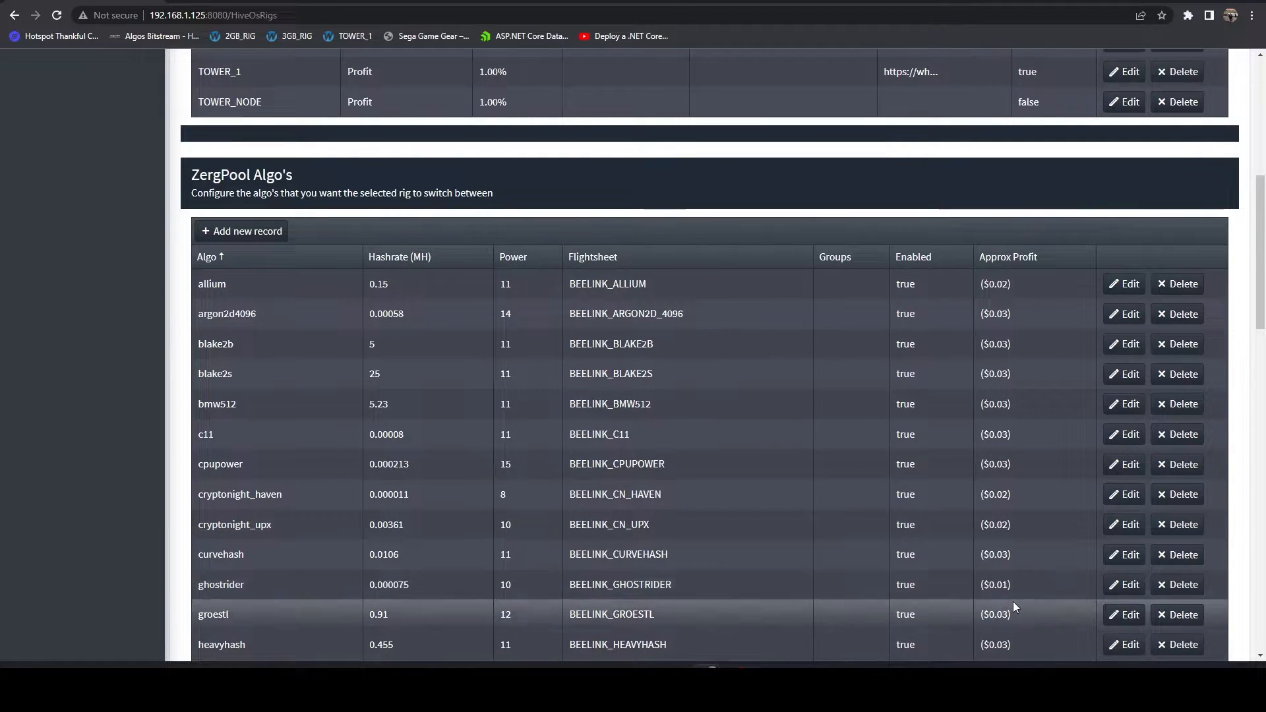
mouse_move(935, 408)
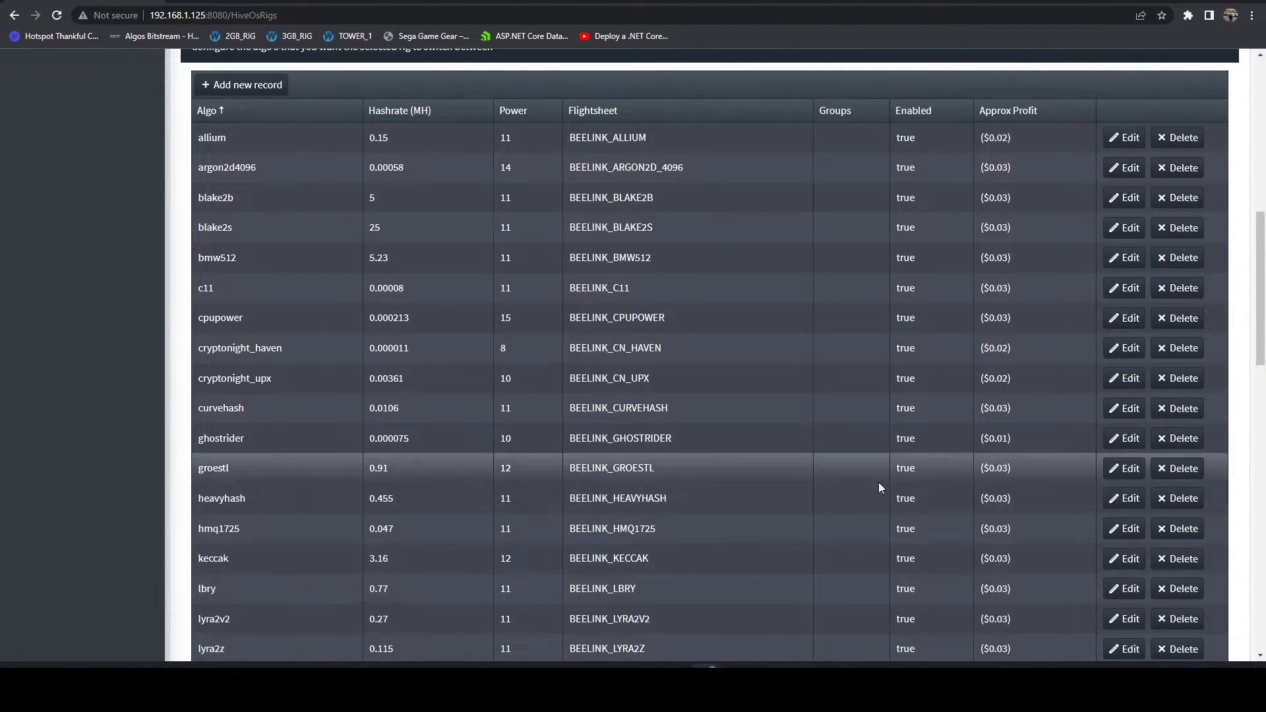
mouse_move(318, 328)
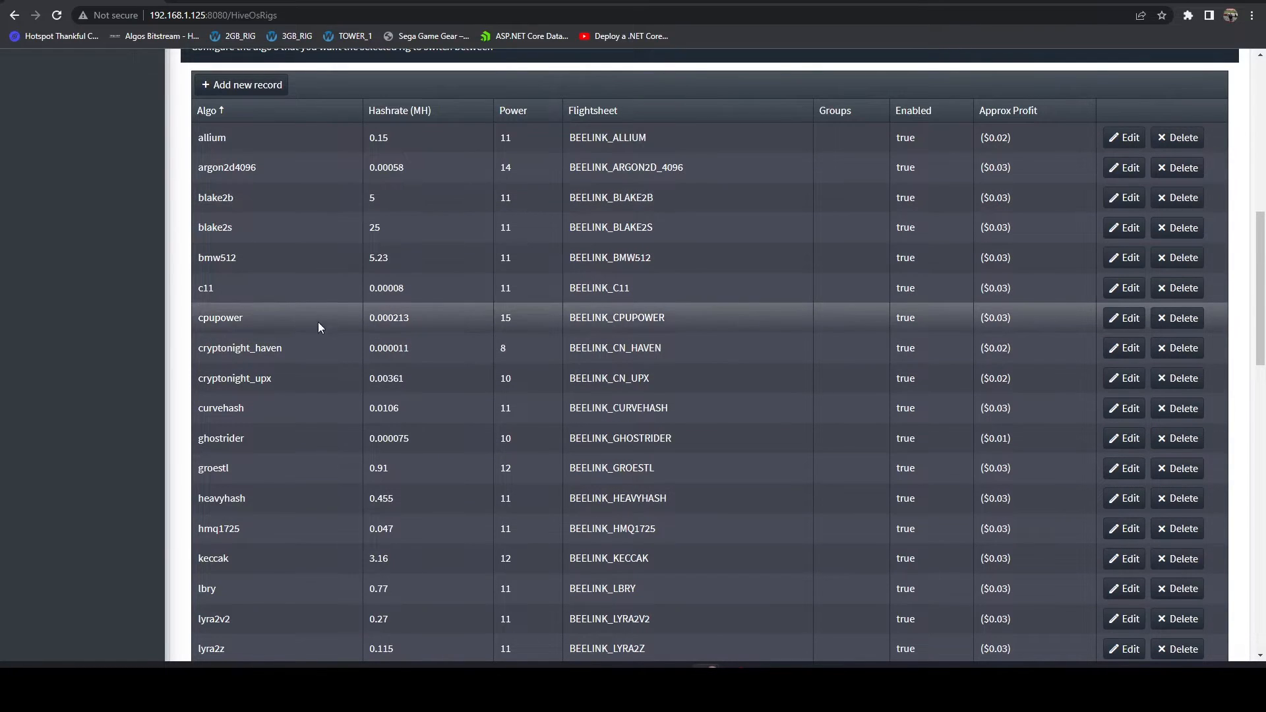
mouse_move(206, 130)
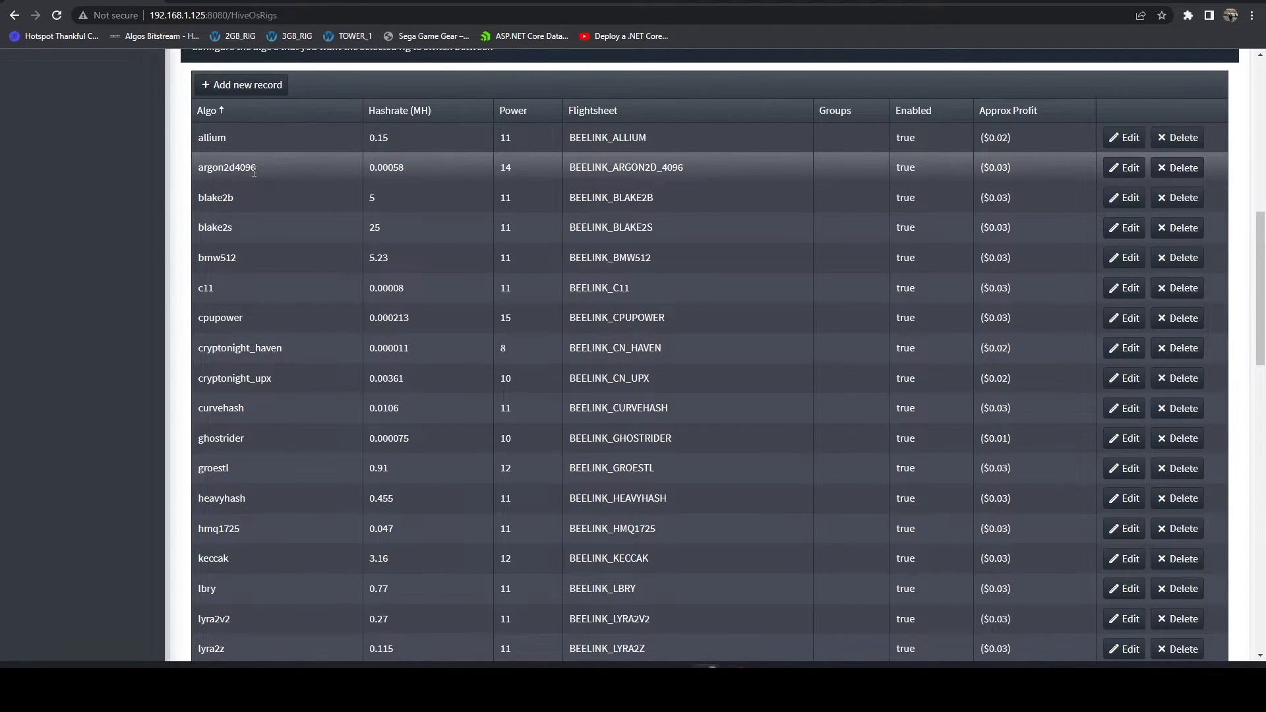
mouse_move(273, 262)
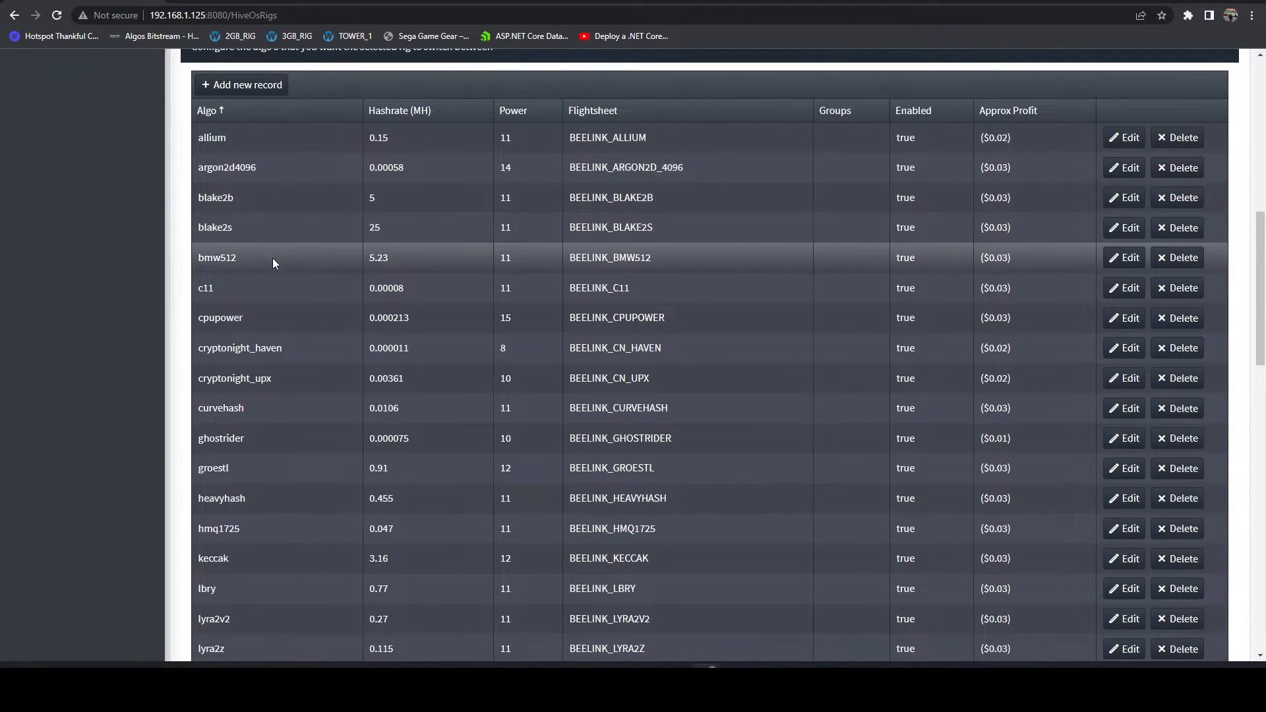
mouse_move(269, 329)
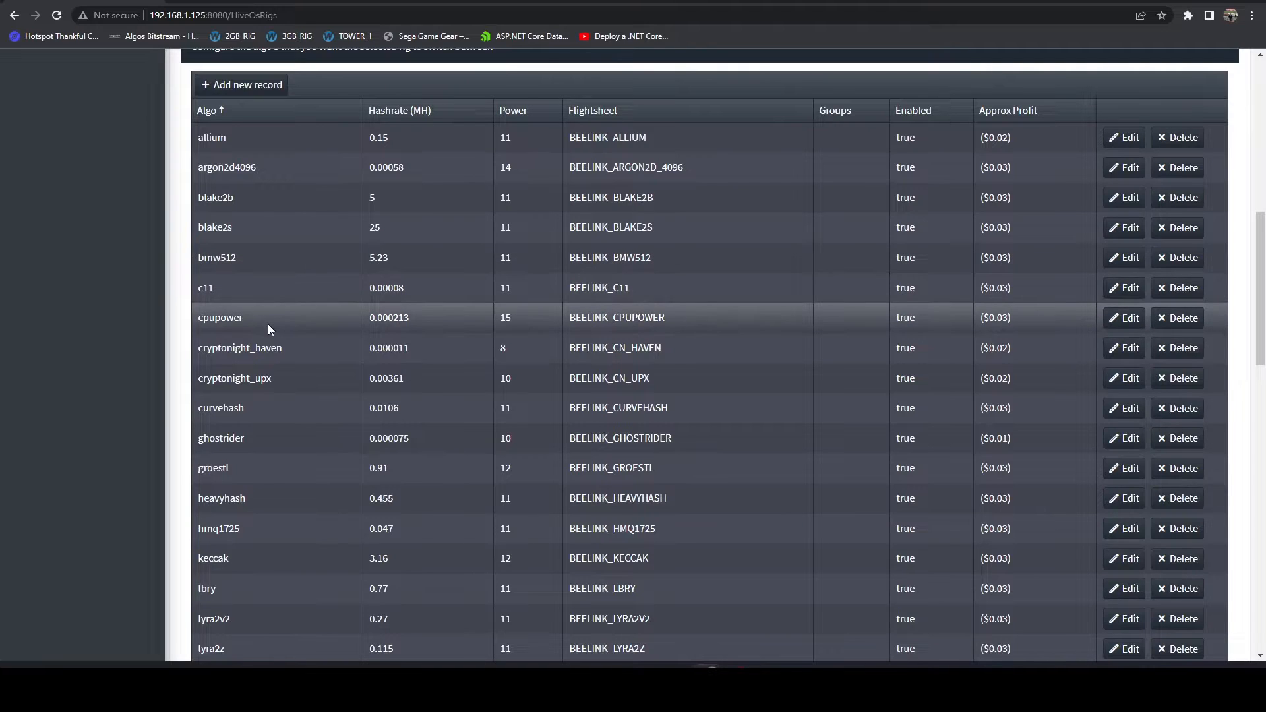
scroll("down", 3)
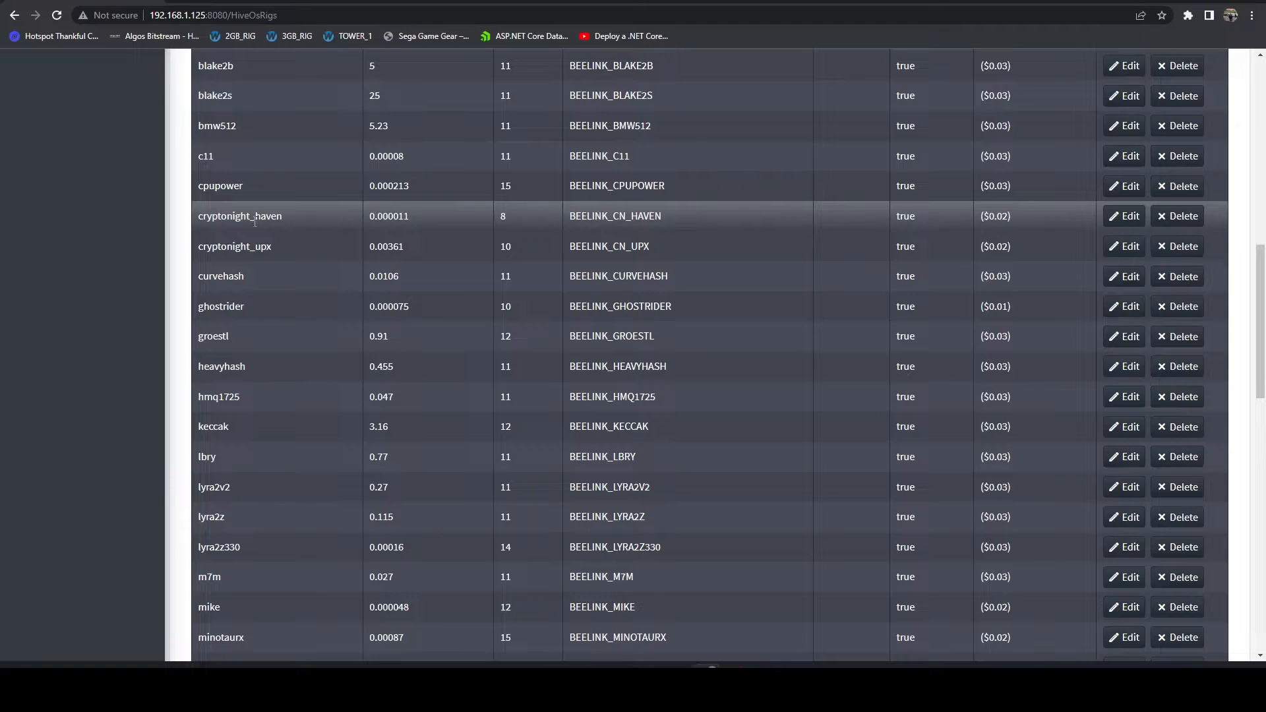
mouse_move(295, 265)
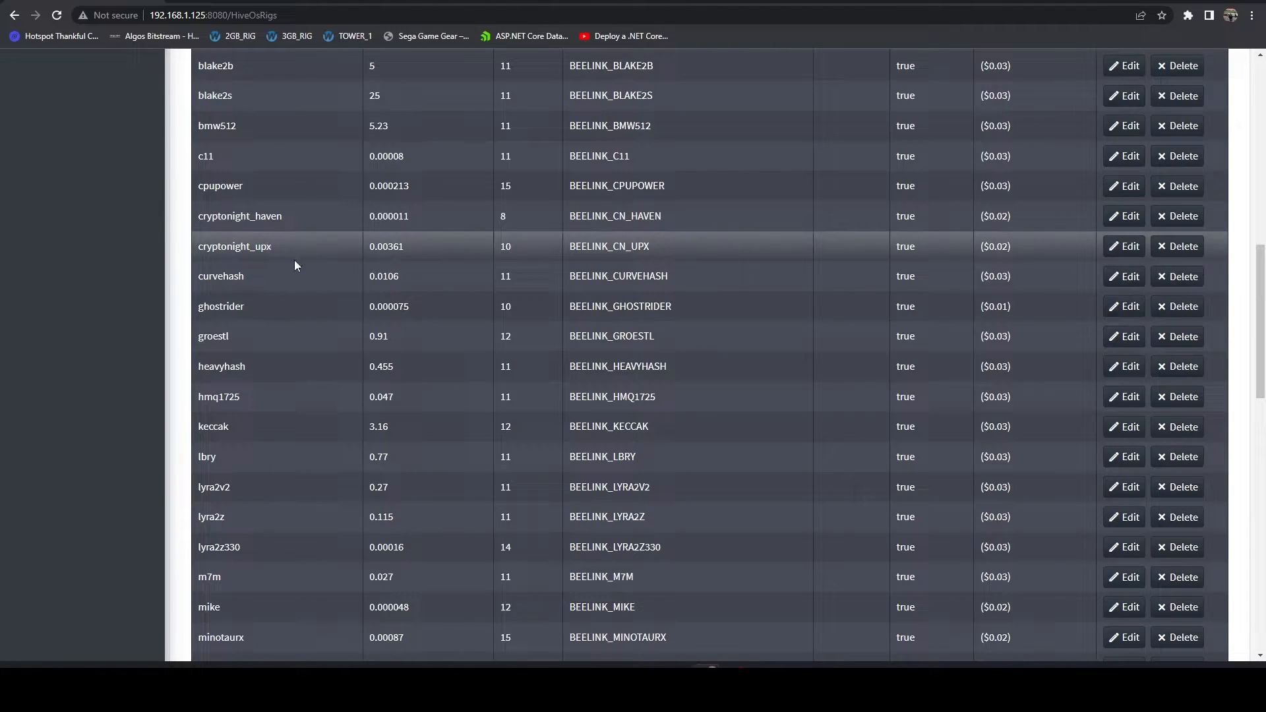
mouse_move(245, 282)
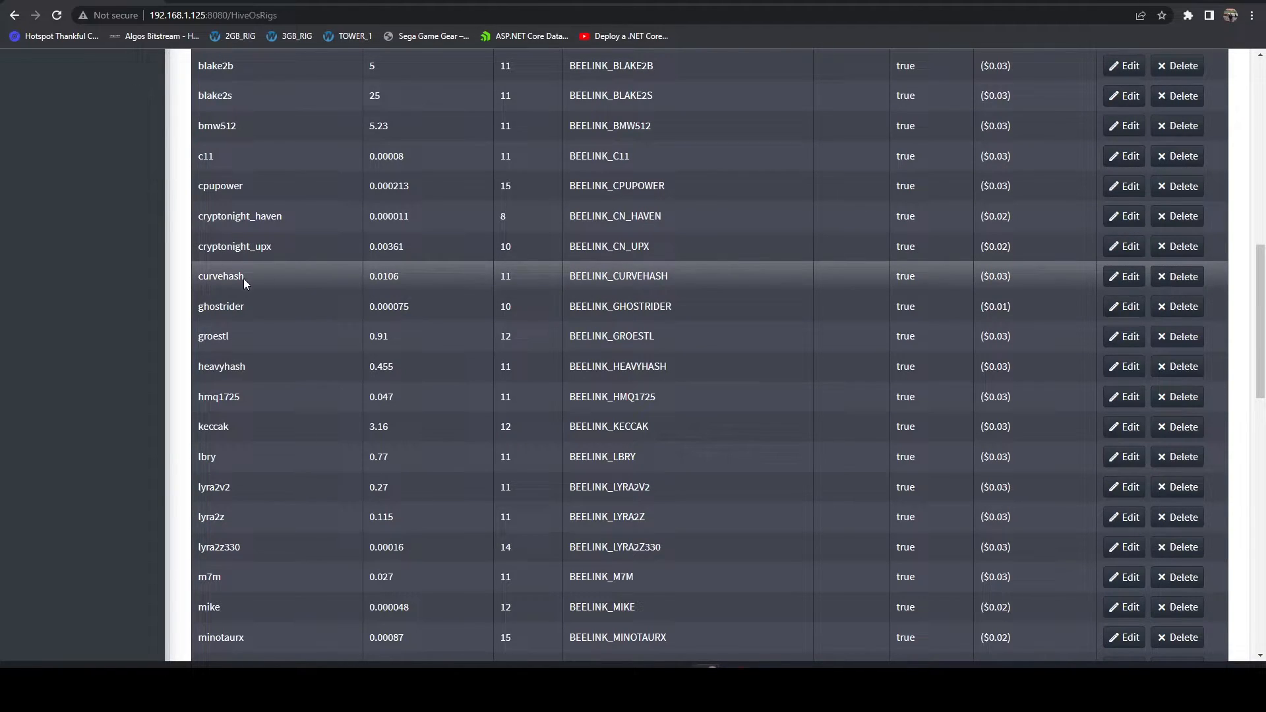
double_click(239, 215)
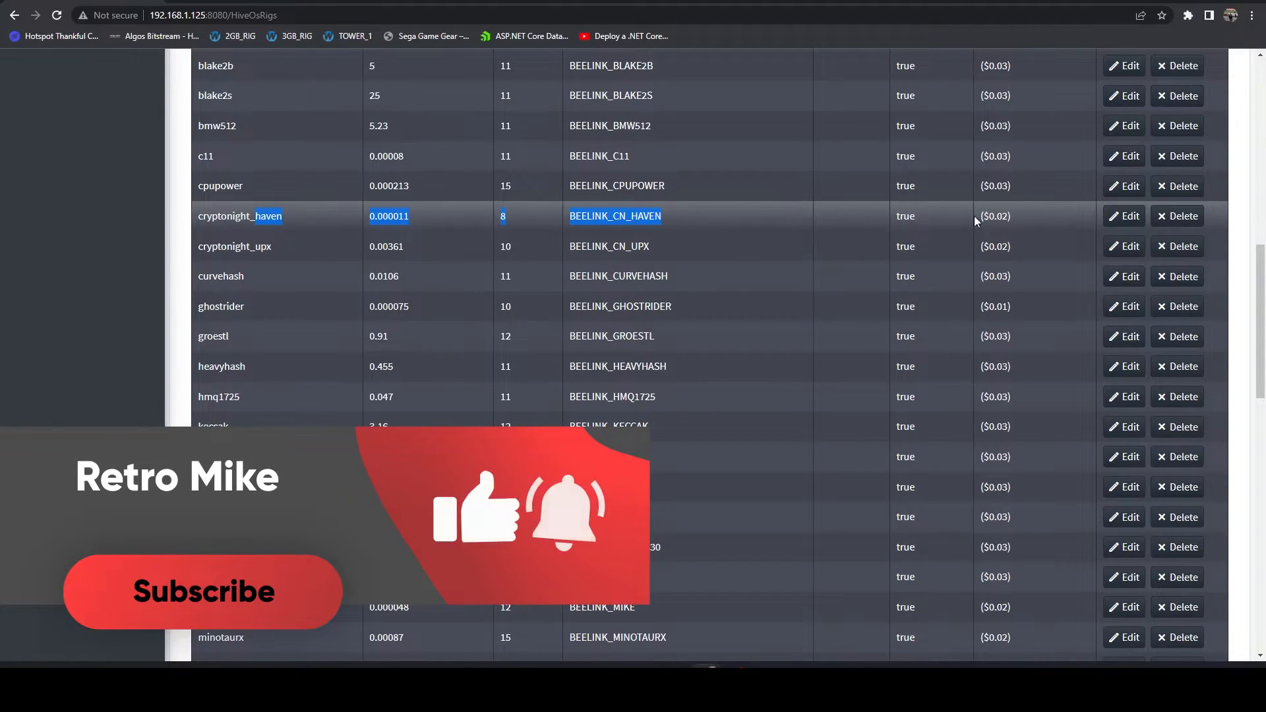
scroll("down", 3)
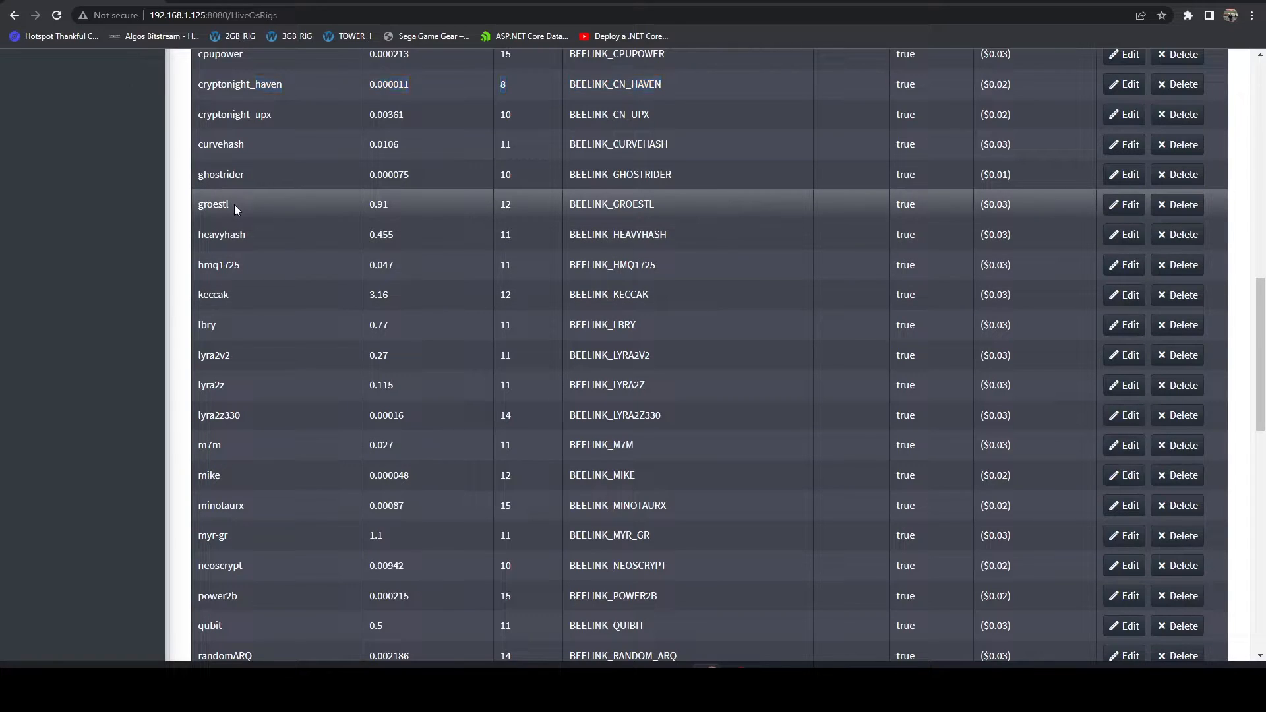
double_click(212, 203)
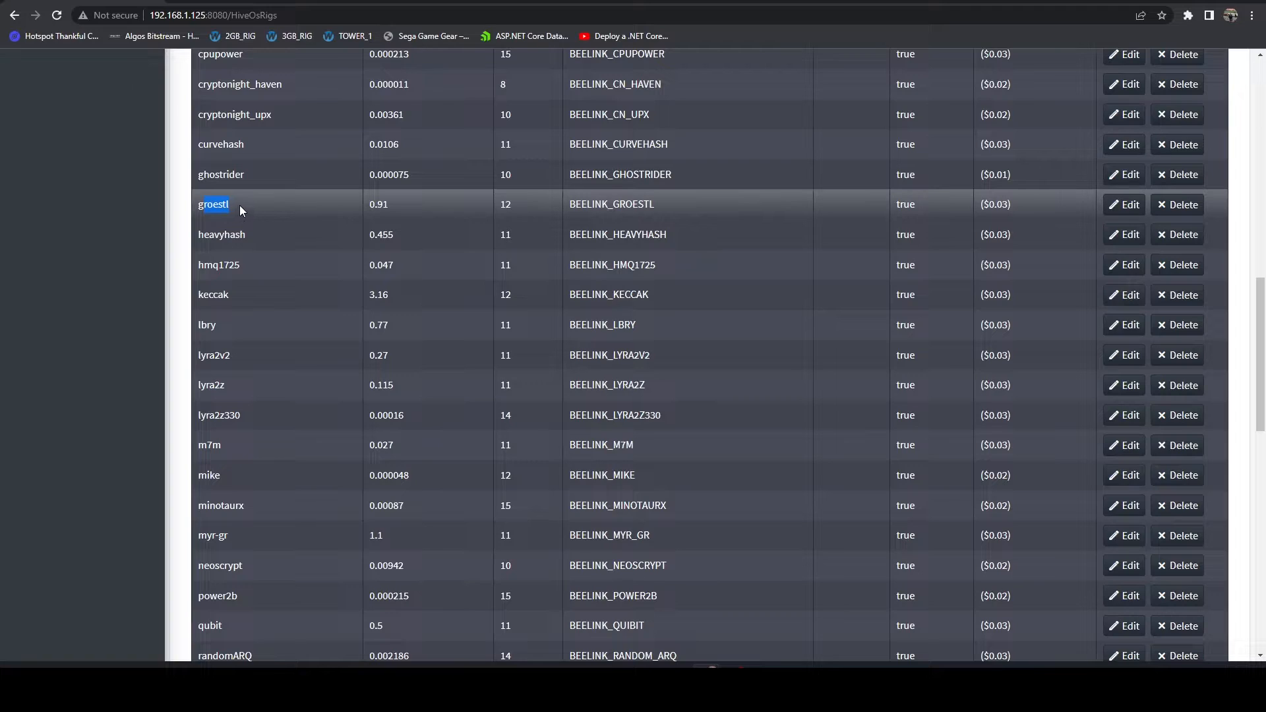
mouse_move(250, 213)
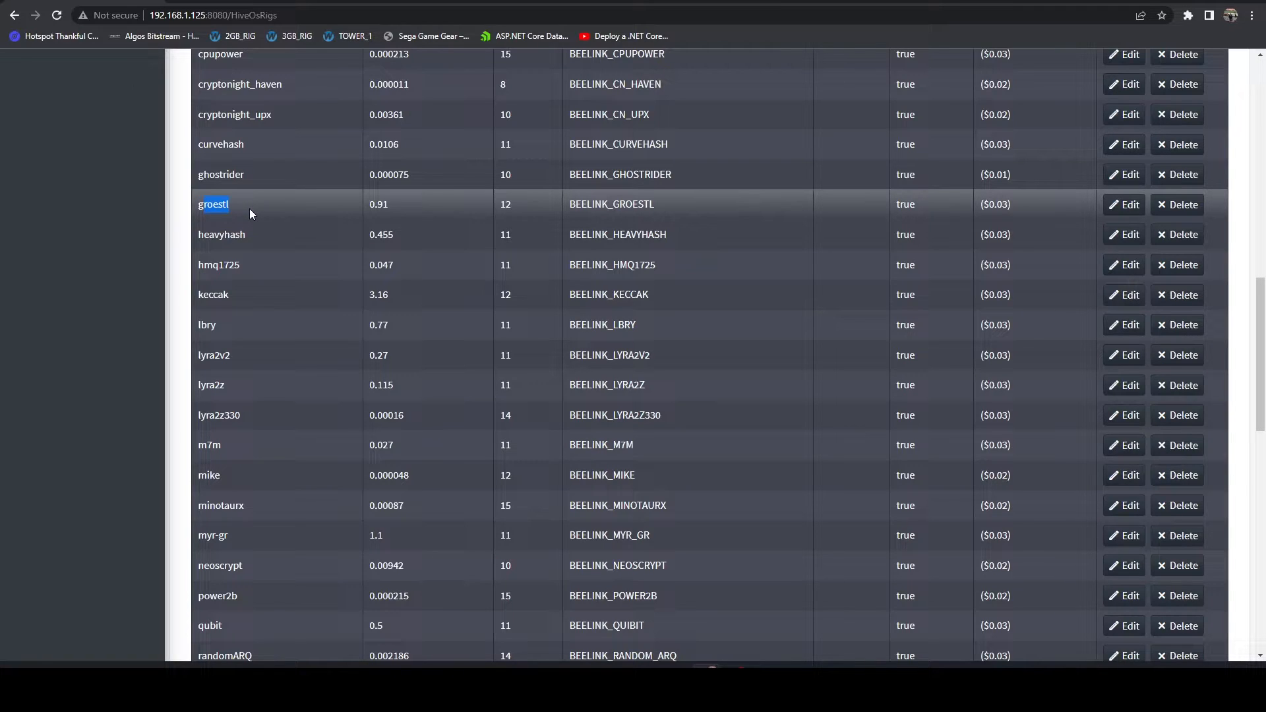
mouse_move(1030, 129)
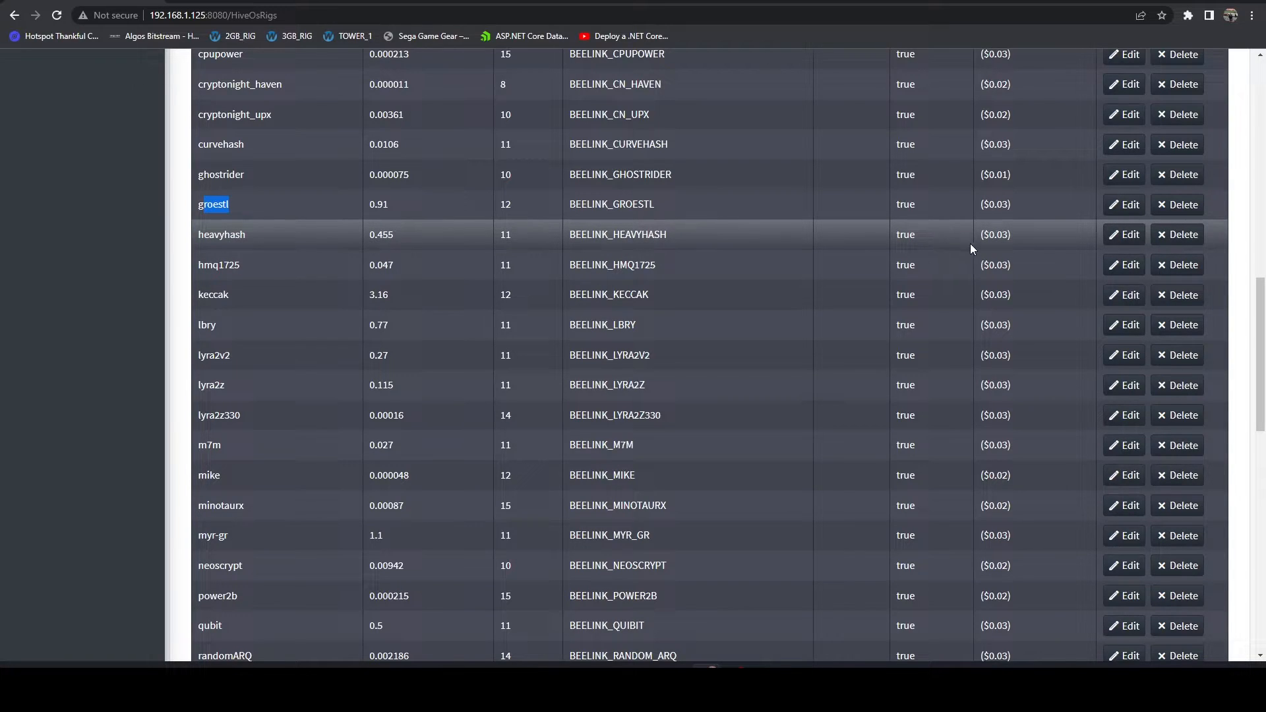
mouse_move(989, 355)
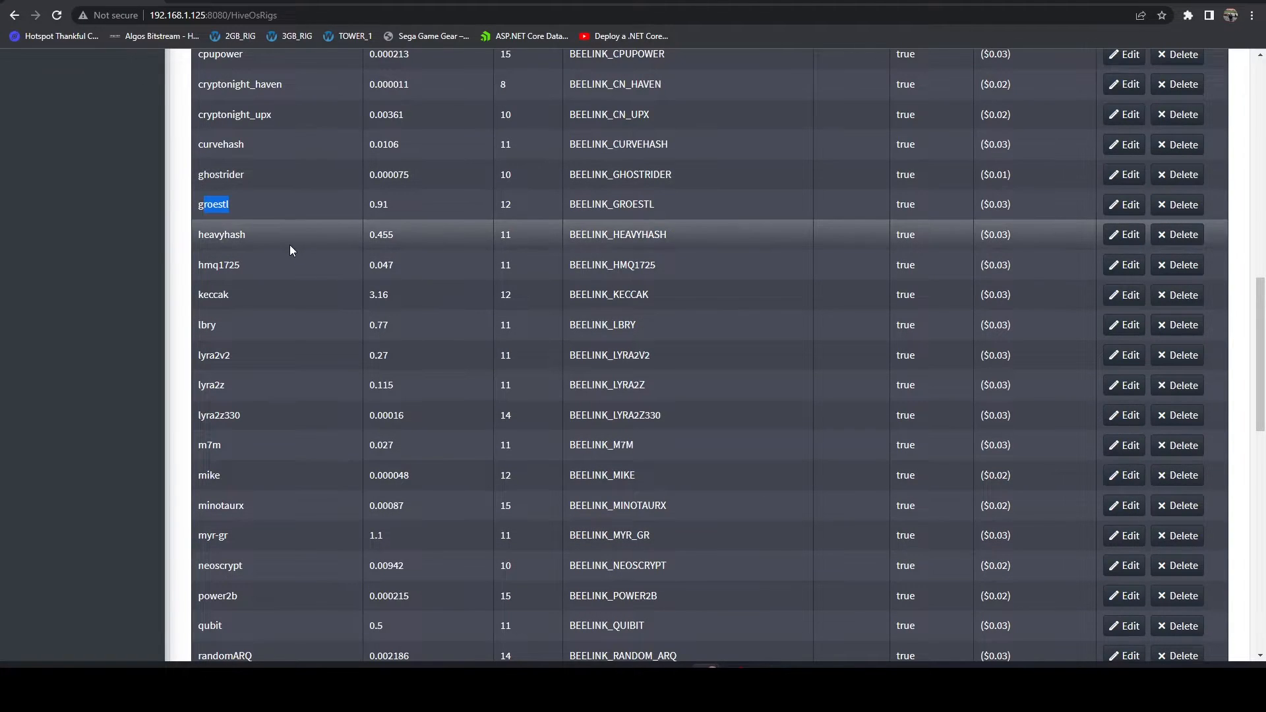
mouse_move(281, 311)
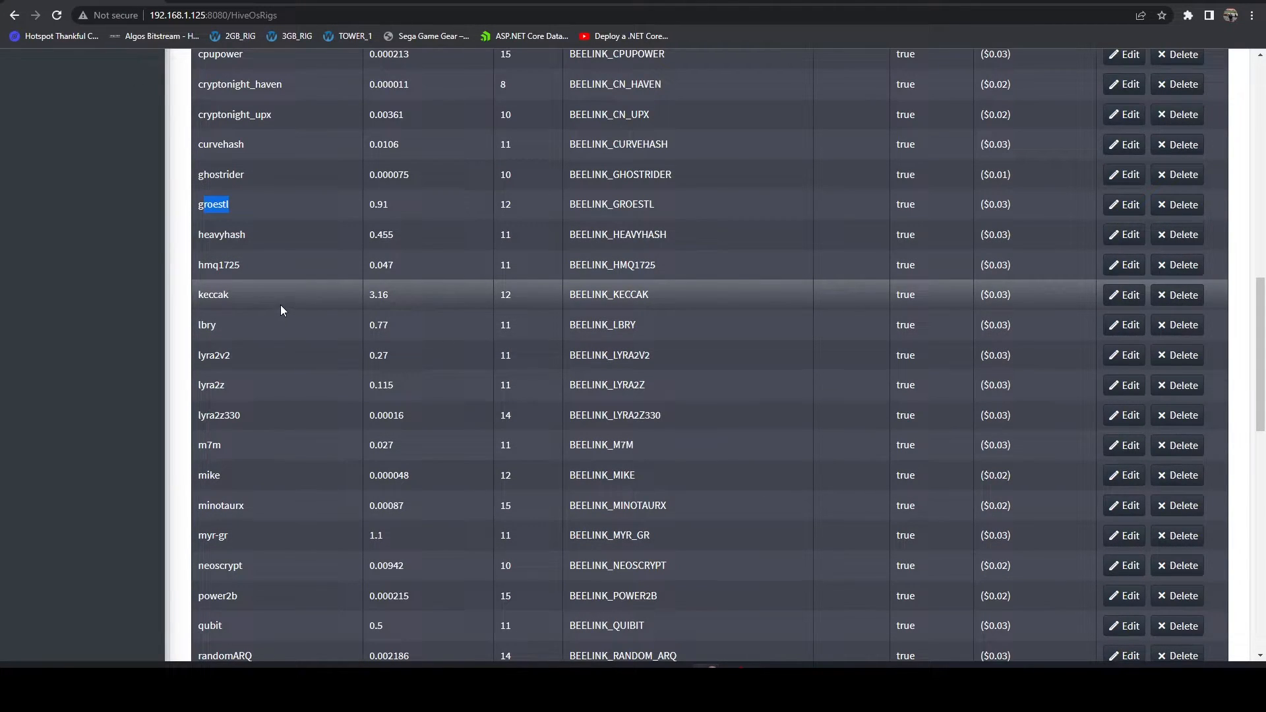
mouse_move(247, 234)
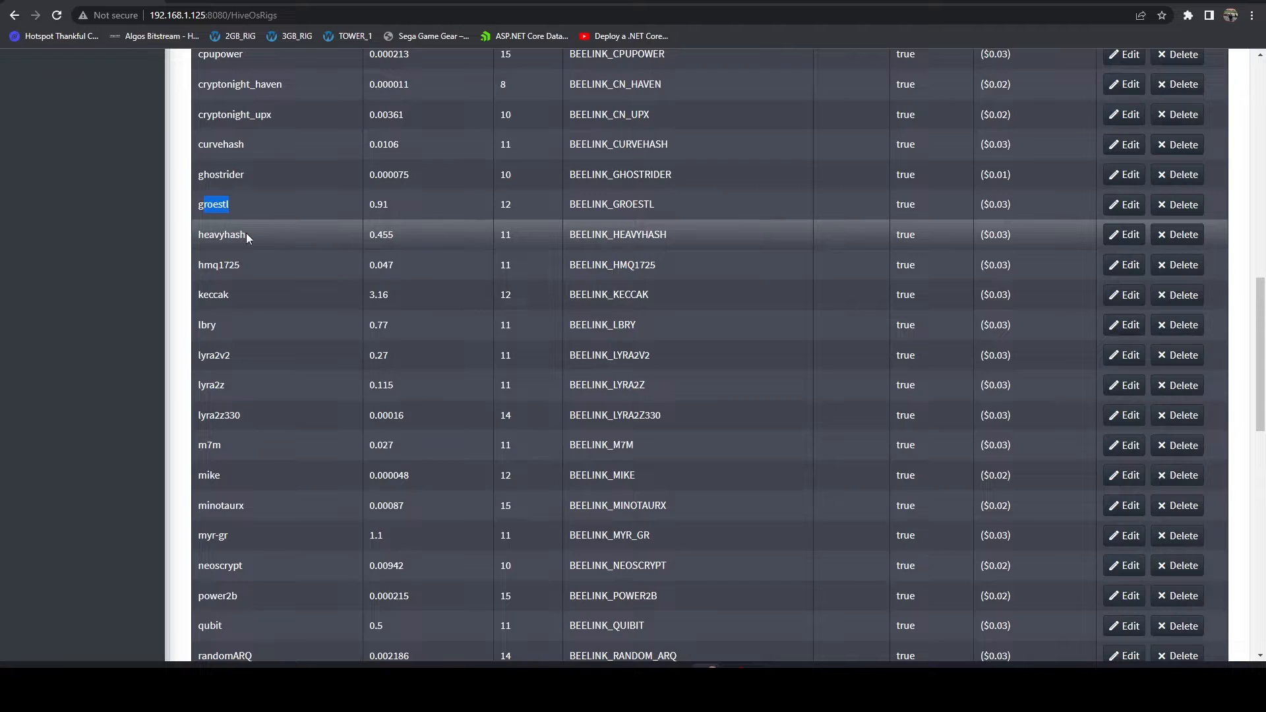
mouse_move(250, 265)
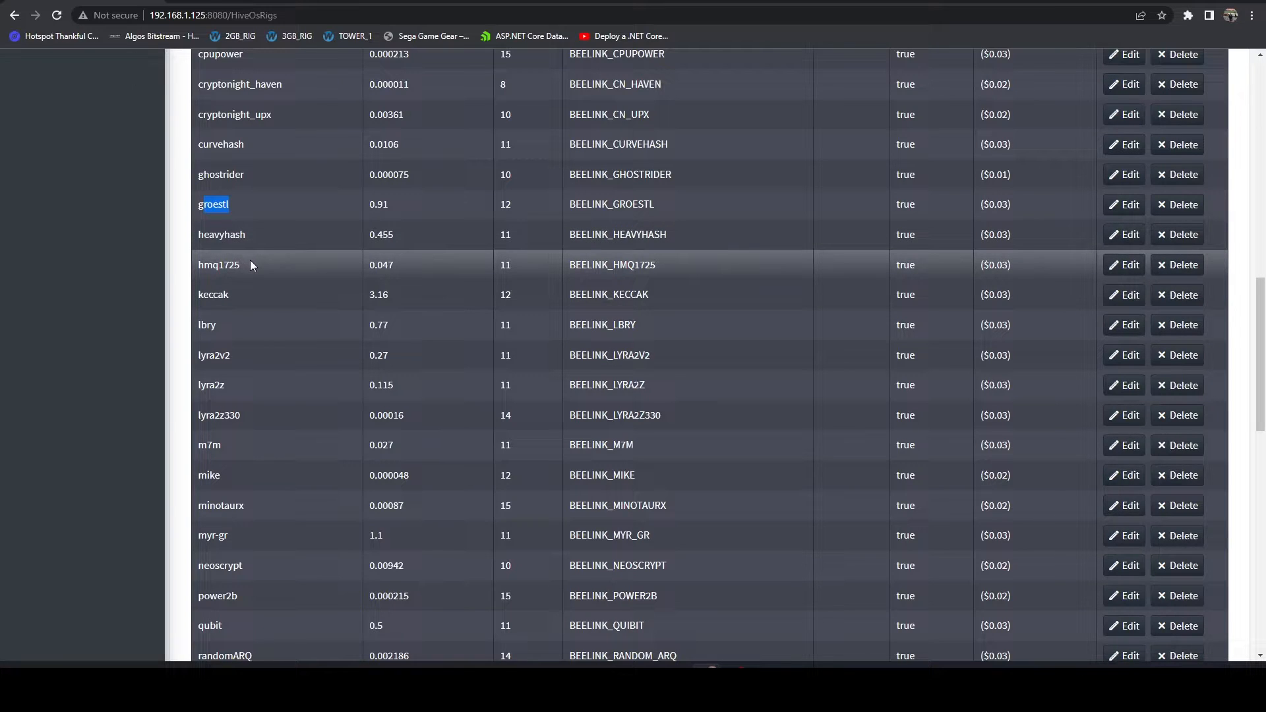
scroll("down", 3)
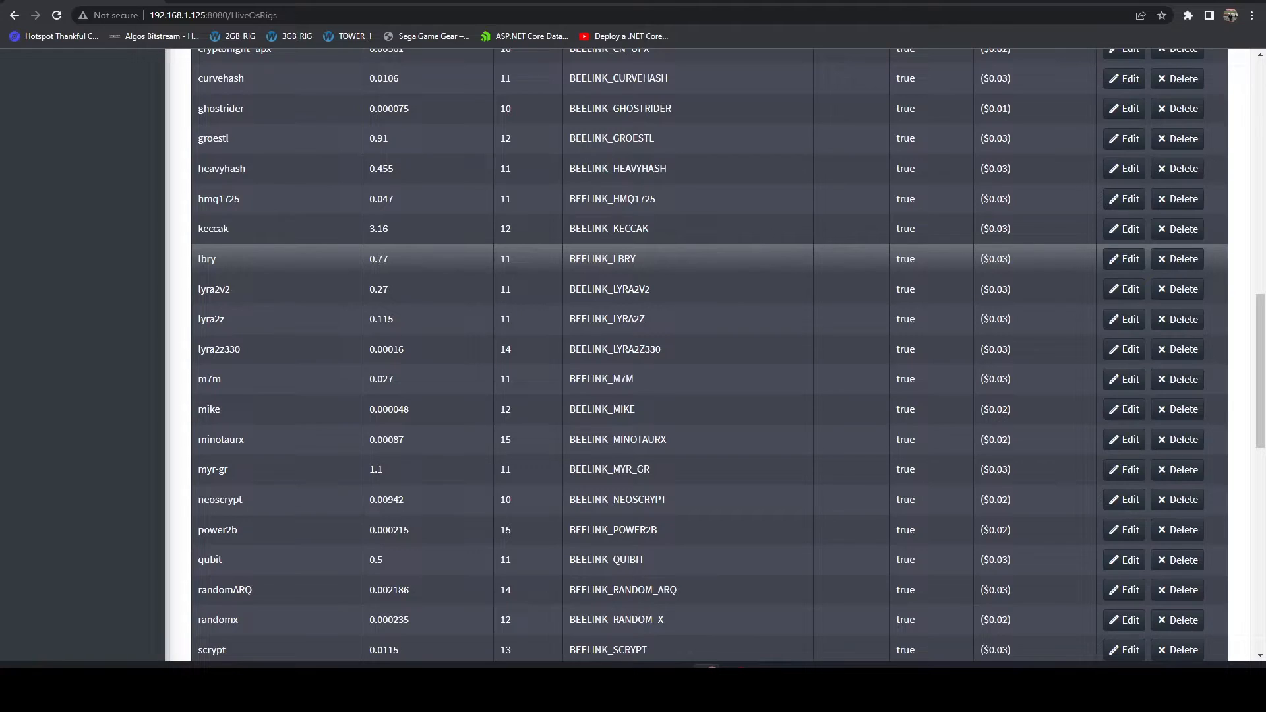
double_click(378, 258)
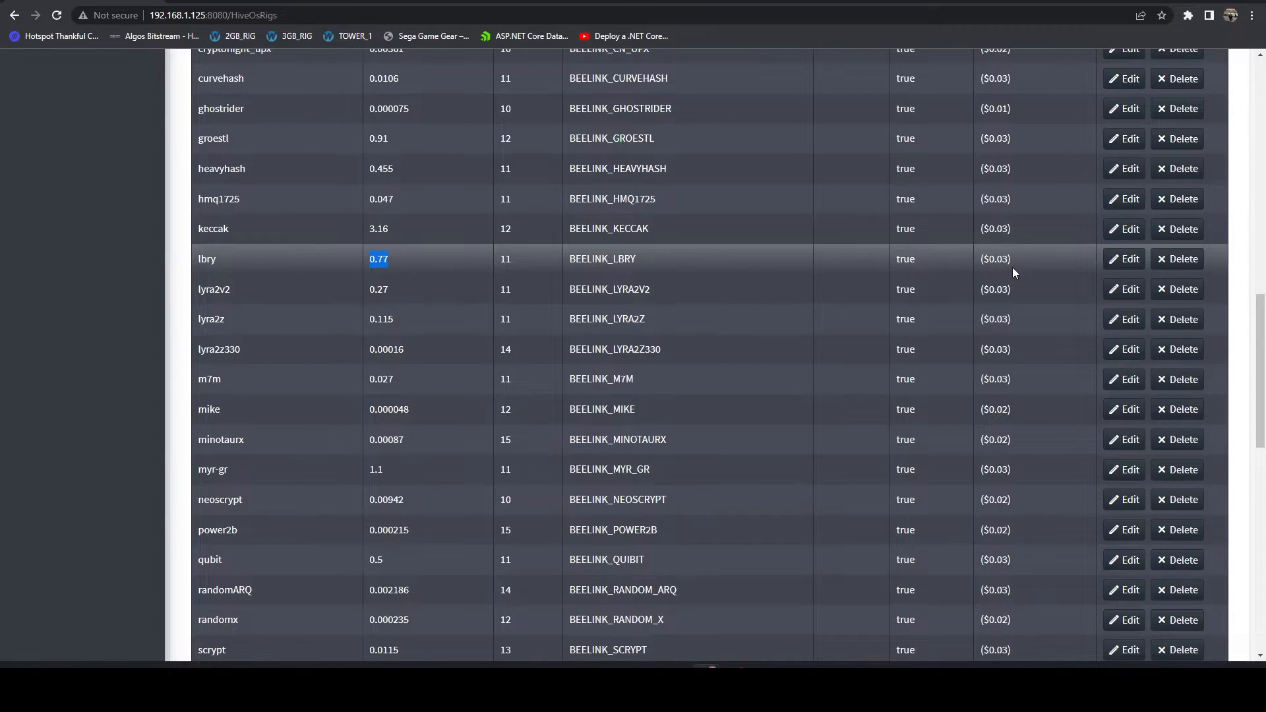
mouse_move(631, 292)
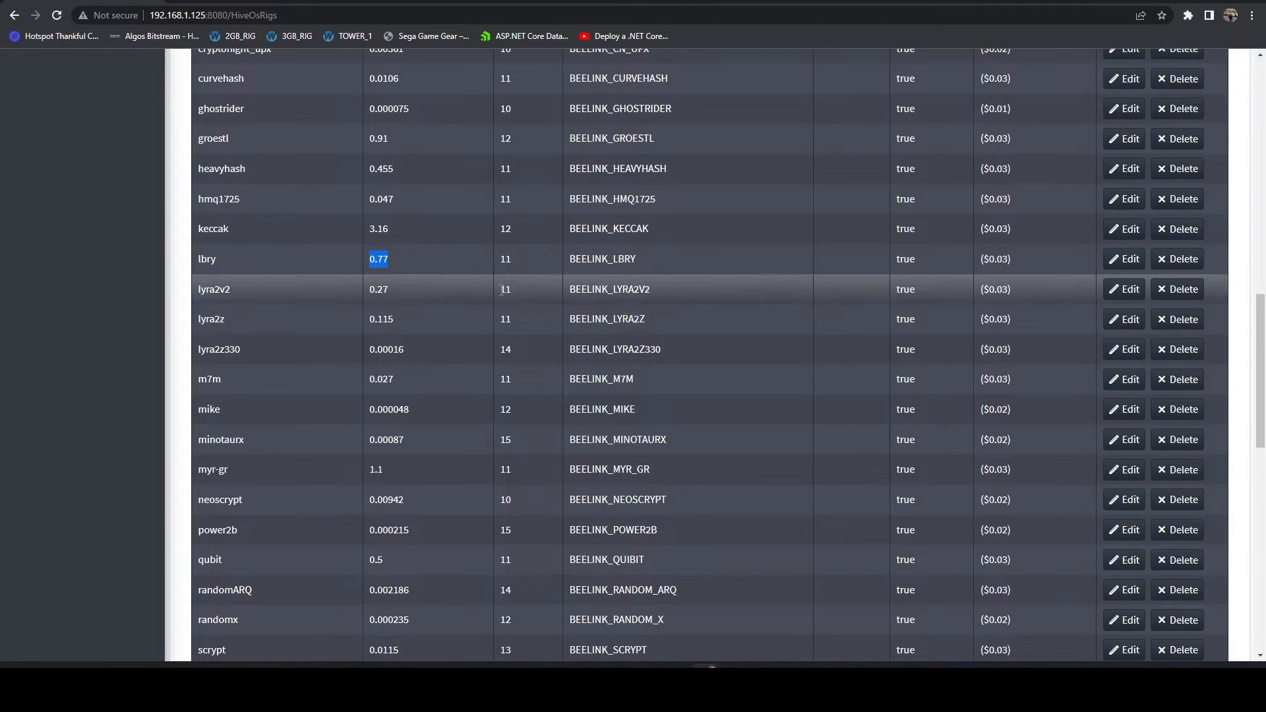
mouse_move(234, 304)
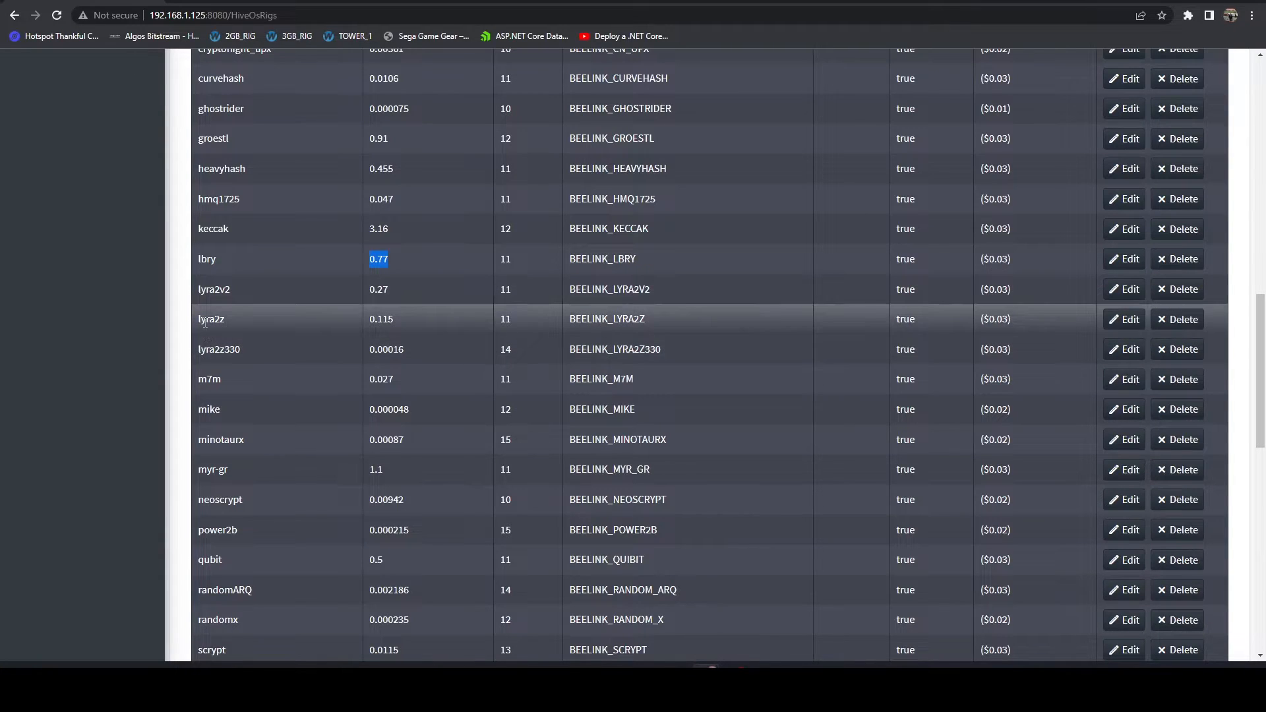
scroll("down", 3)
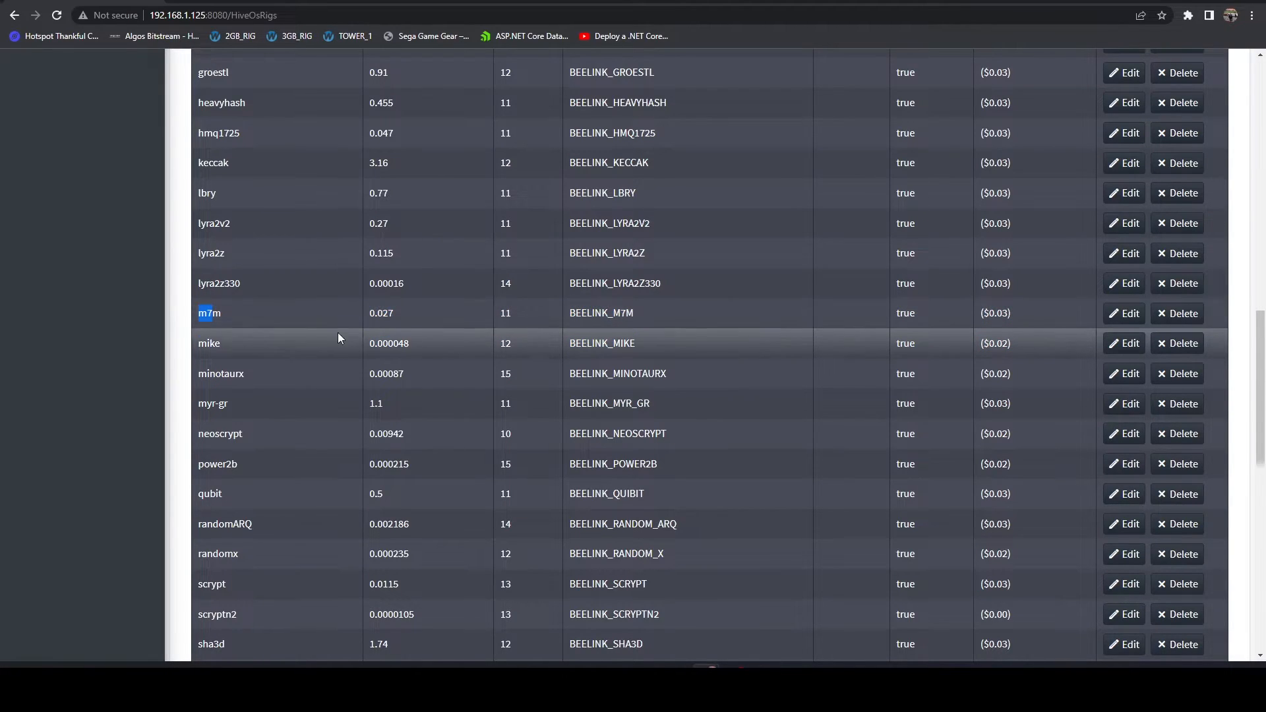
scroll("down", 3)
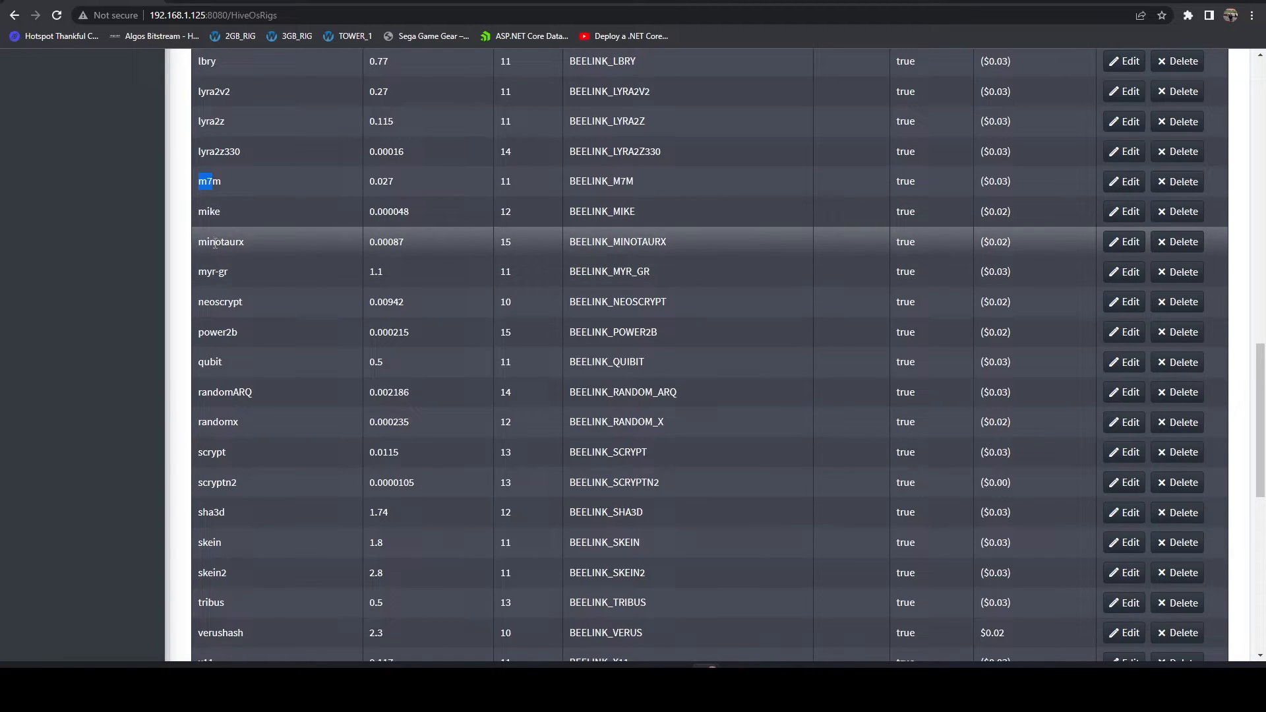
scroll("down", 3)
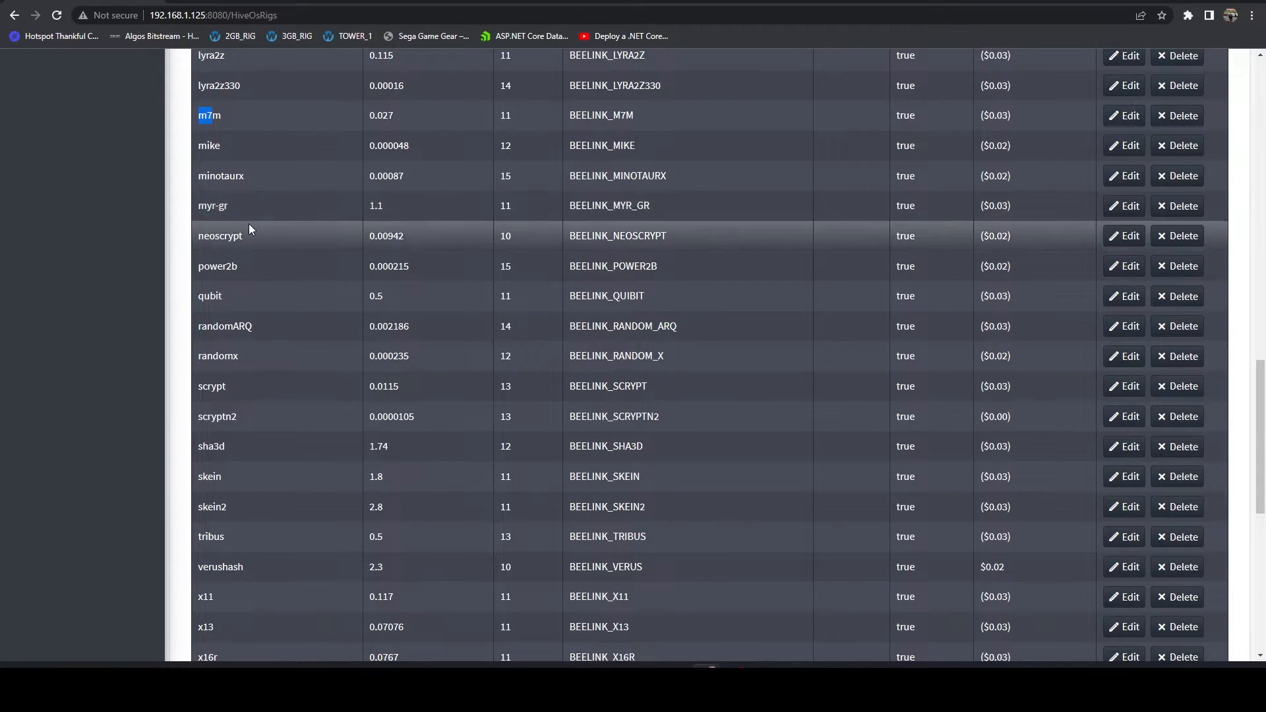
mouse_move(246, 262)
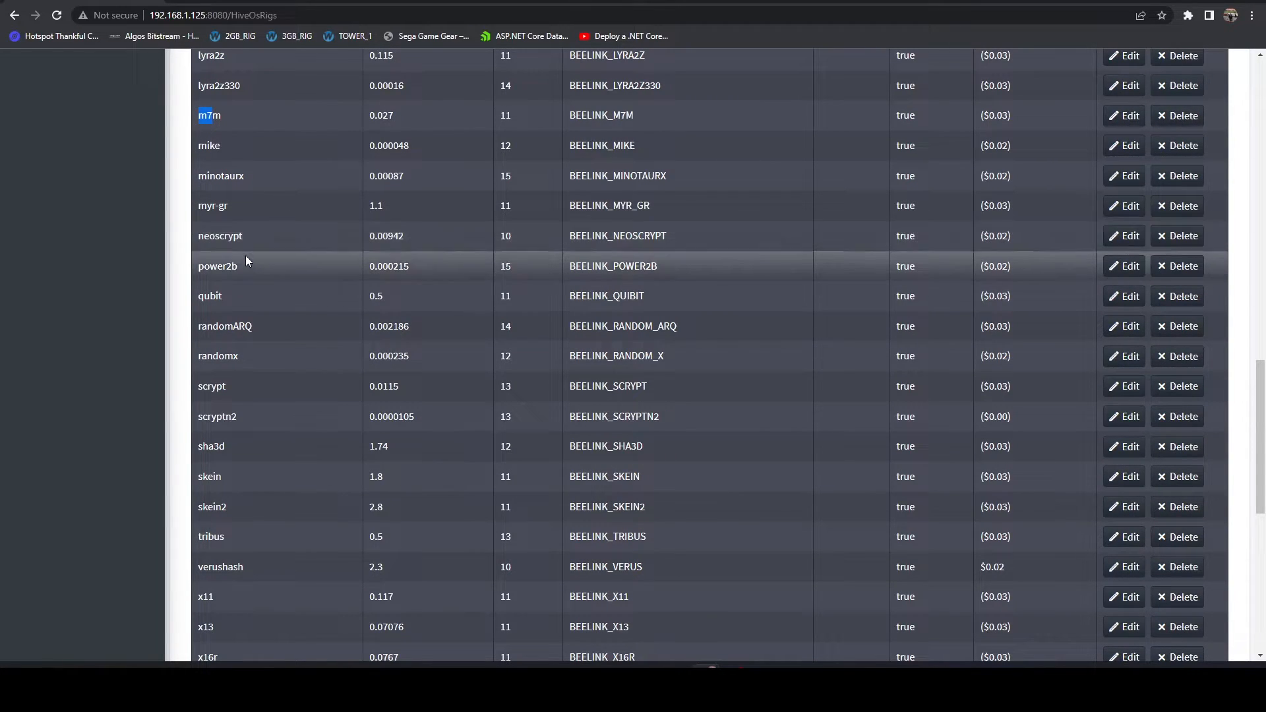
scroll("down", 3)
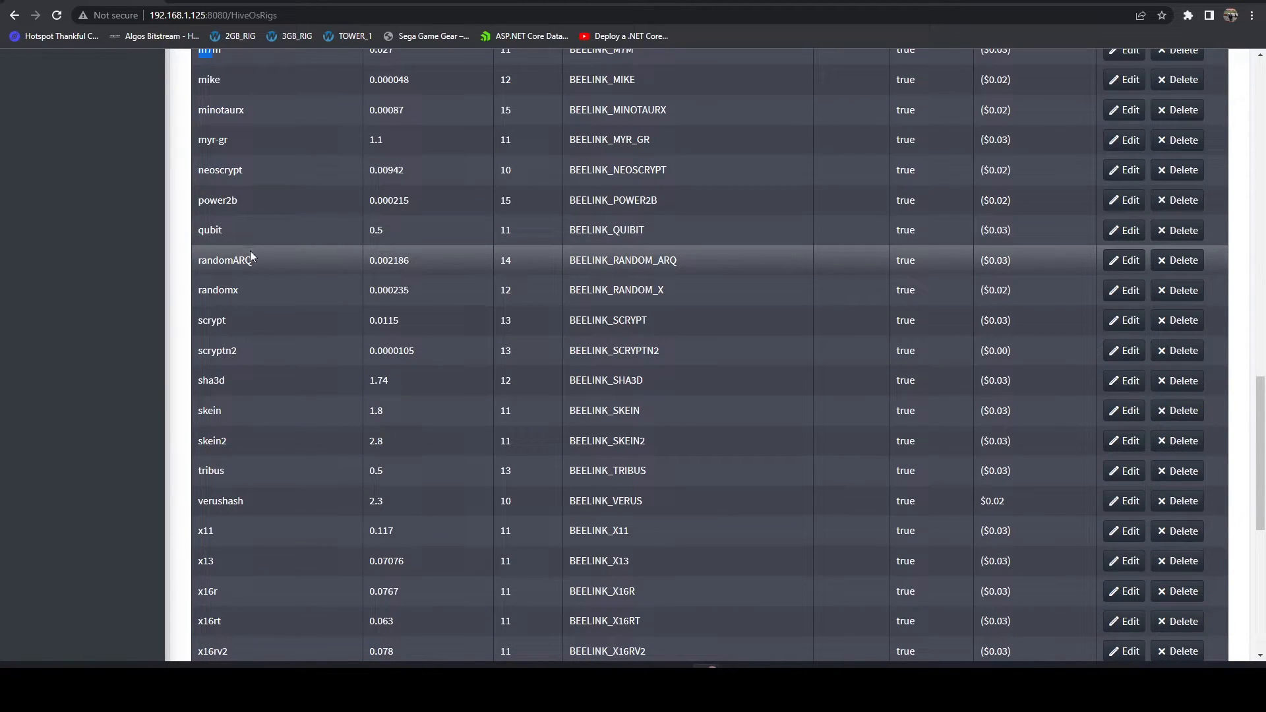
mouse_move(257, 270)
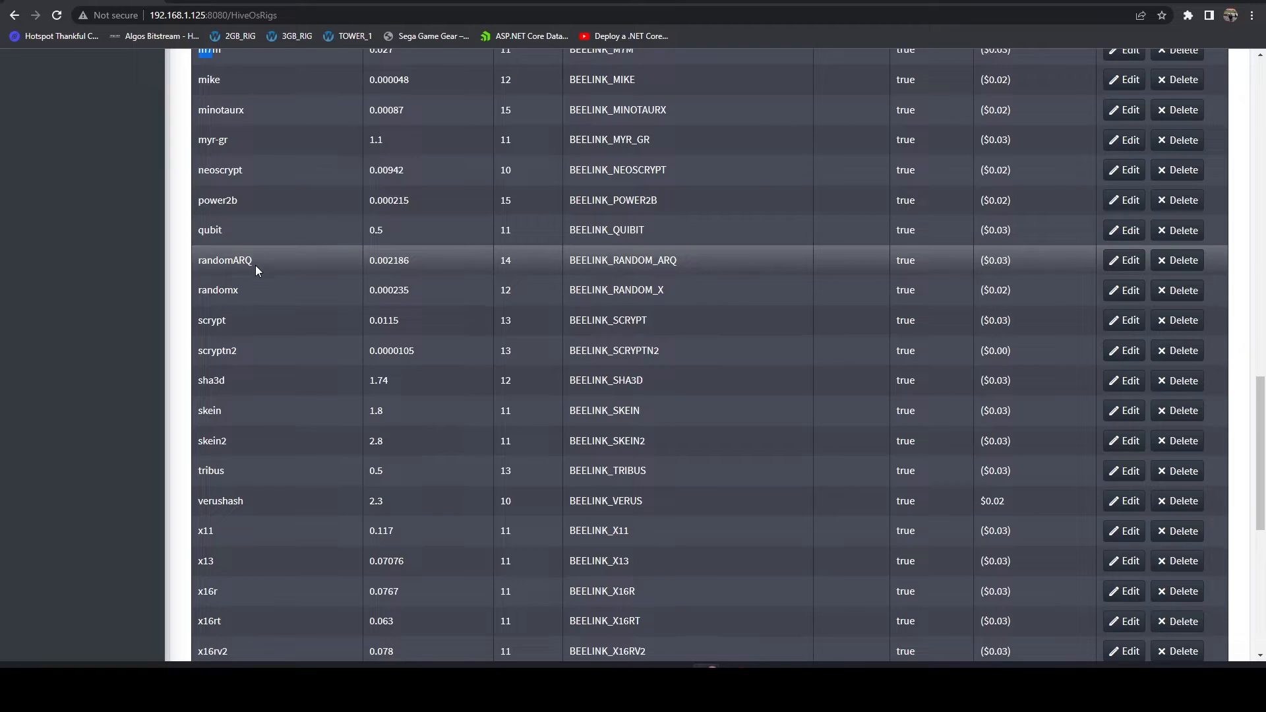
mouse_move(239, 304)
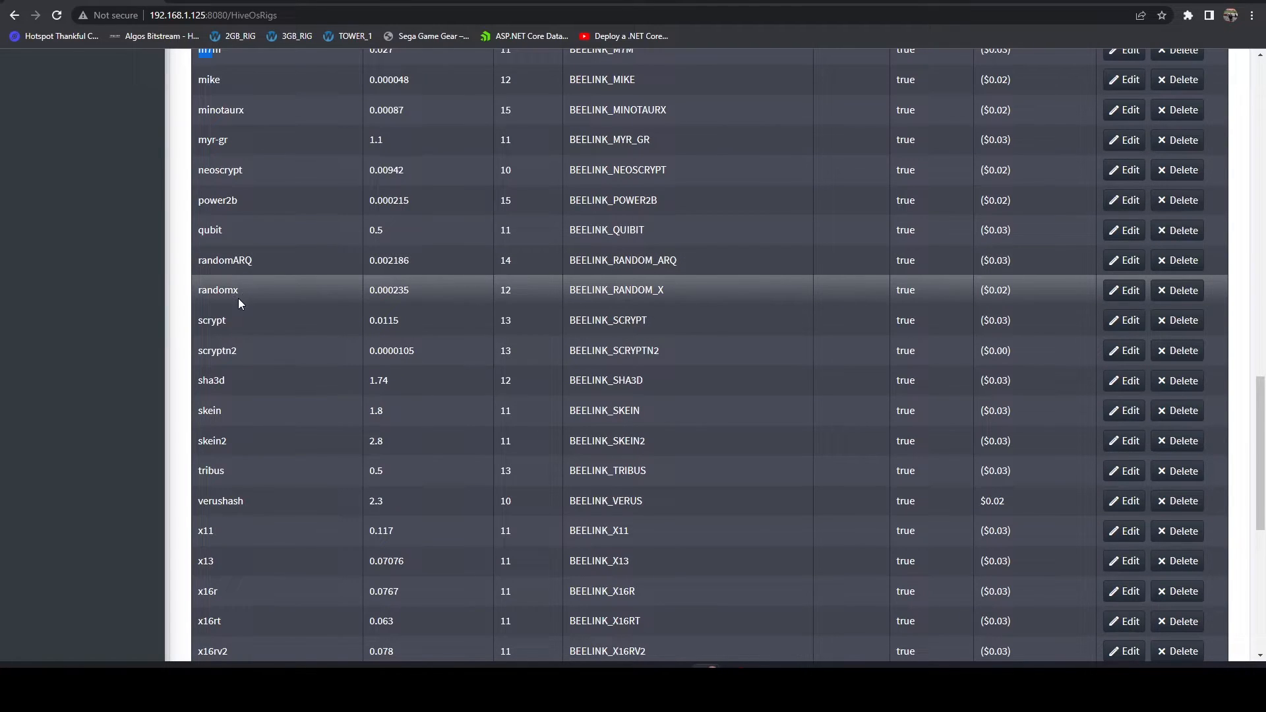
scroll("down", 3)
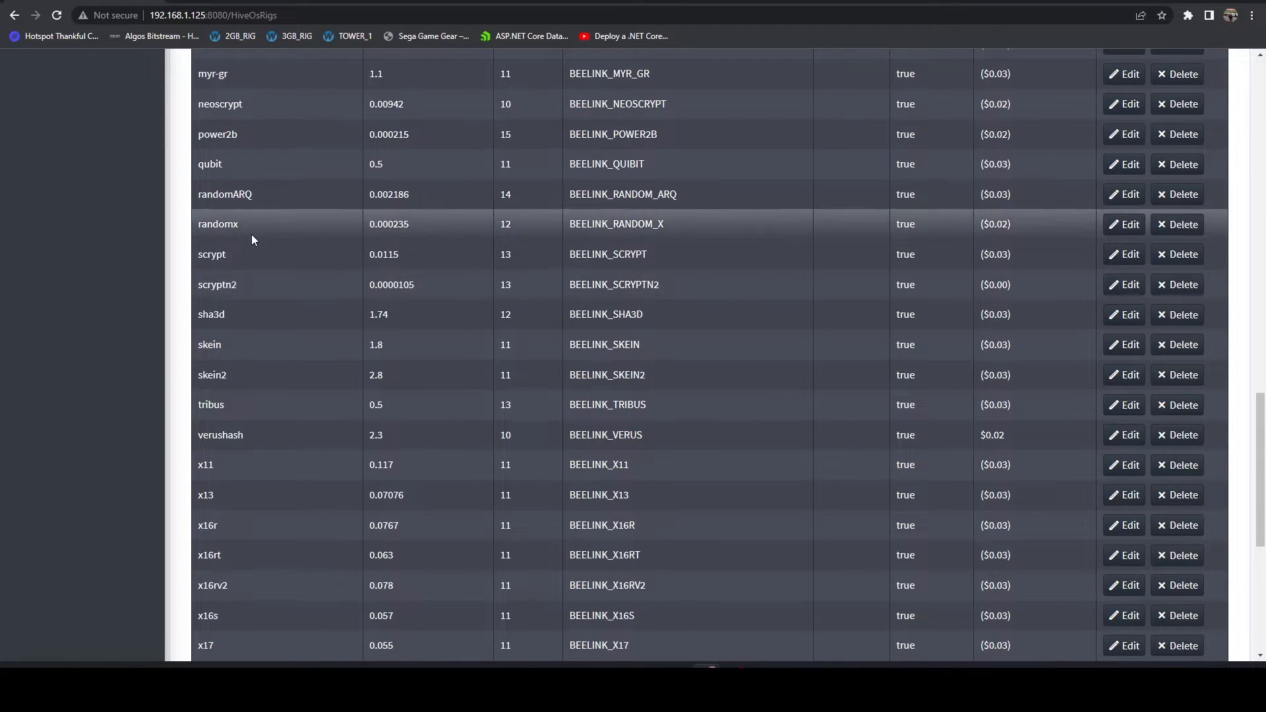
mouse_move(249, 319)
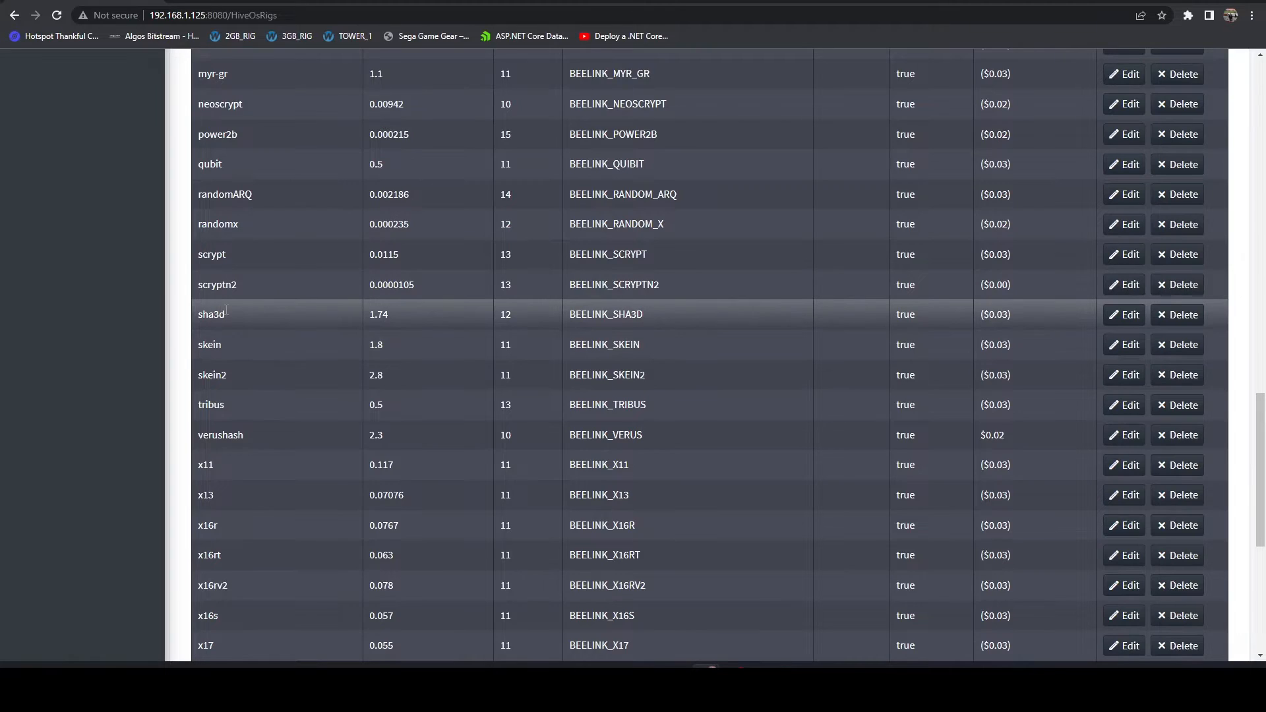
mouse_move(279, 312)
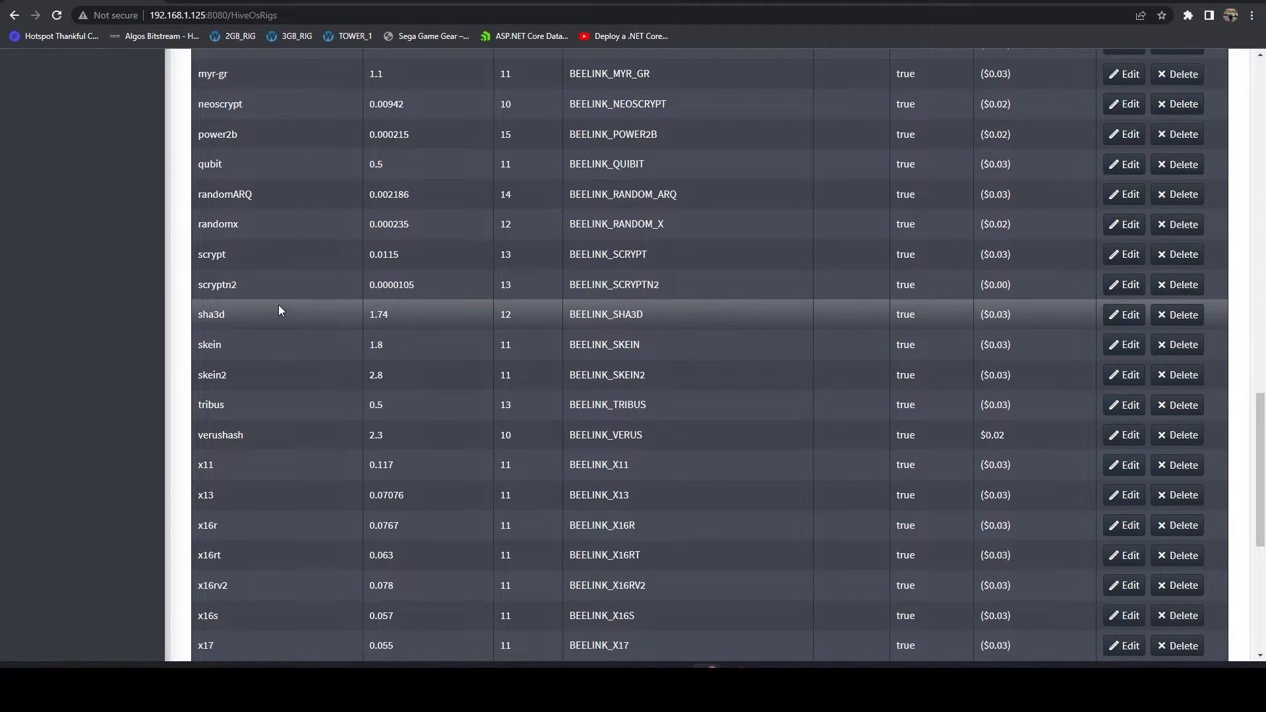
scroll("down", 3)
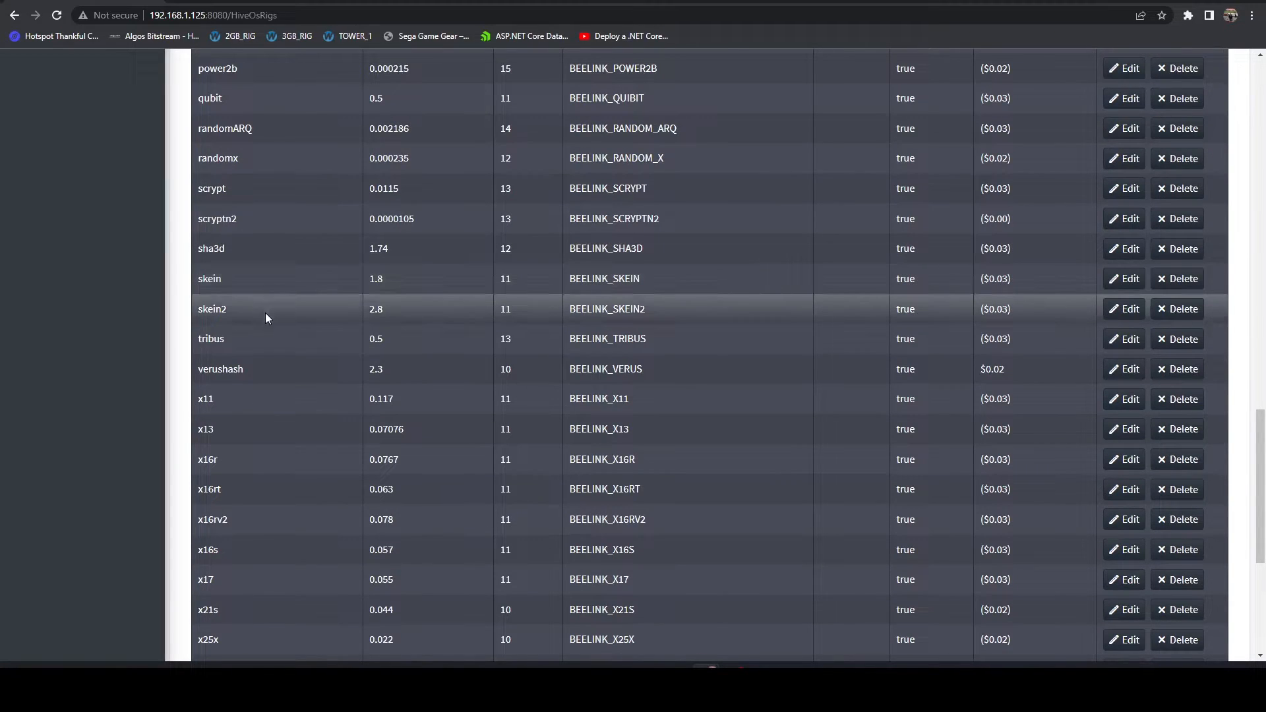
double_click(209, 339)
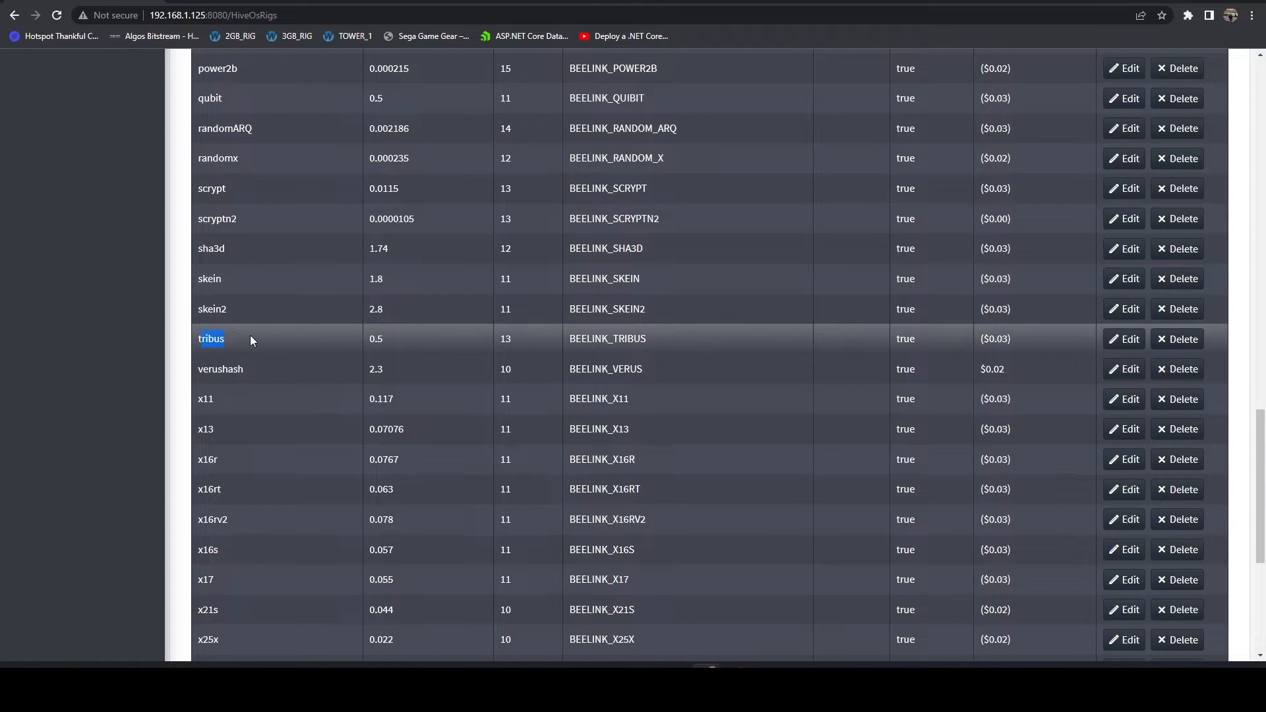
scroll("down", 3)
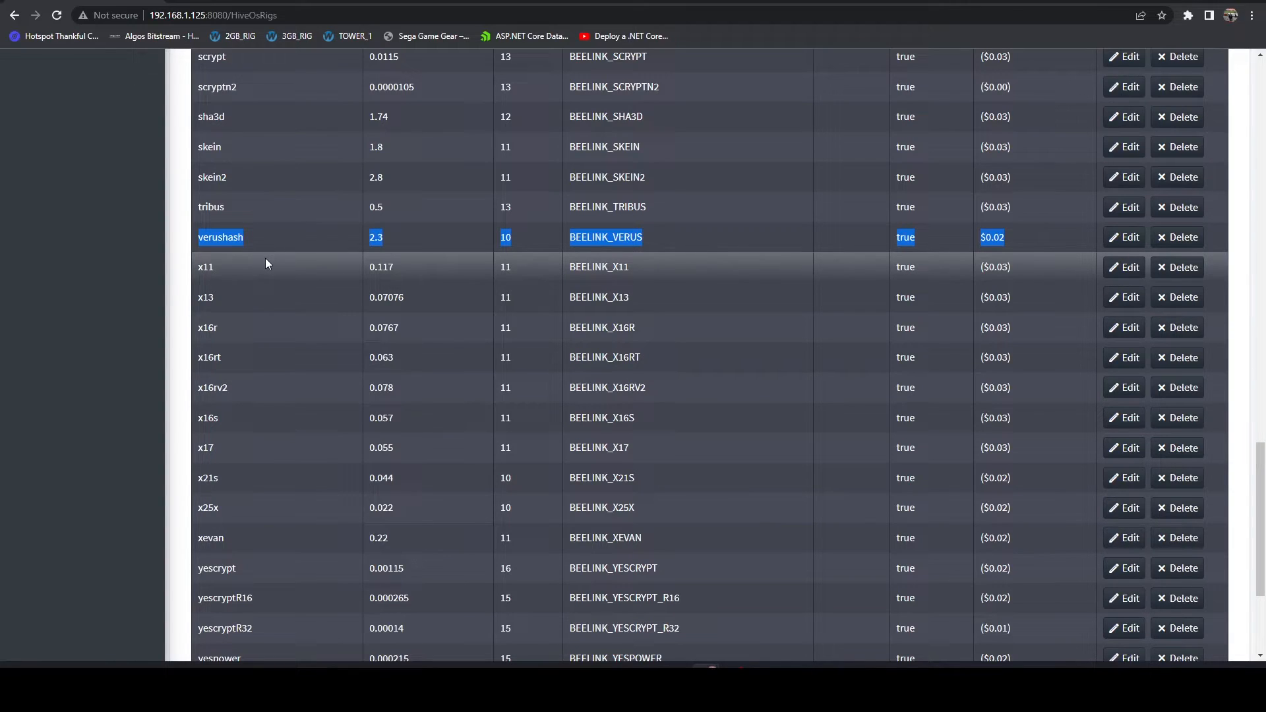
mouse_move(270, 265)
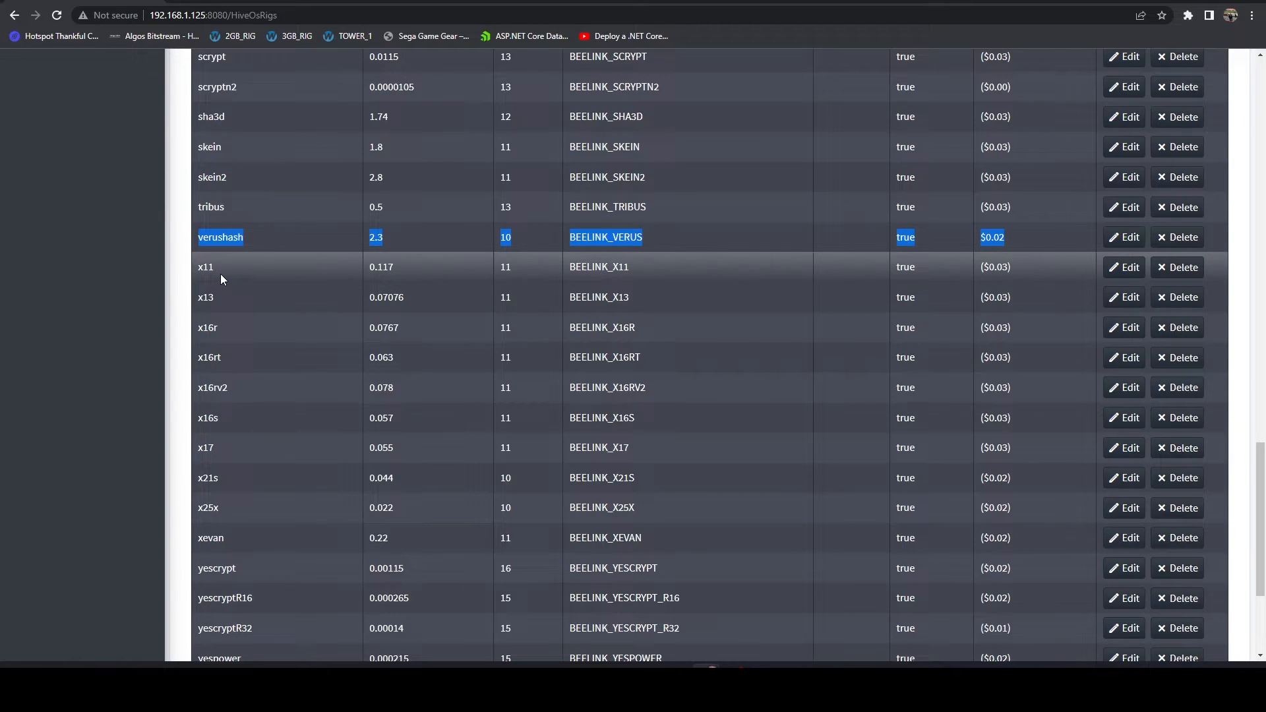
mouse_move(269, 275)
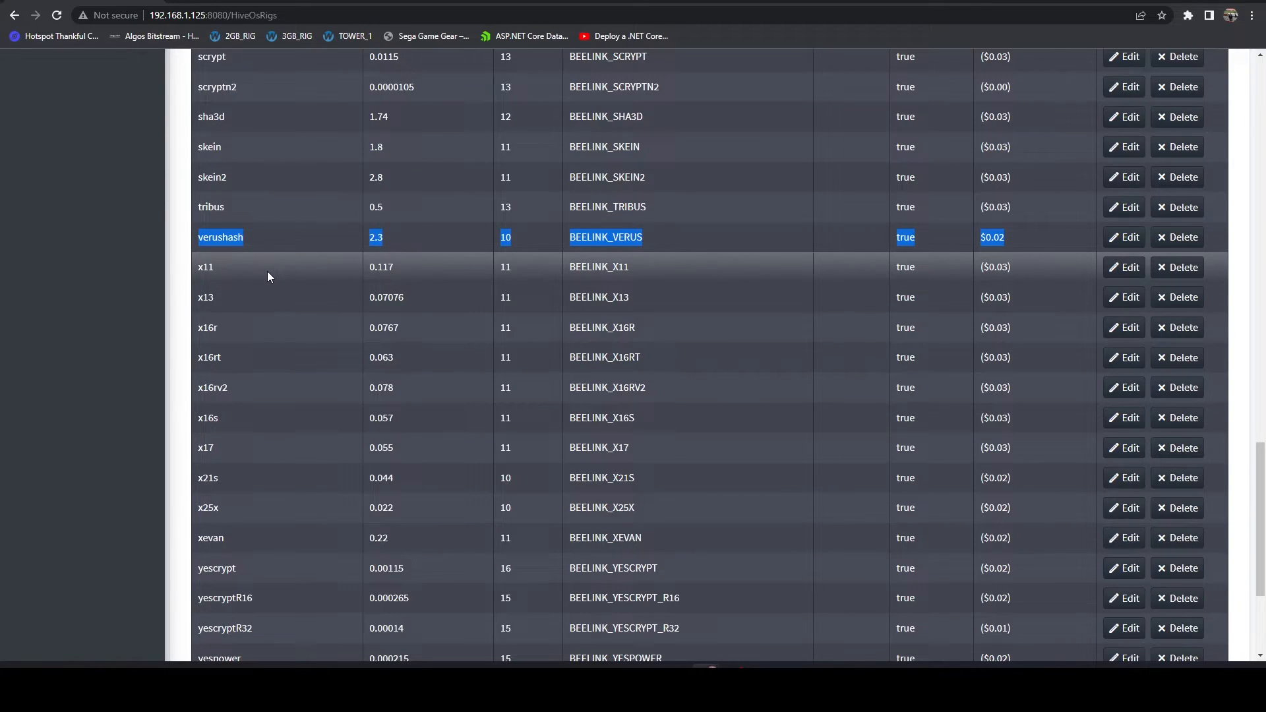
scroll("down", 3)
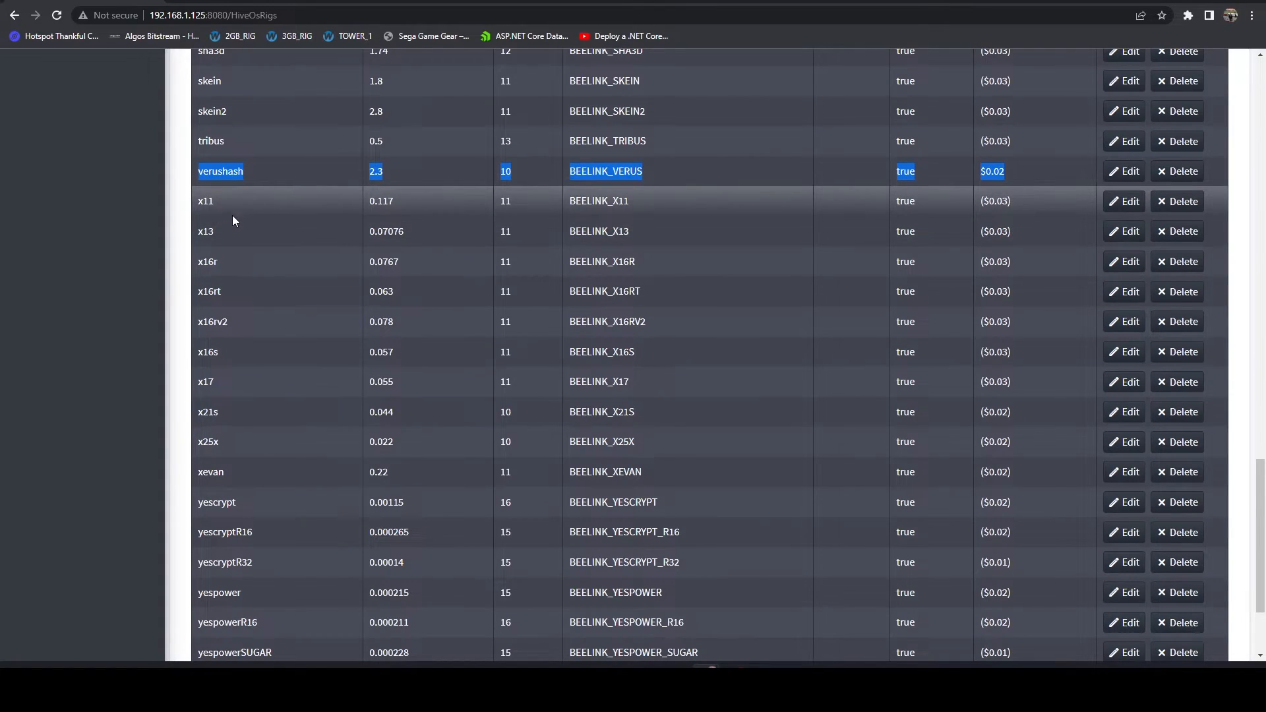
mouse_move(257, 203)
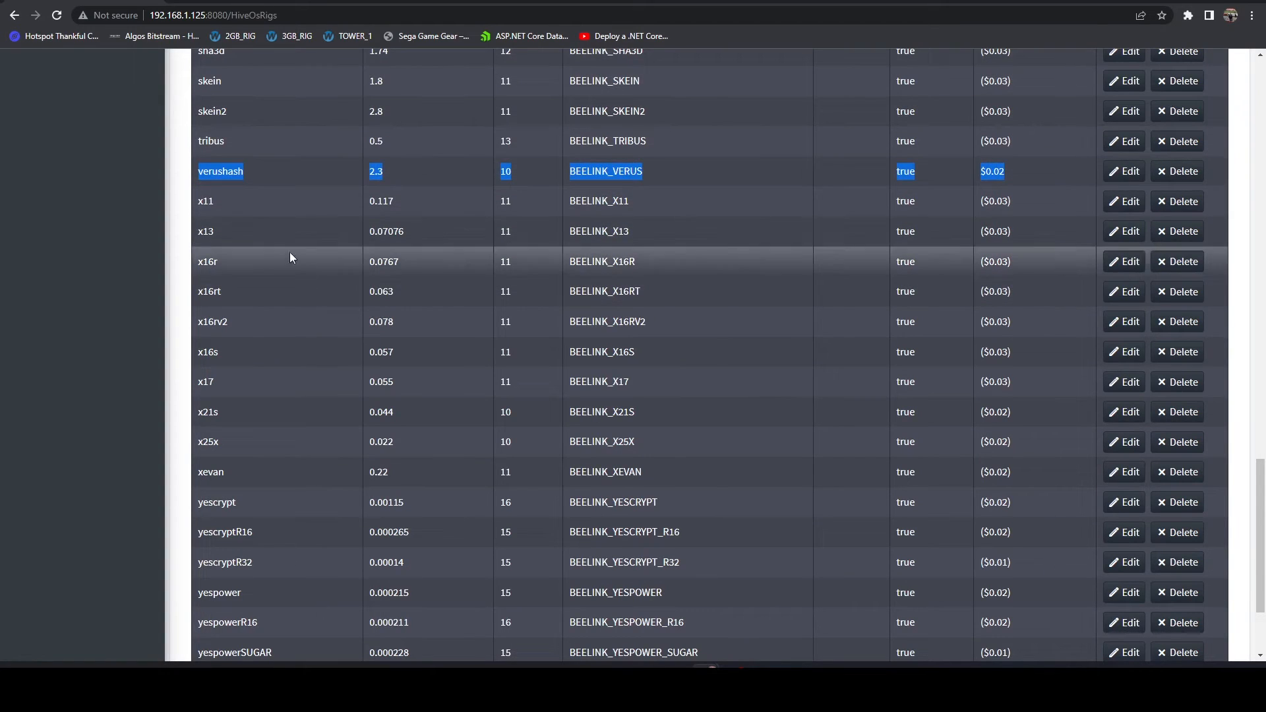
mouse_move(268, 207)
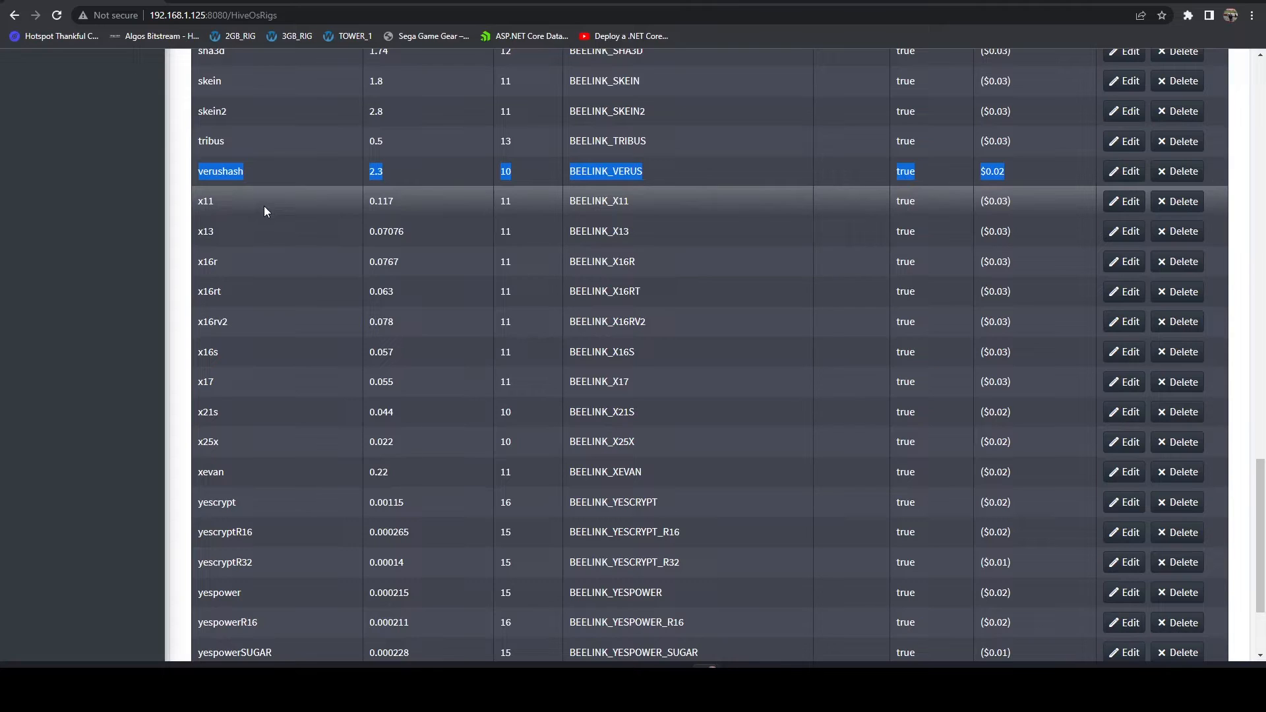
mouse_move(261, 274)
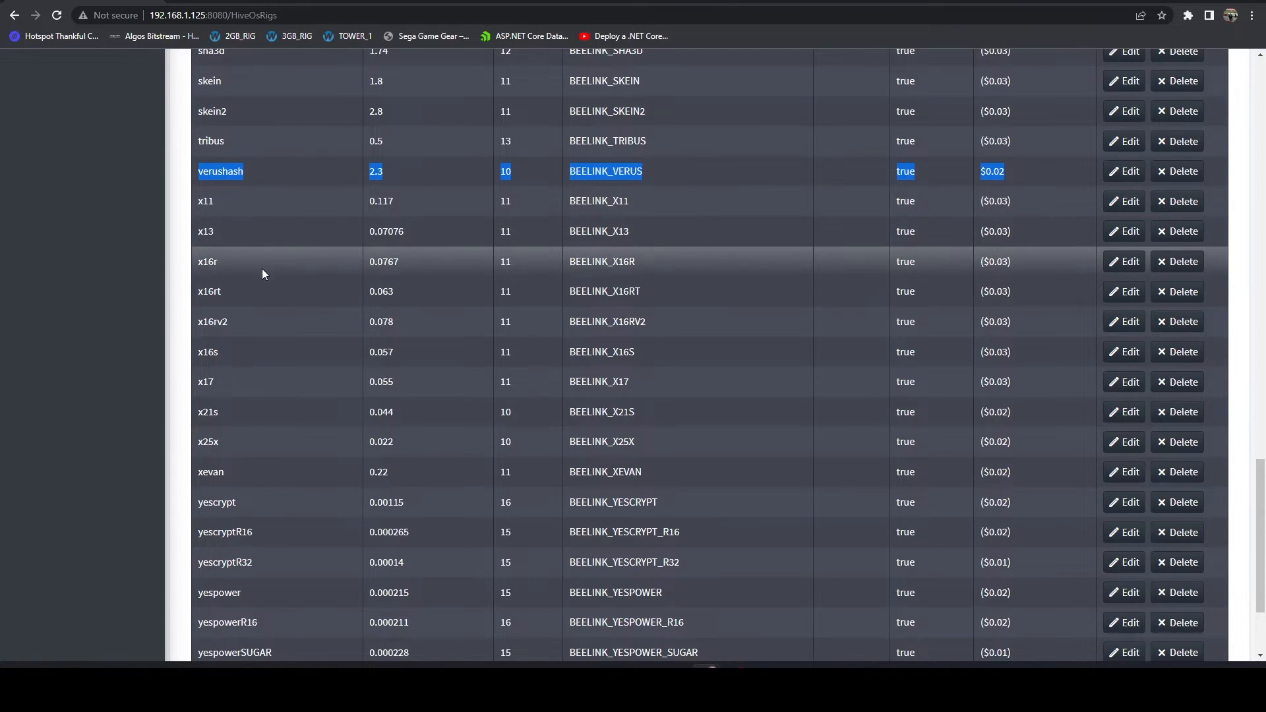
scroll("down", 3)
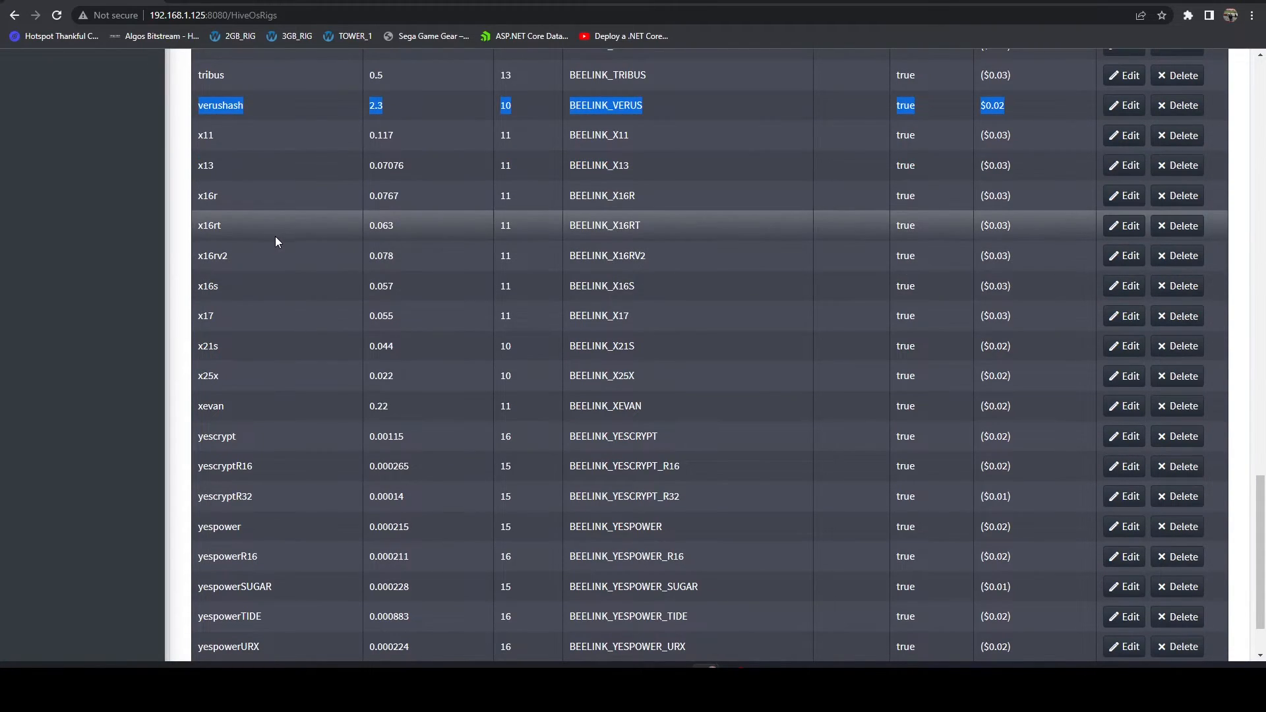
mouse_move(252, 261)
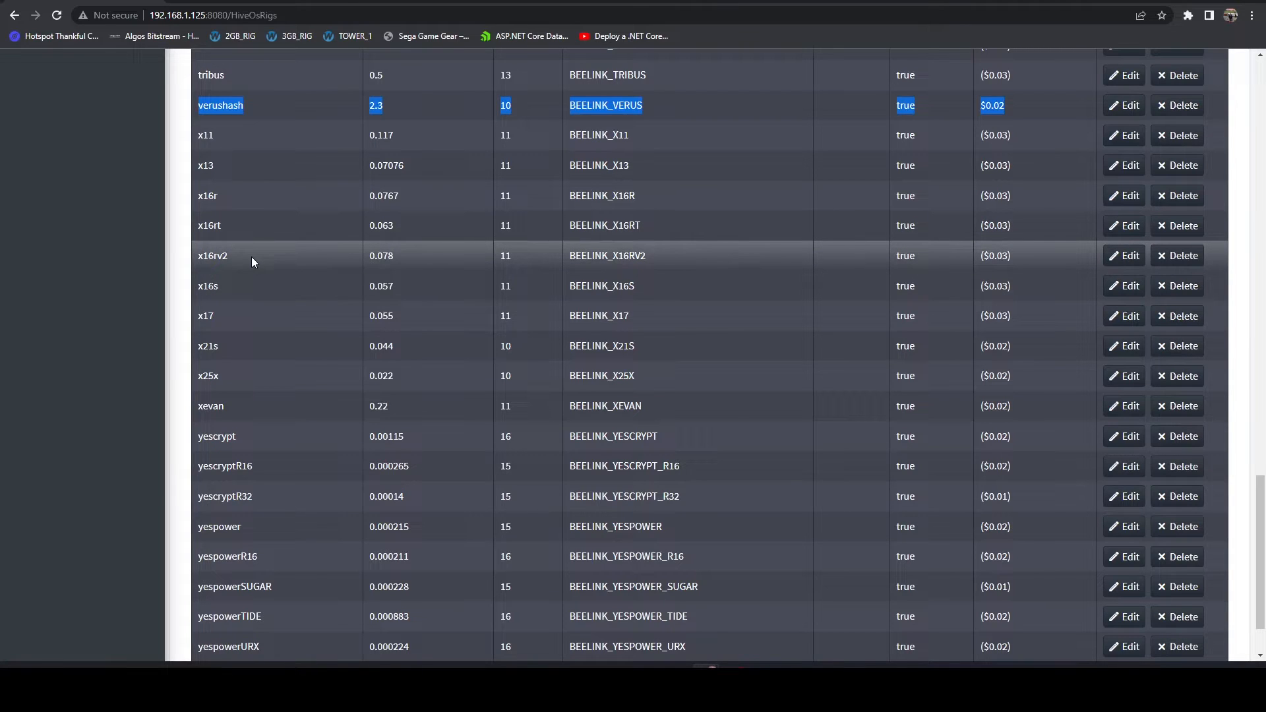
scroll("down", 3)
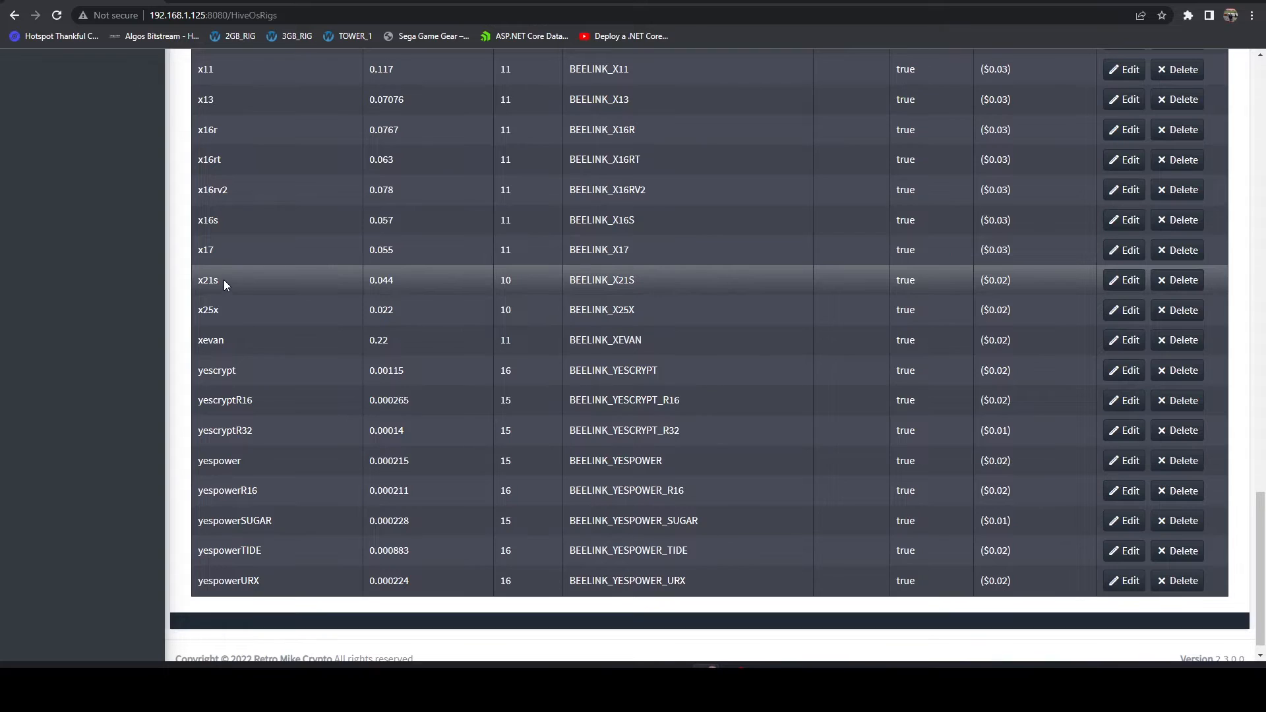
mouse_move(208, 314)
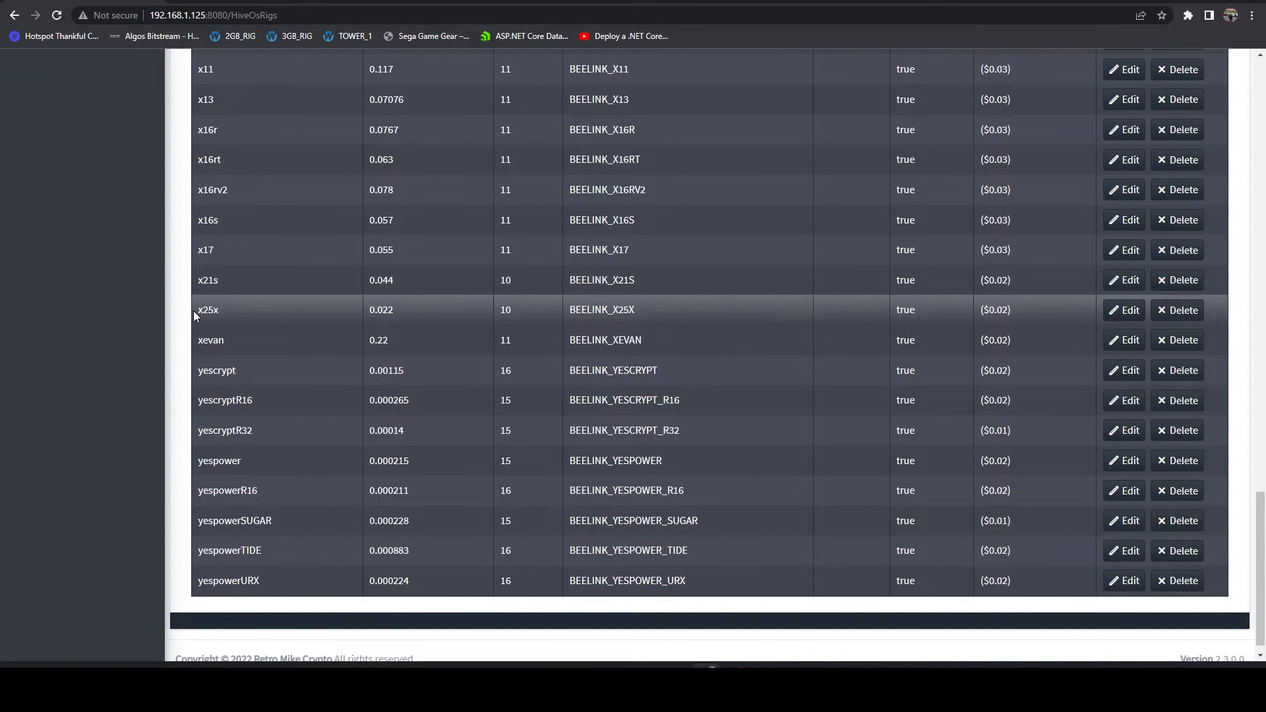
double_click(207, 309)
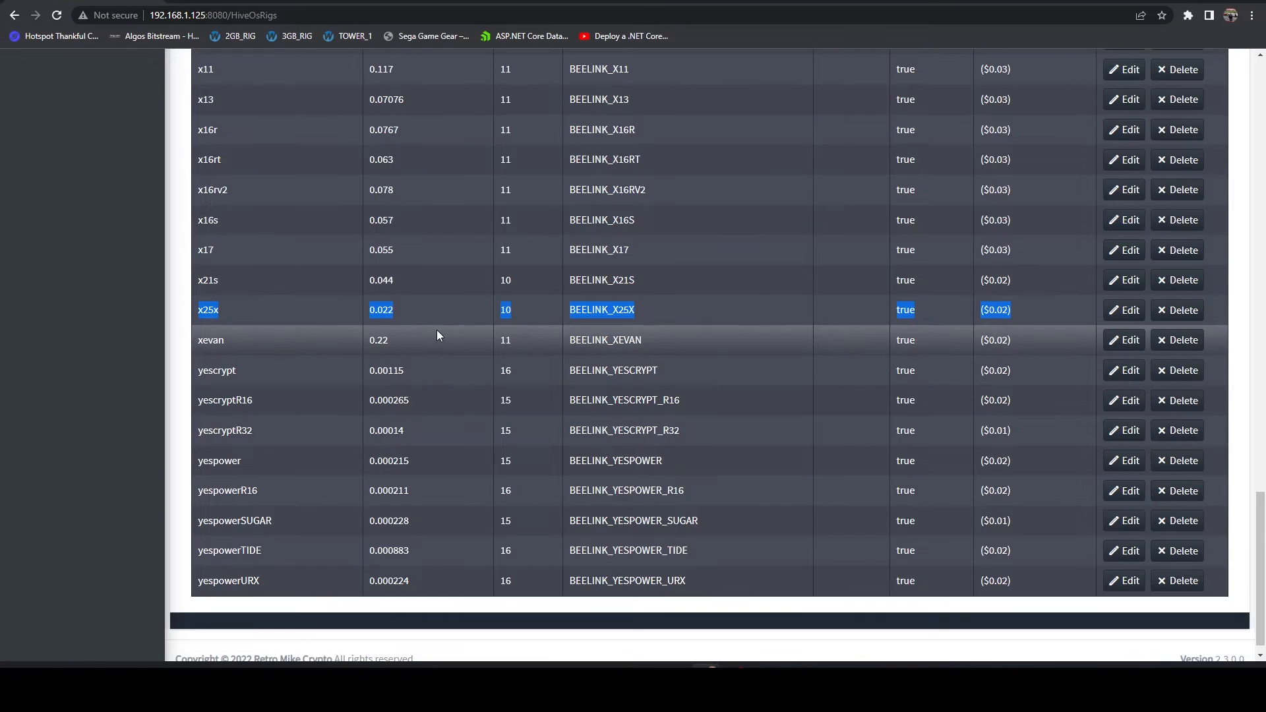
mouse_move(214, 340)
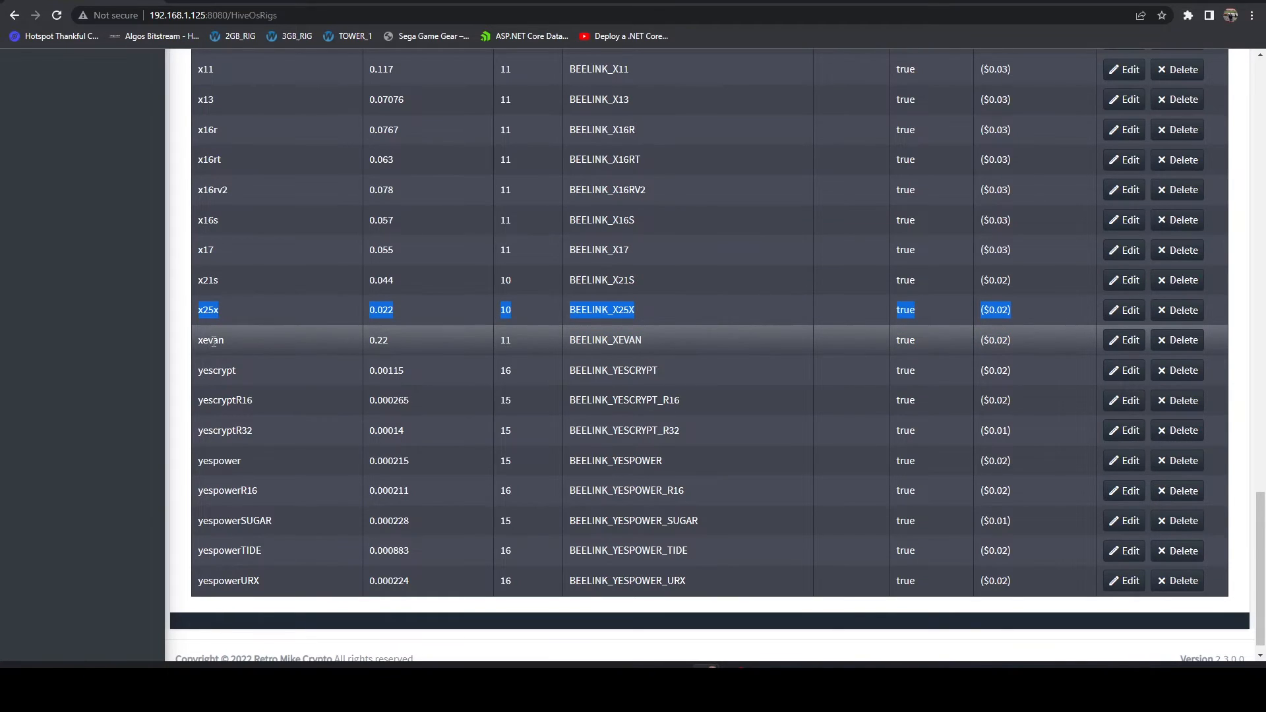
mouse_move(259, 441)
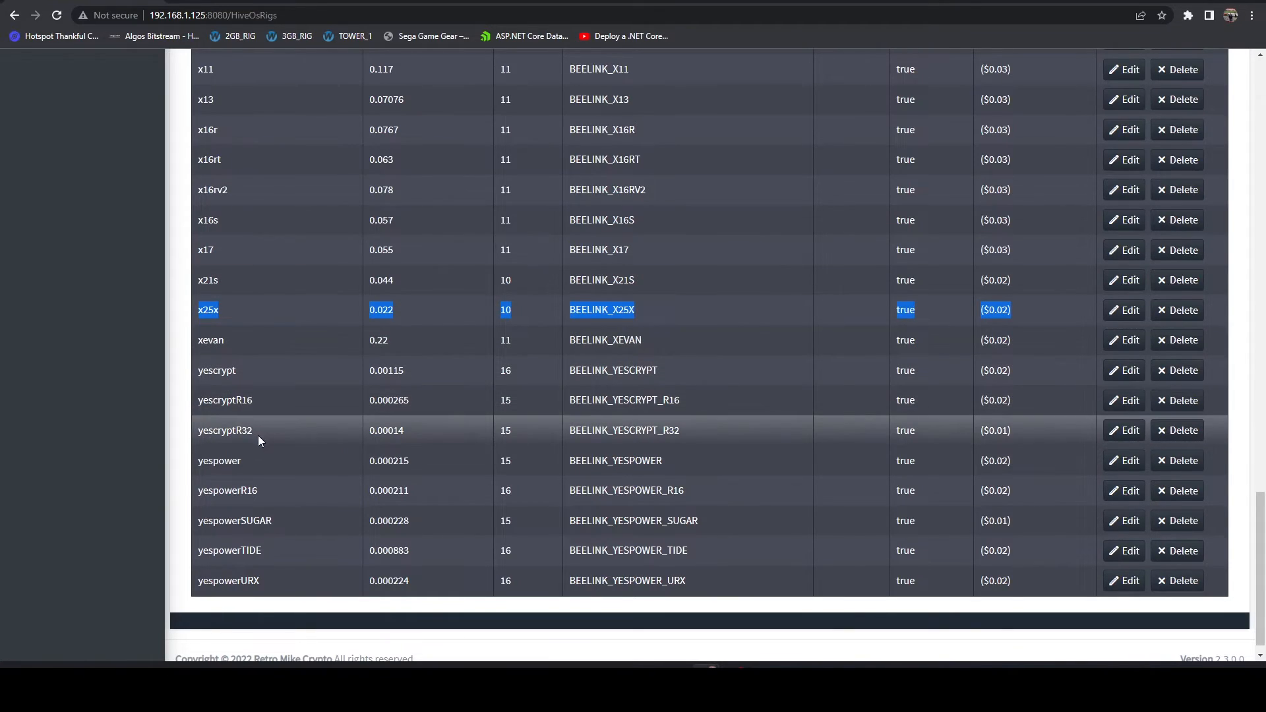
Sort the ZergPool algos by power ascending, cryptonight_haven first at 8, and review the list.
scroll("down", 3)
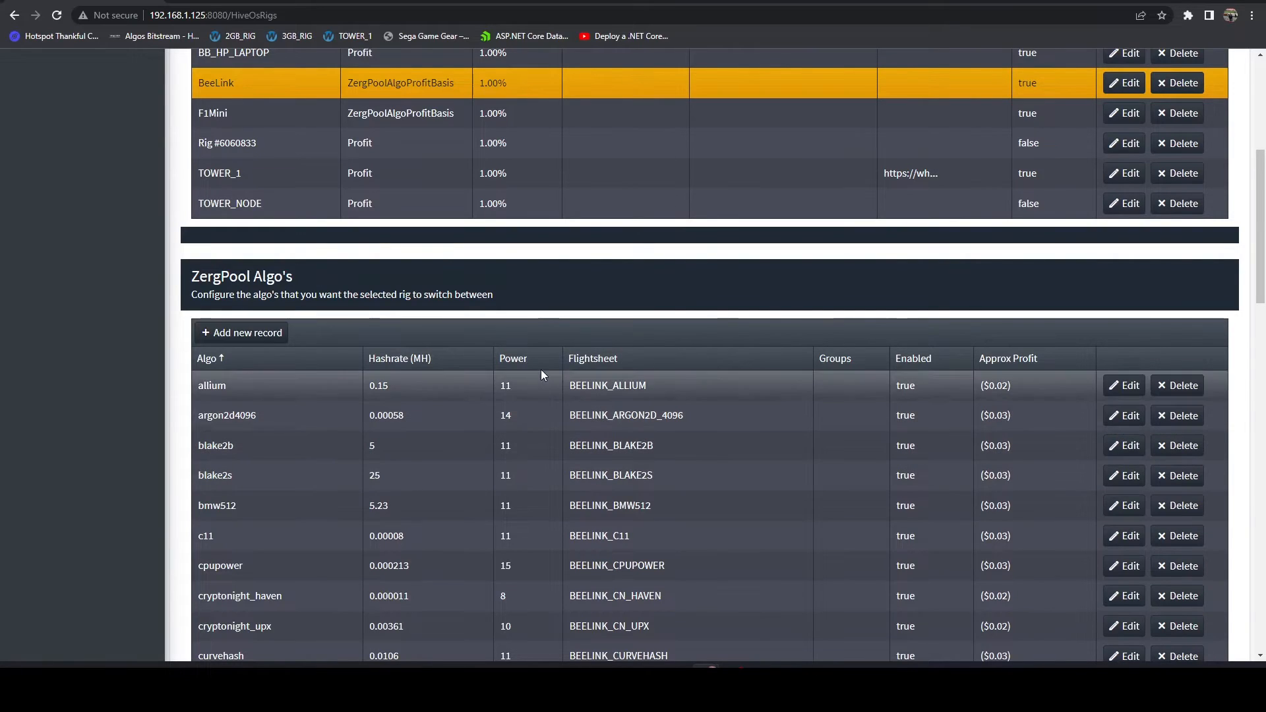
left_click(513, 358)
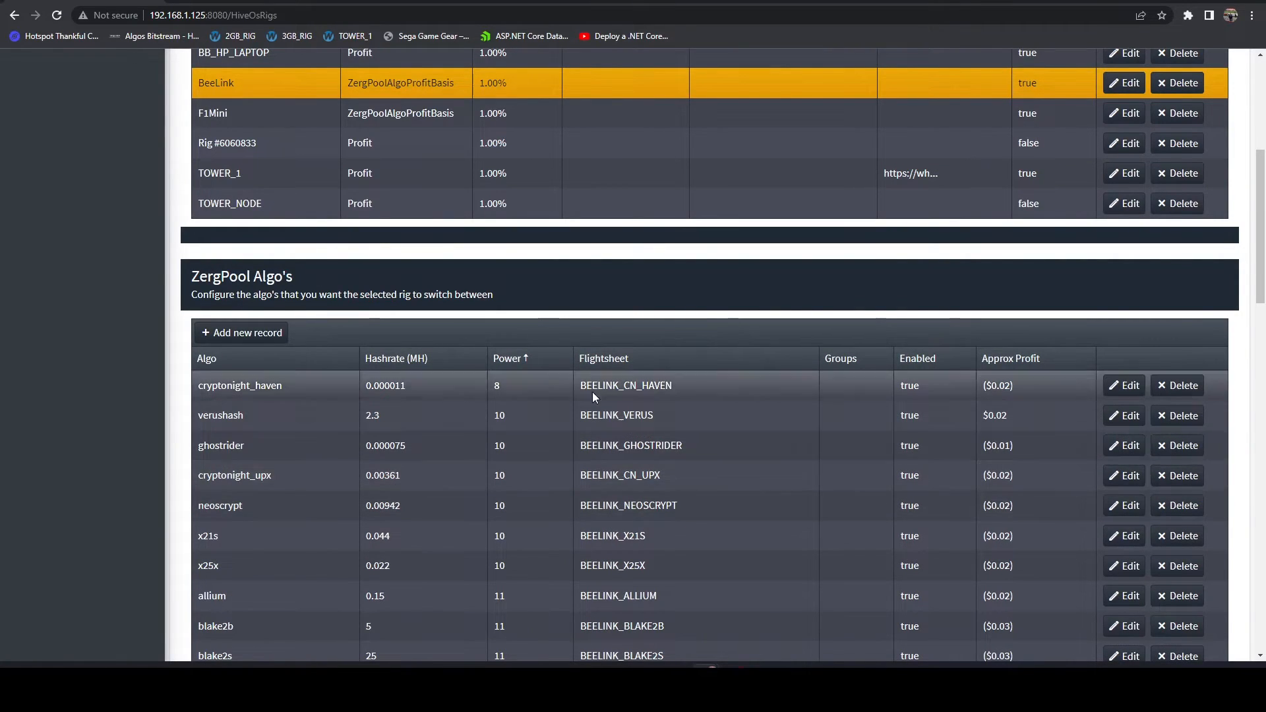
scroll("down", 3)
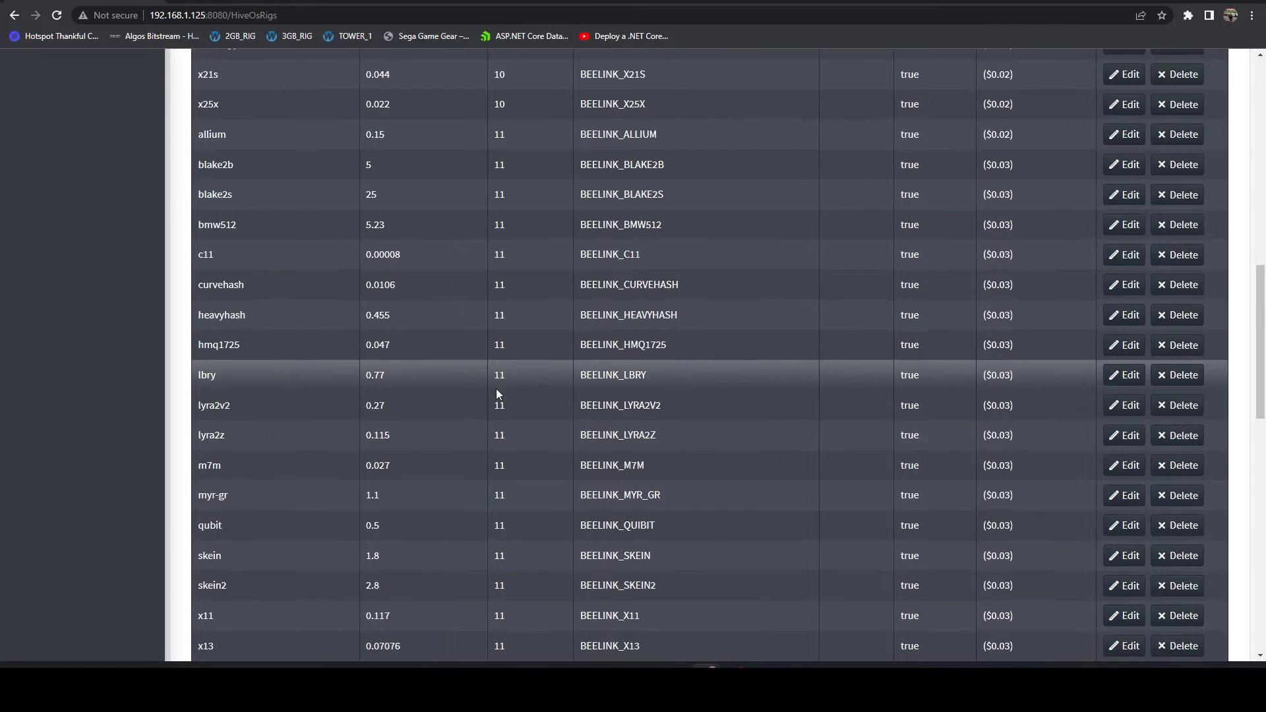
scroll("down", 3)
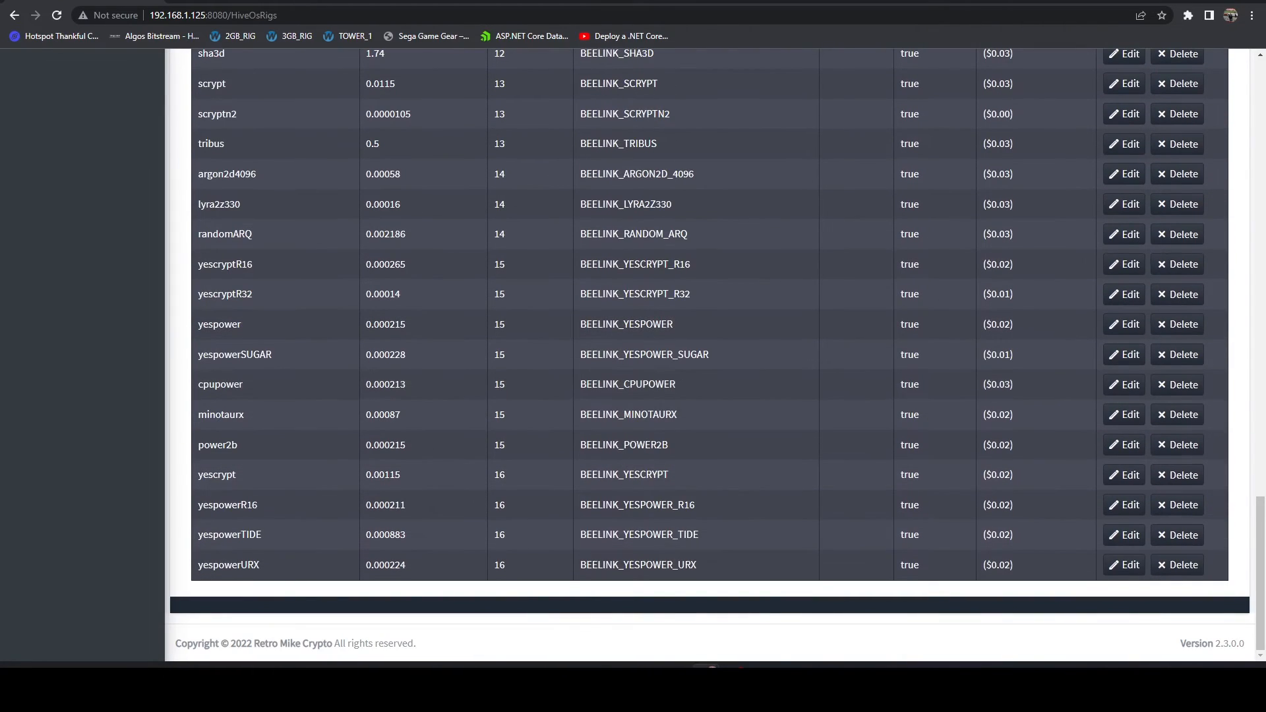
scroll("up", 3)
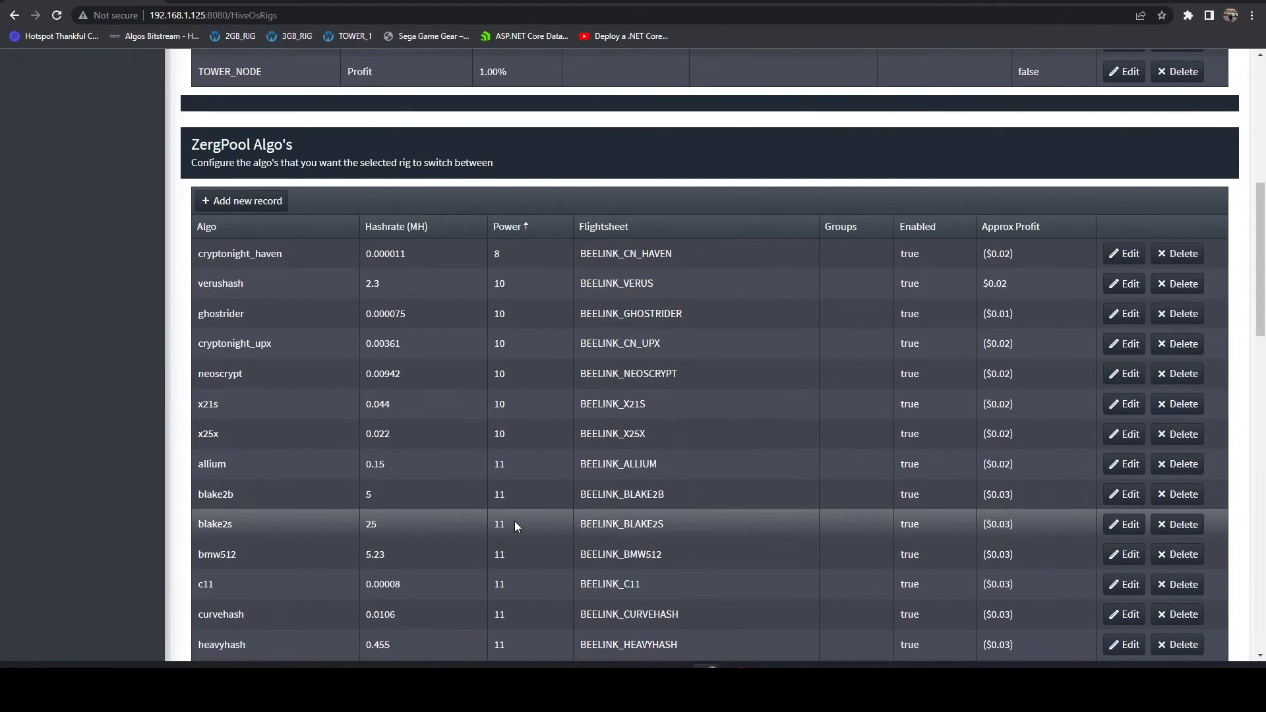
Sort the ZergPool algos by name so allium and argon2d4096 lead the list.
left_click(207, 225)
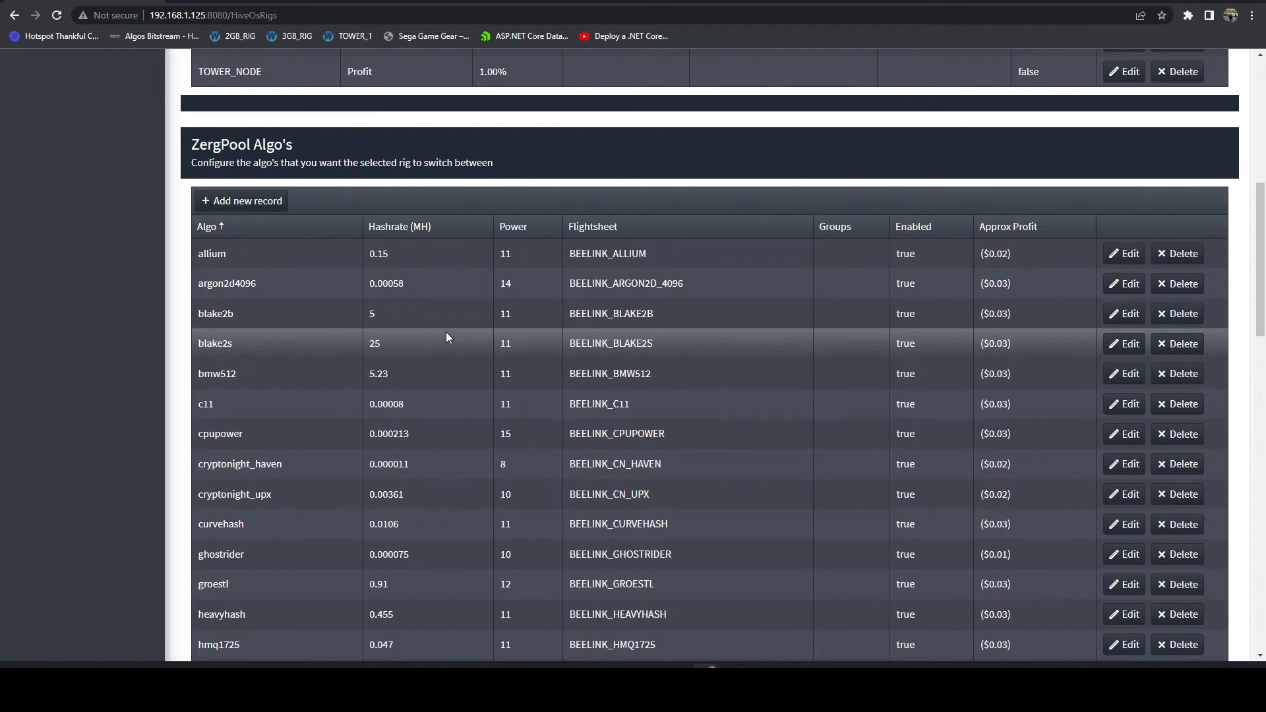
mouse_move(434, 334)
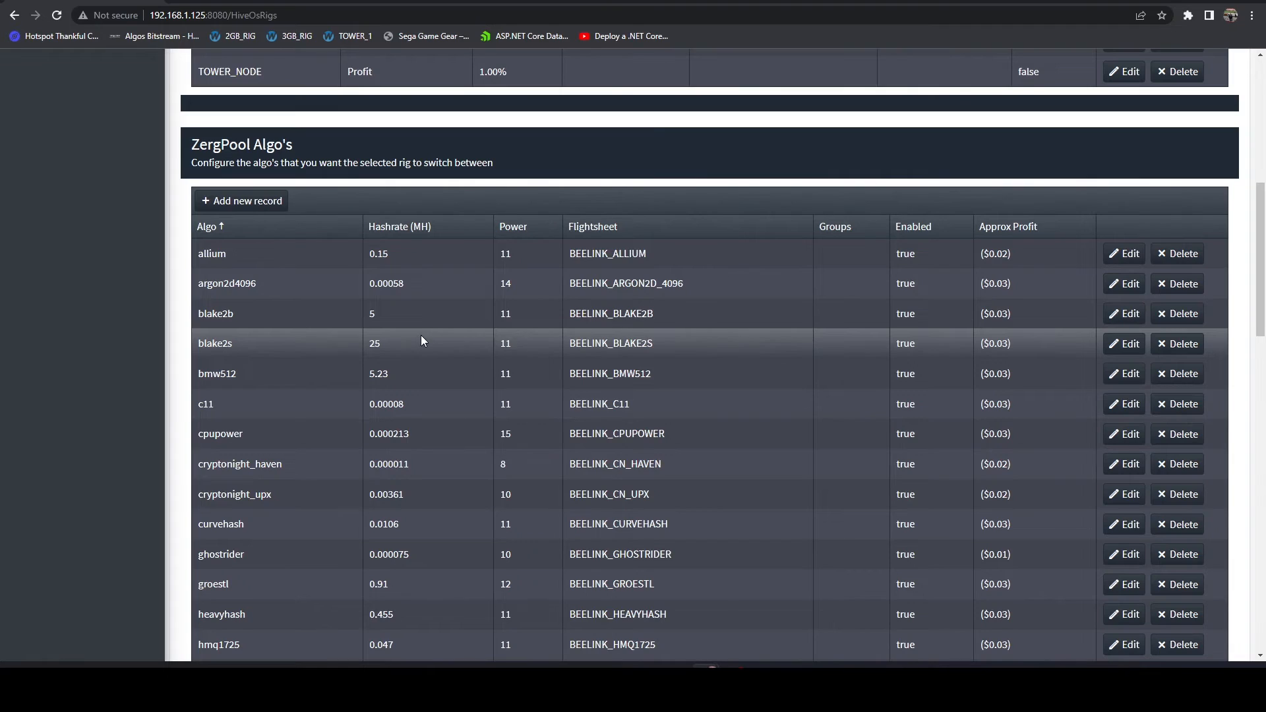
mouse_move(418, 347)
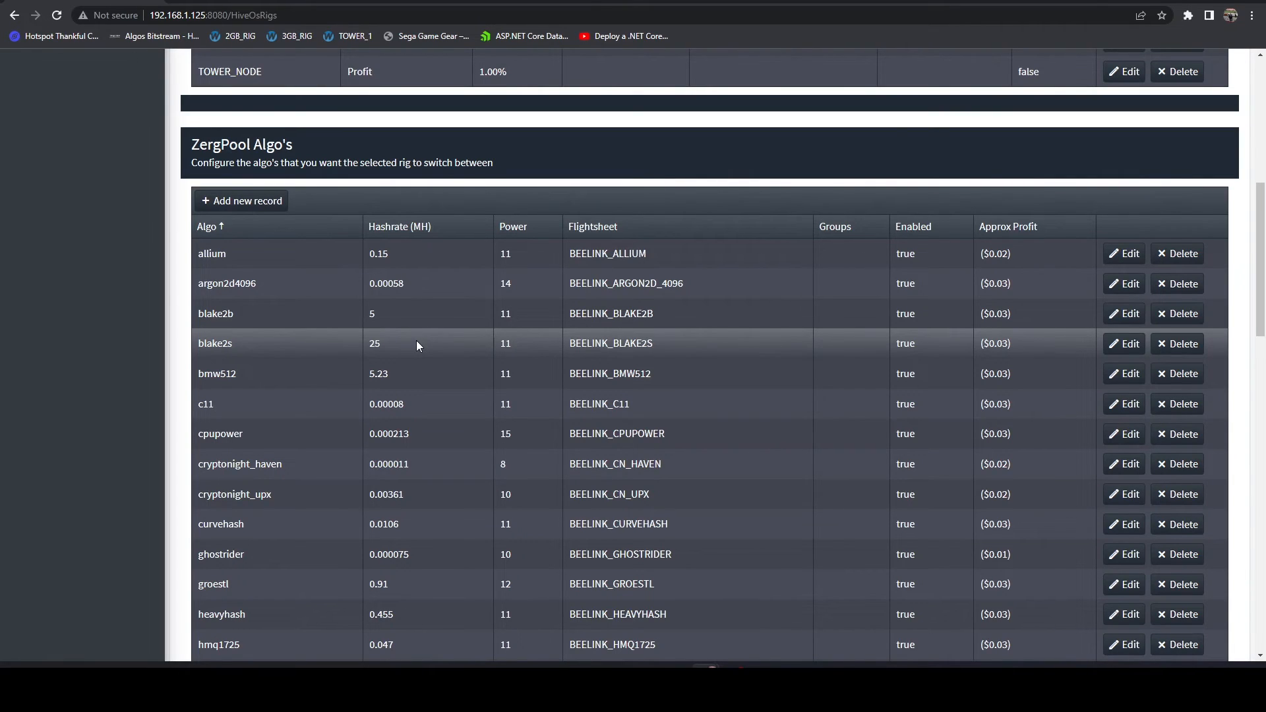
mouse_move(289, 416)
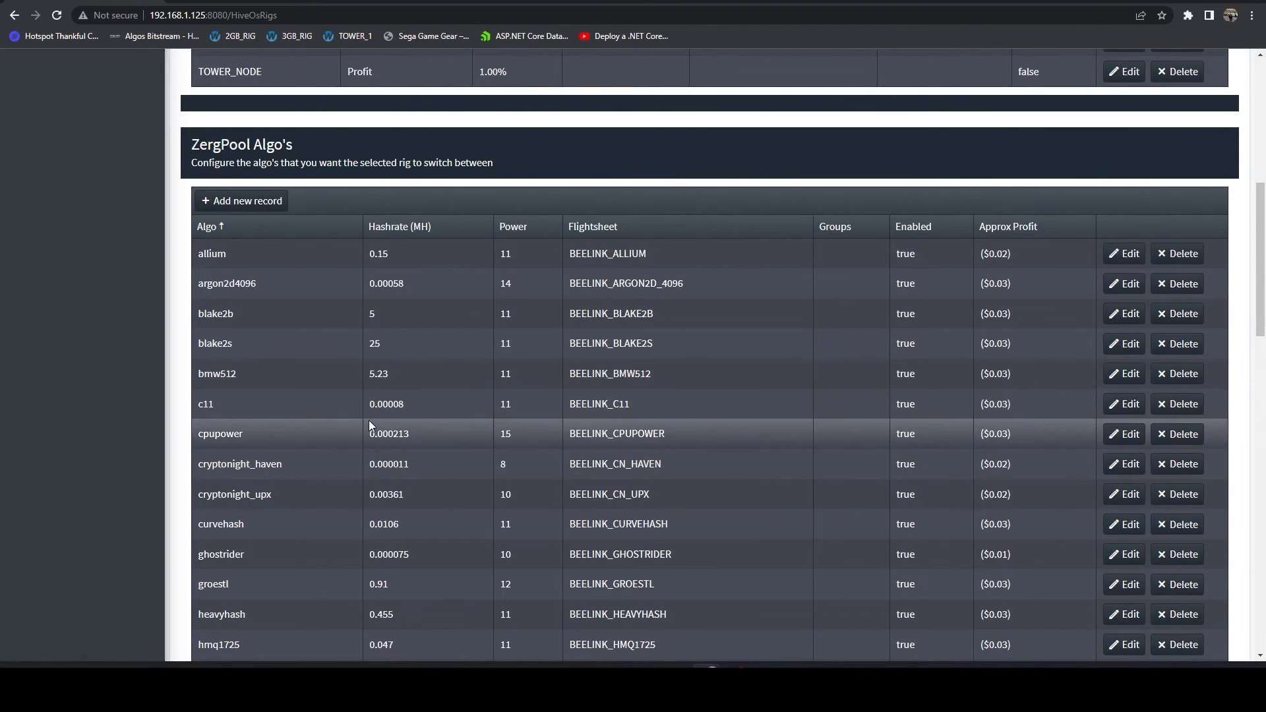
mouse_move(463, 417)
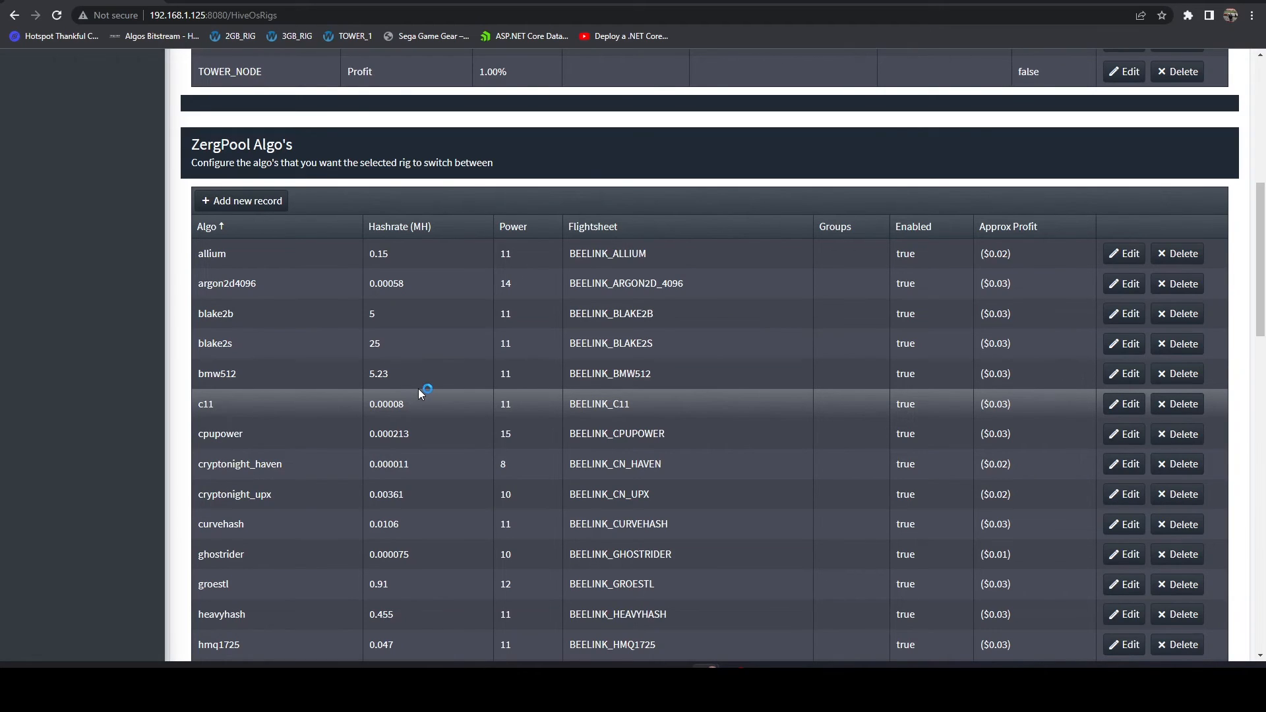
mouse_move(436, 546)
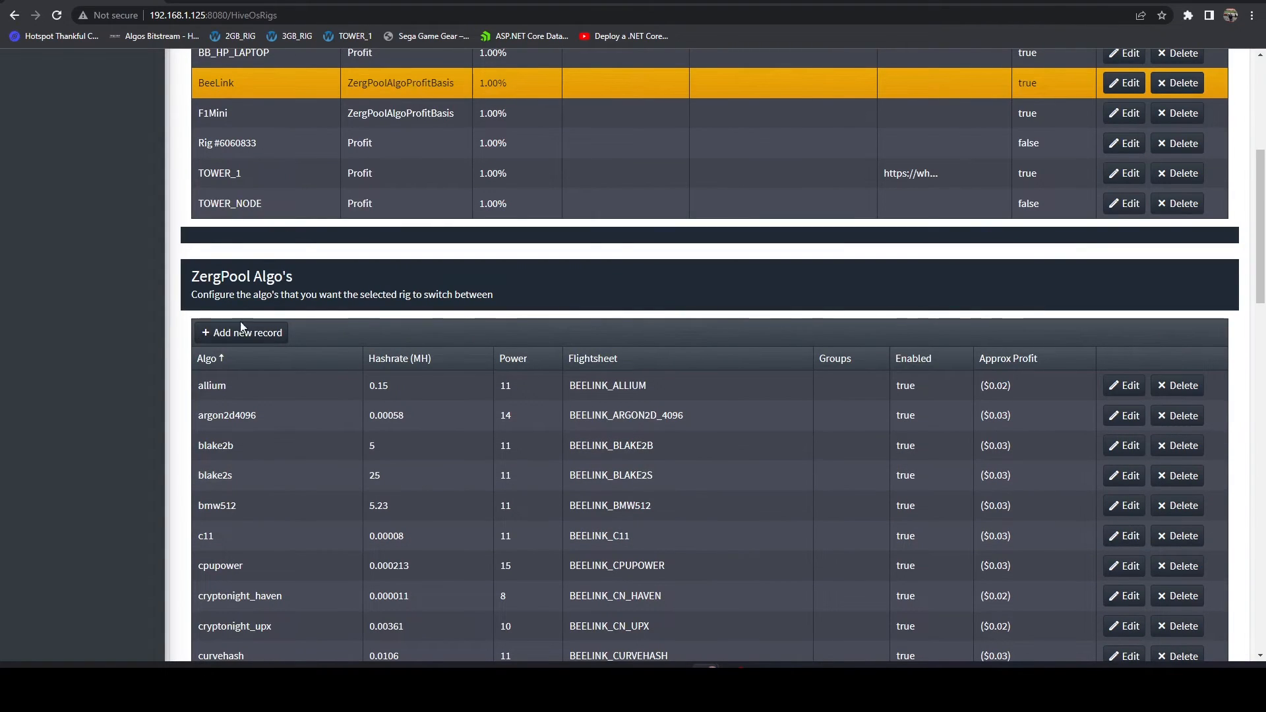
mouse_move(453, 416)
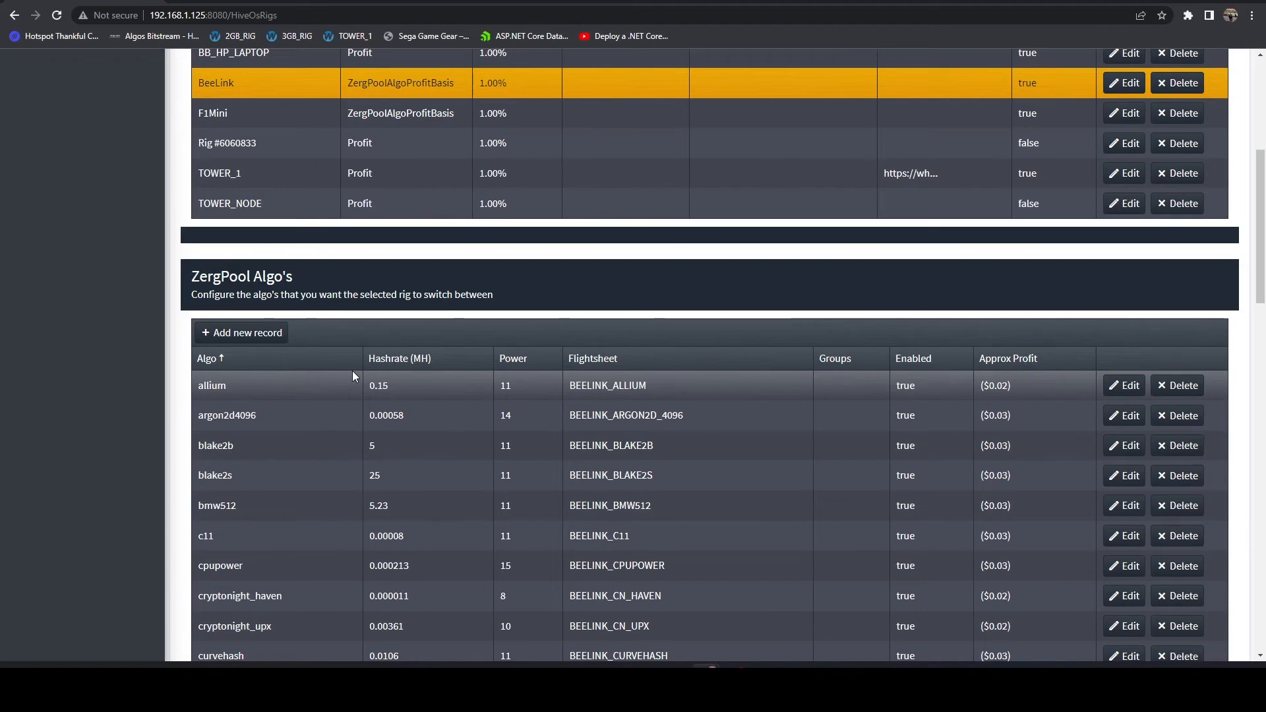
mouse_move(411, 404)
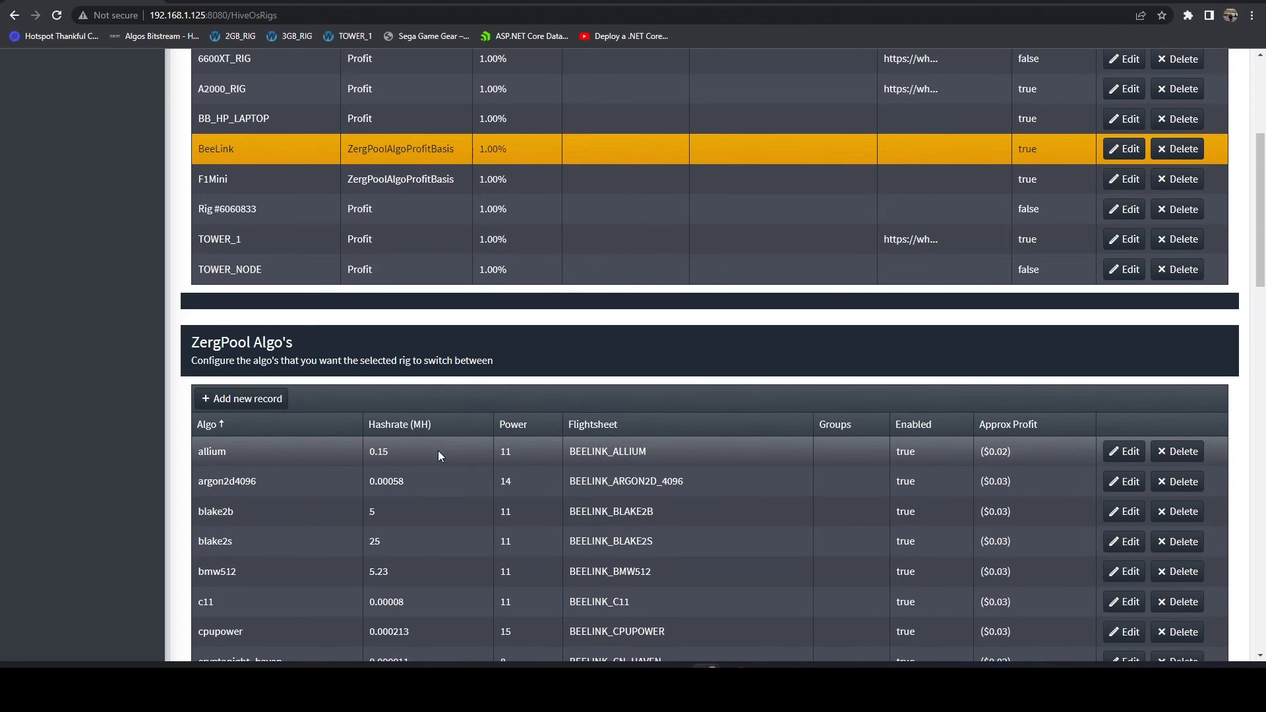
scroll("down", 3)
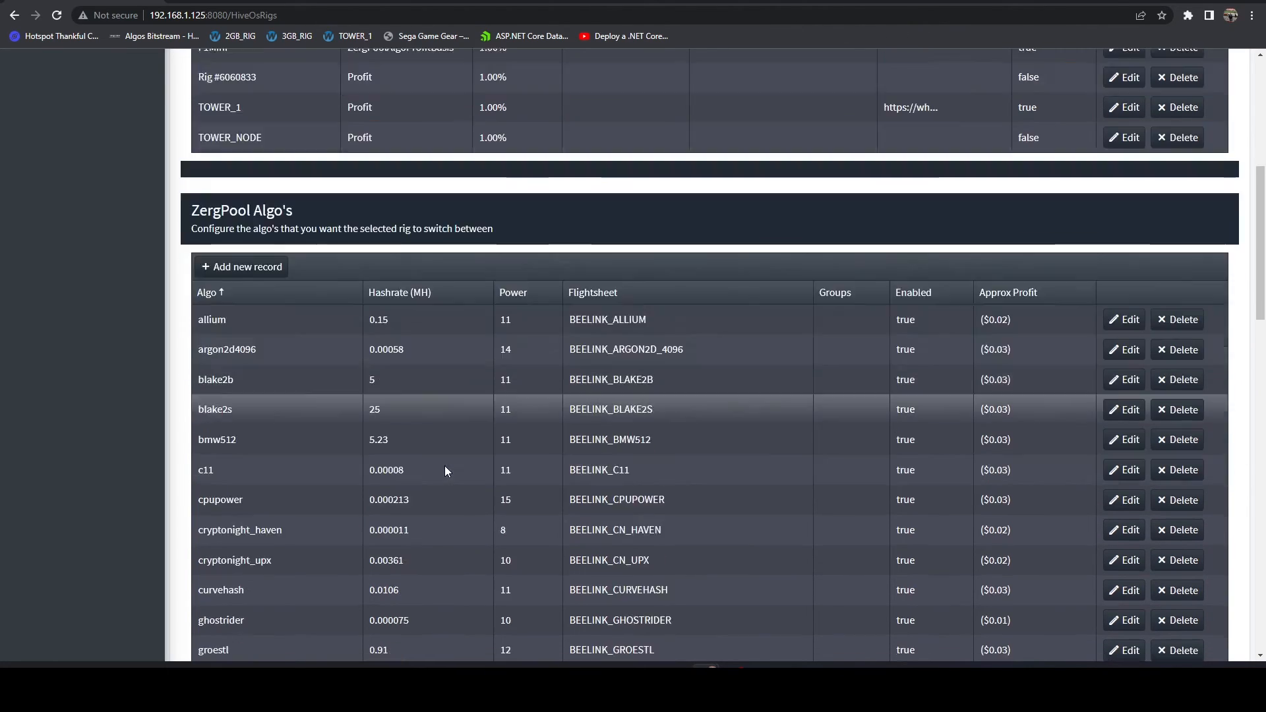
scroll("down", 3)
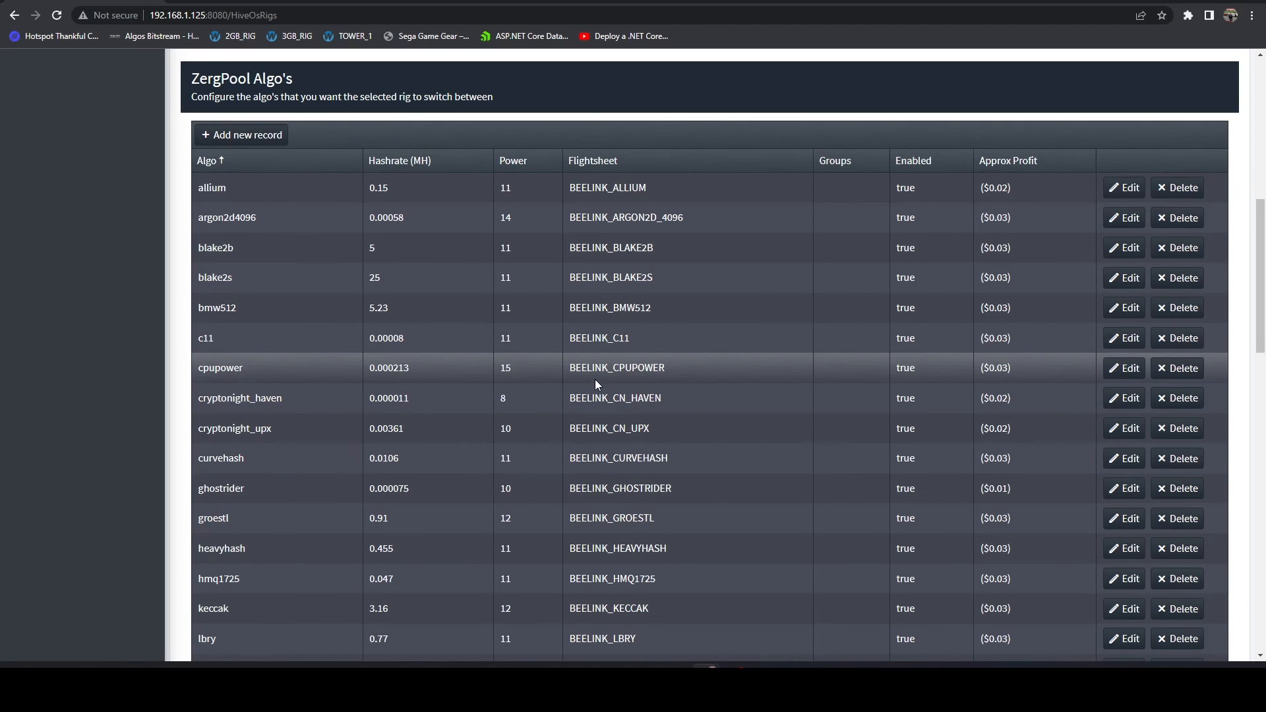
scroll("down", 3)
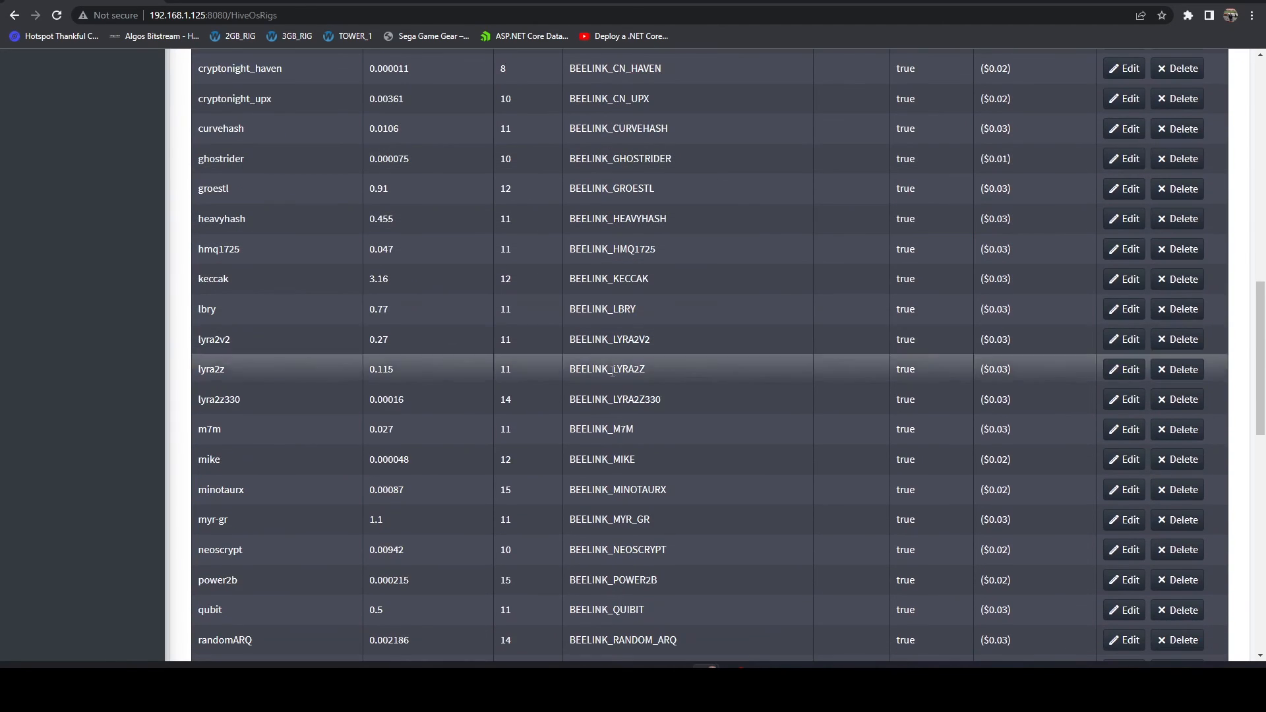
mouse_move(621, 506)
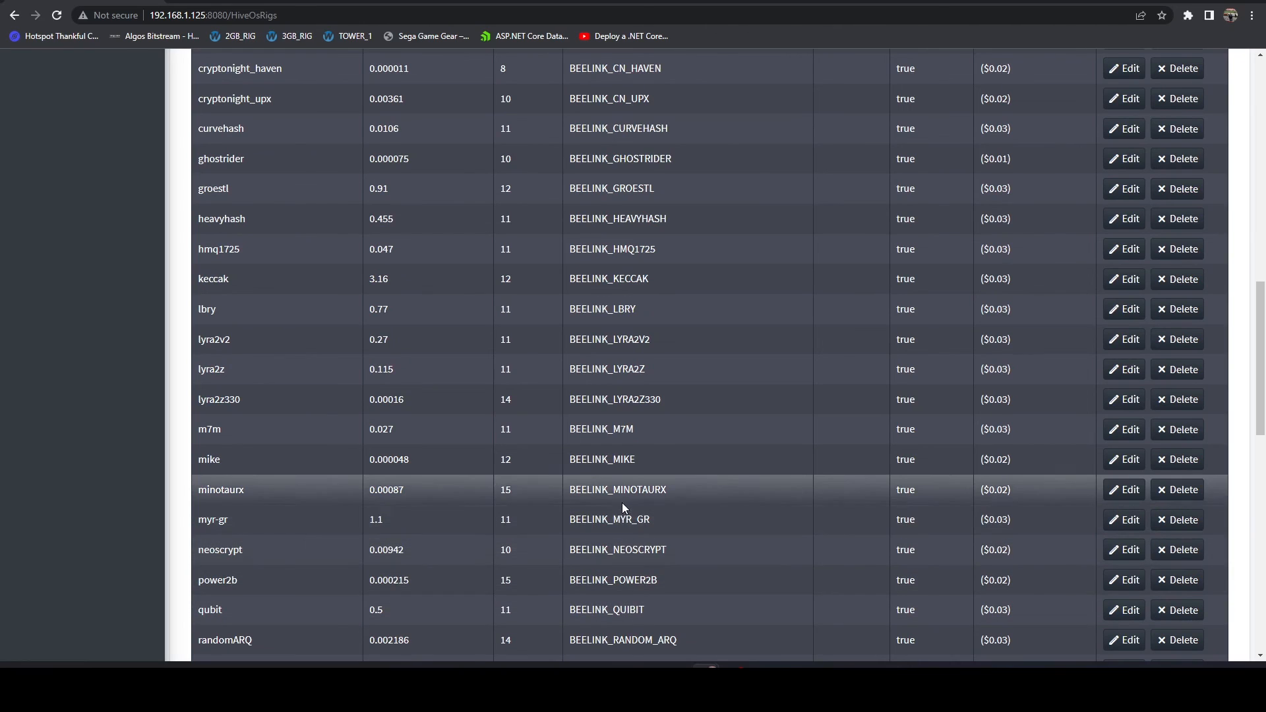
mouse_move(757, 463)
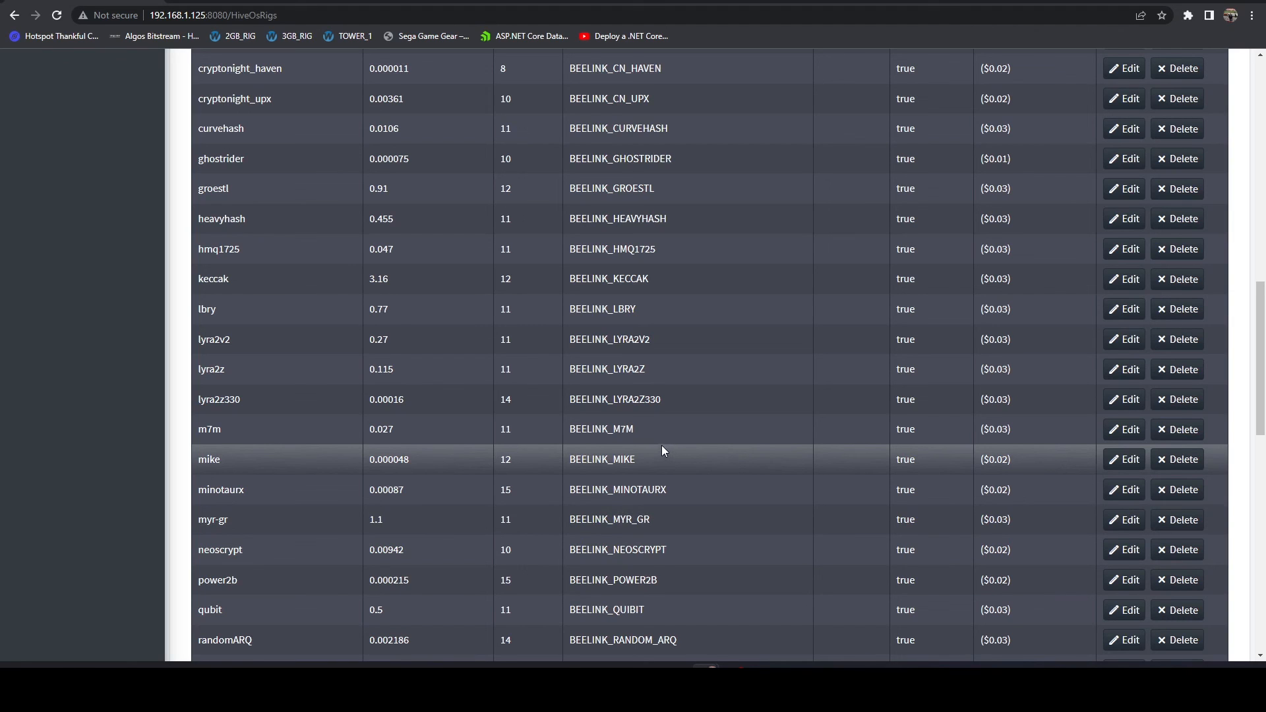
scroll("down", 3)
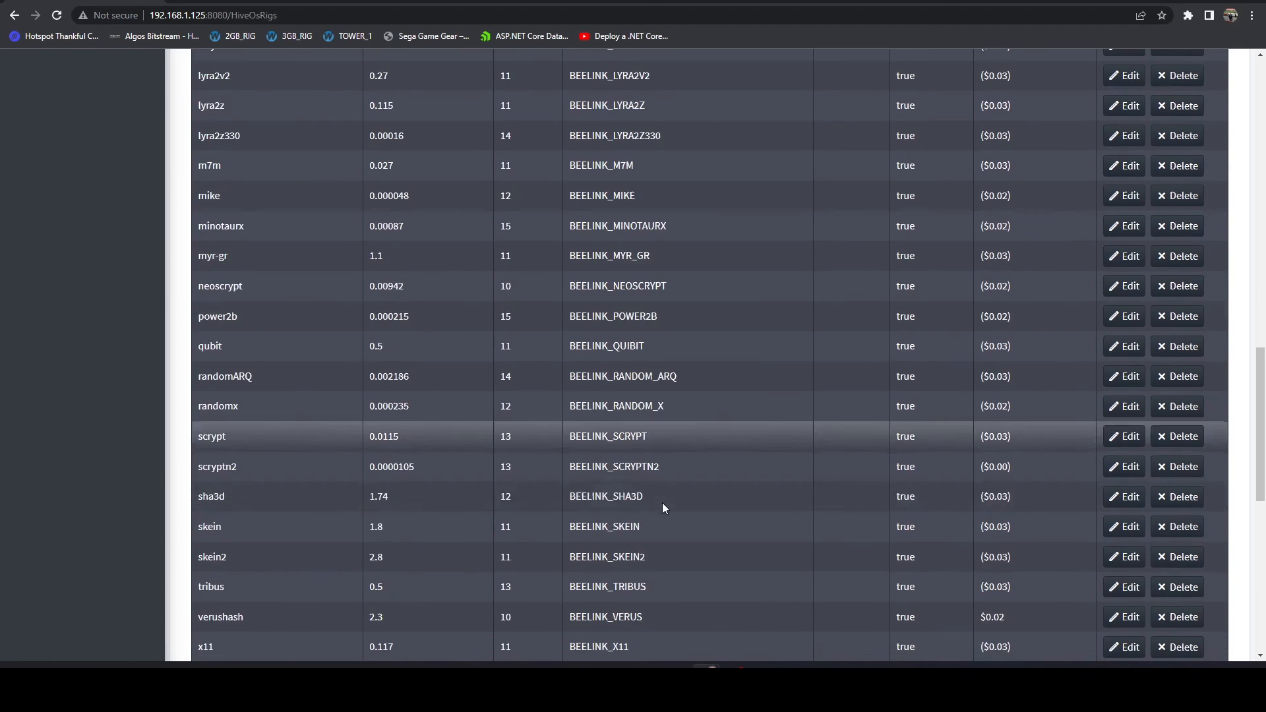
scroll("down", 3)
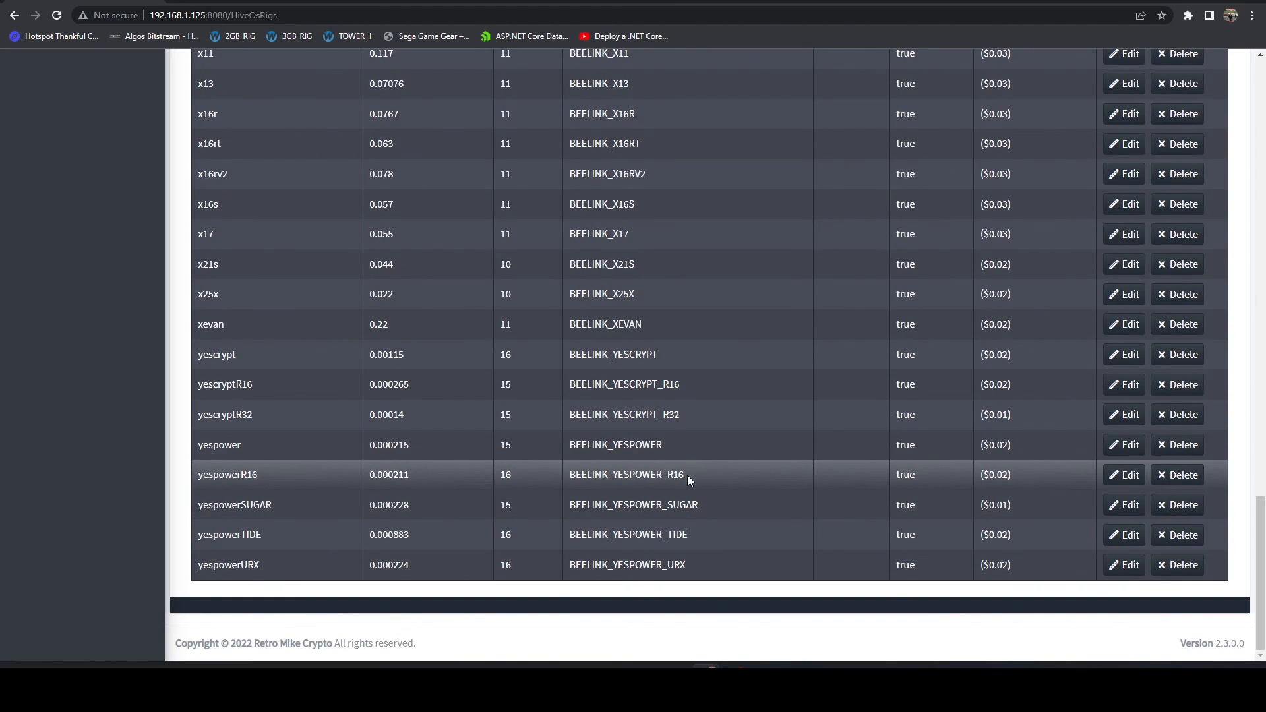
mouse_move(642, 465)
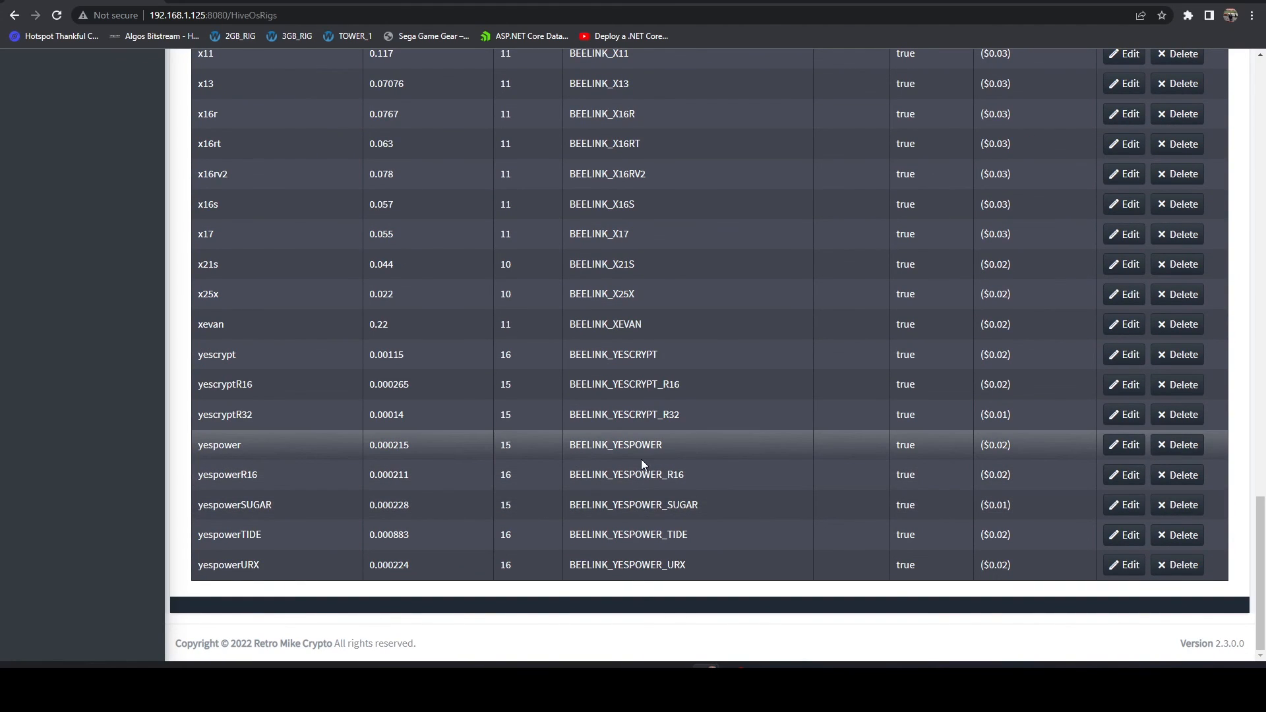